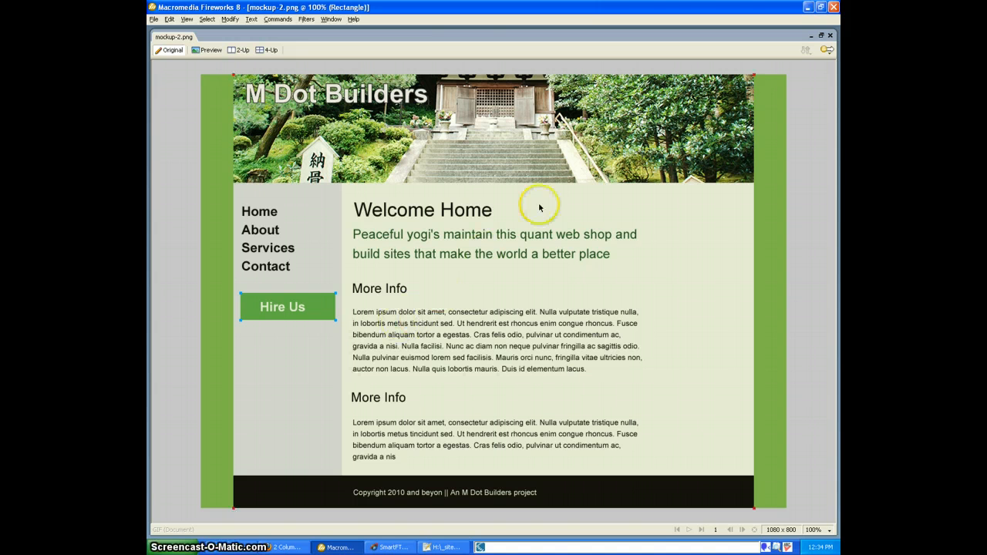
pyautogui.moveTo(640, 195)
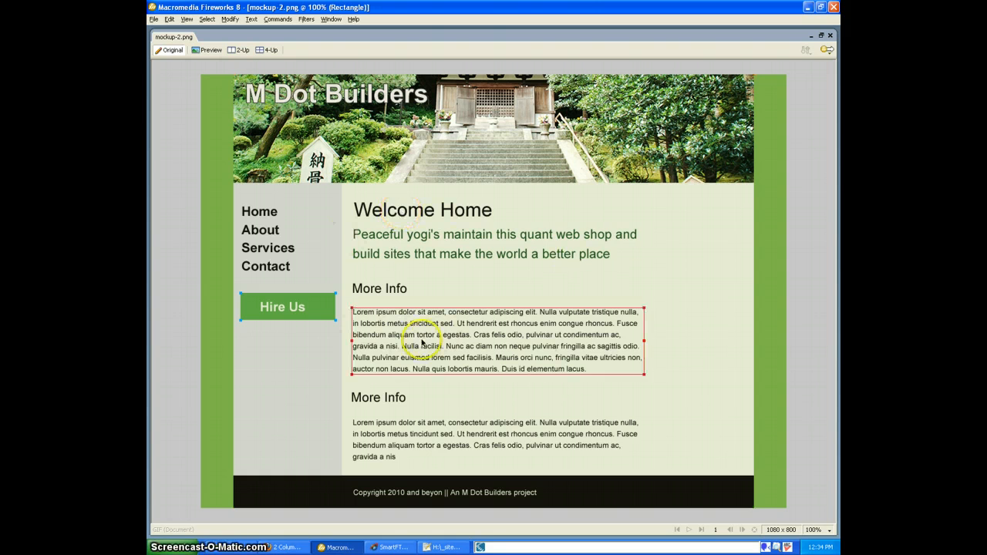
pyautogui.moveTo(422, 333)
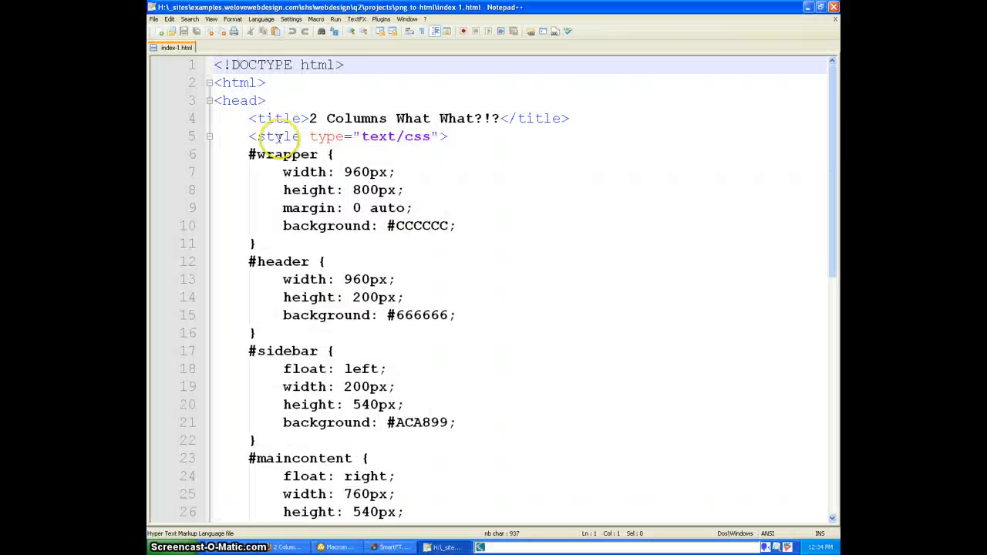
# Compare the two-column float template preview in Firefox against the Fireworks mockup
pyautogui.click(289, 547)
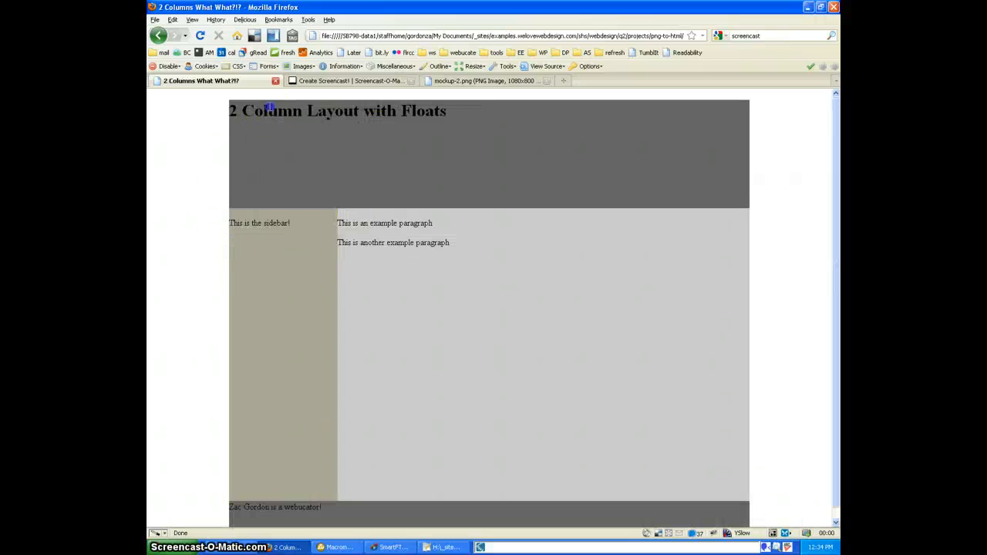
pyautogui.moveTo(437, 266)
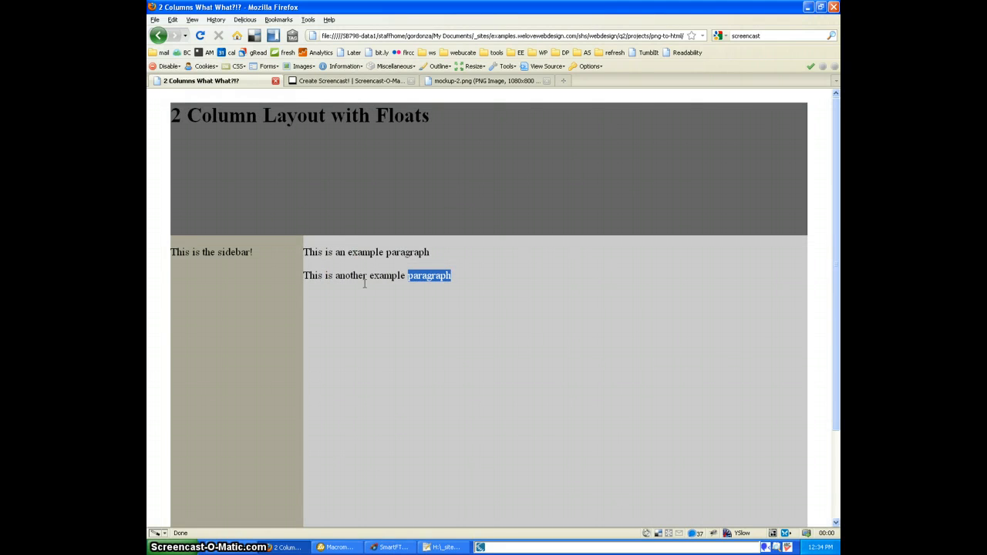
pyautogui.click(336, 546)
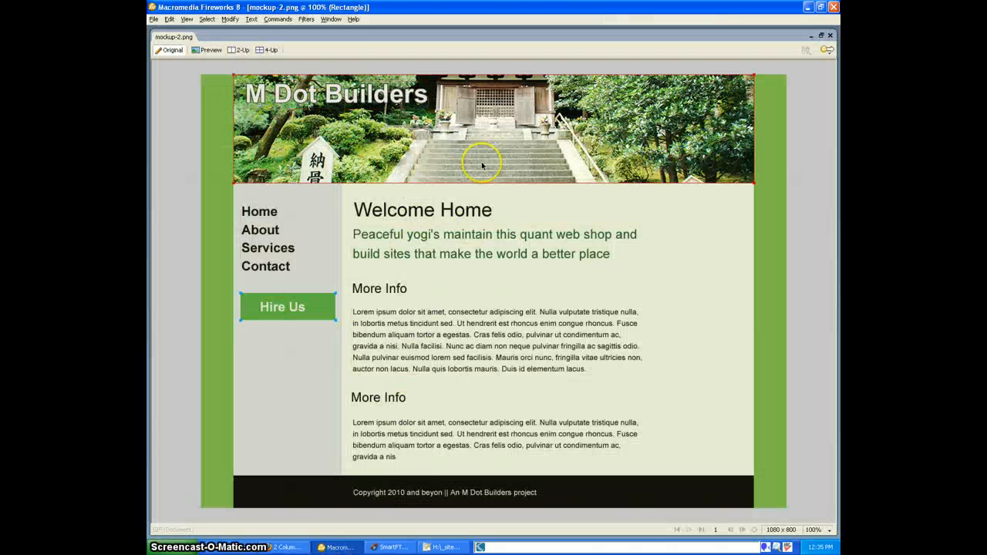
pyautogui.click(443, 547)
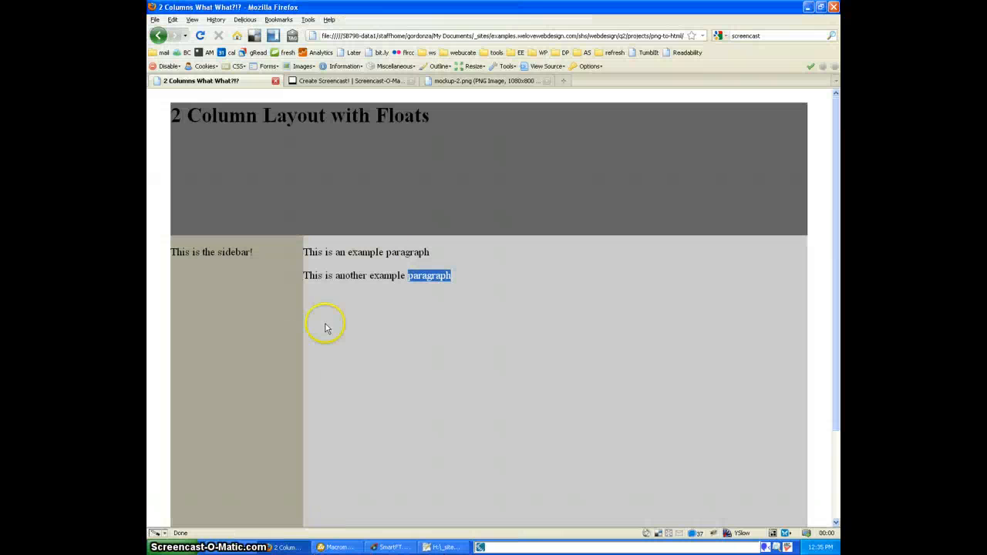
pyautogui.moveTo(446, 547)
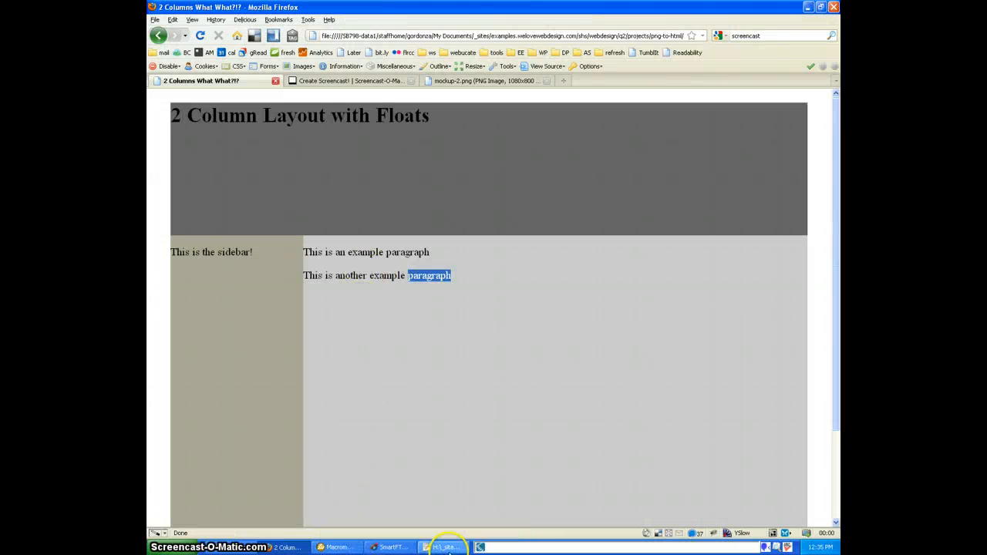
# Replace the placeholder h1 title on line 41 with 'M Dot Builders'
pyautogui.click(335, 547)
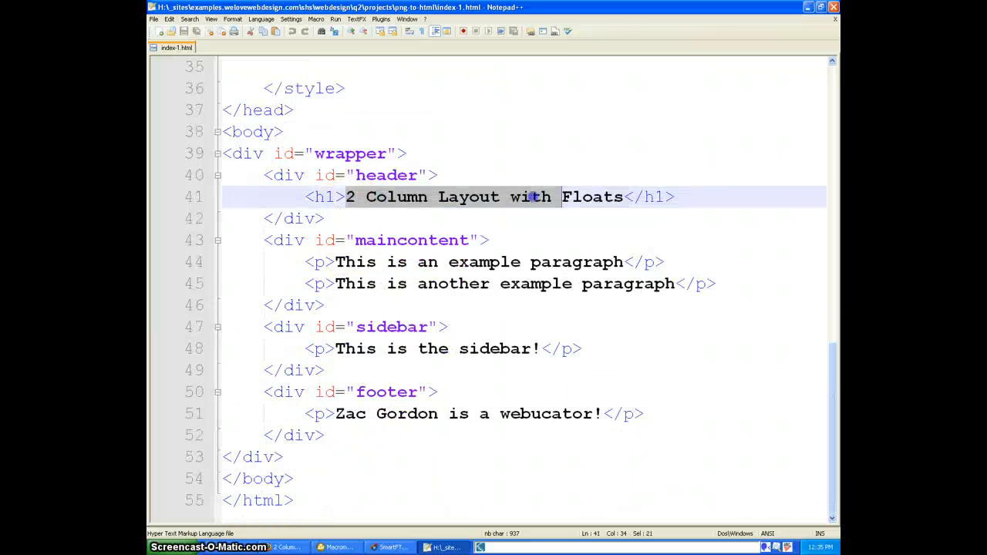
pyautogui.write('M </h1>')
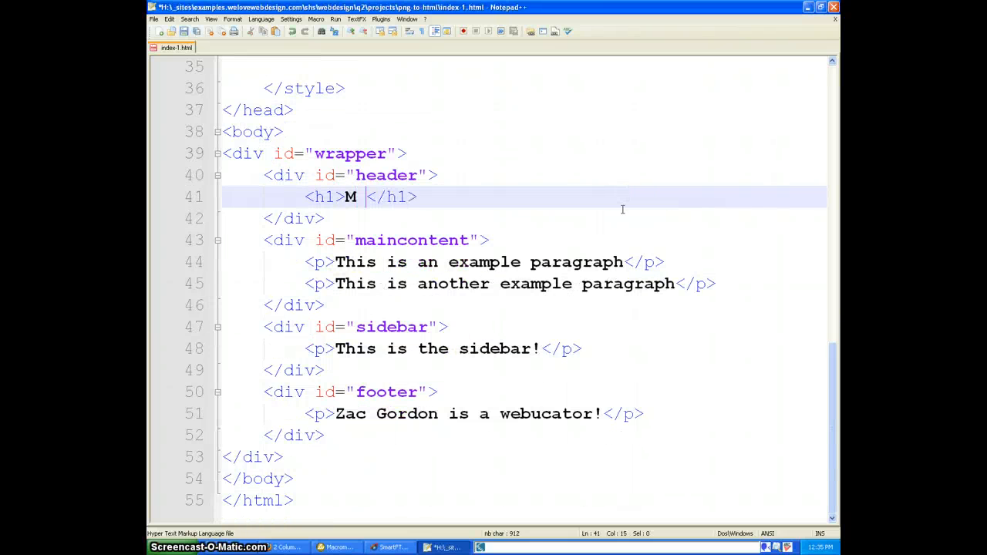
pyautogui.write('Dot Builders')
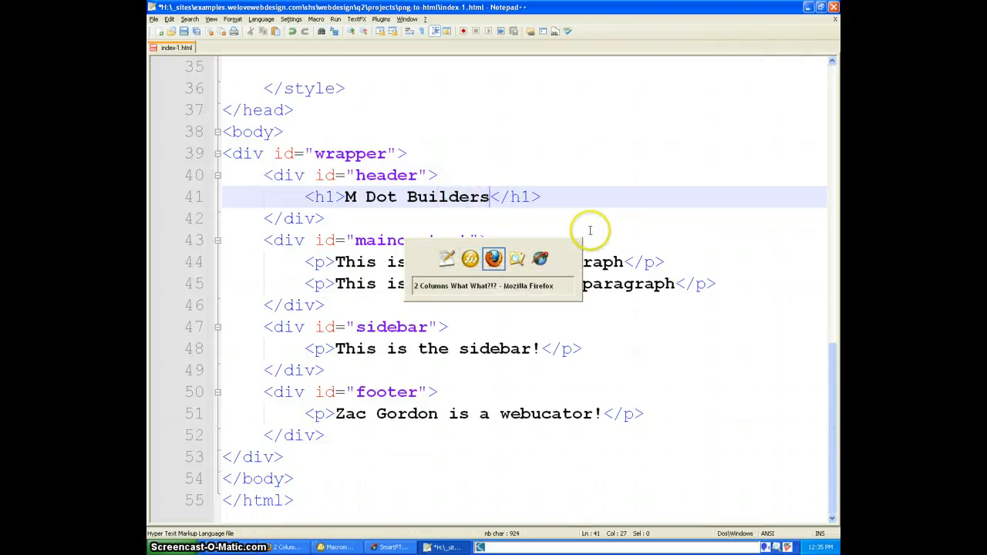
# Check the refreshed M Dot Builders preview with nav links and Welcome Home against the mockup
pyautogui.click(337, 547)
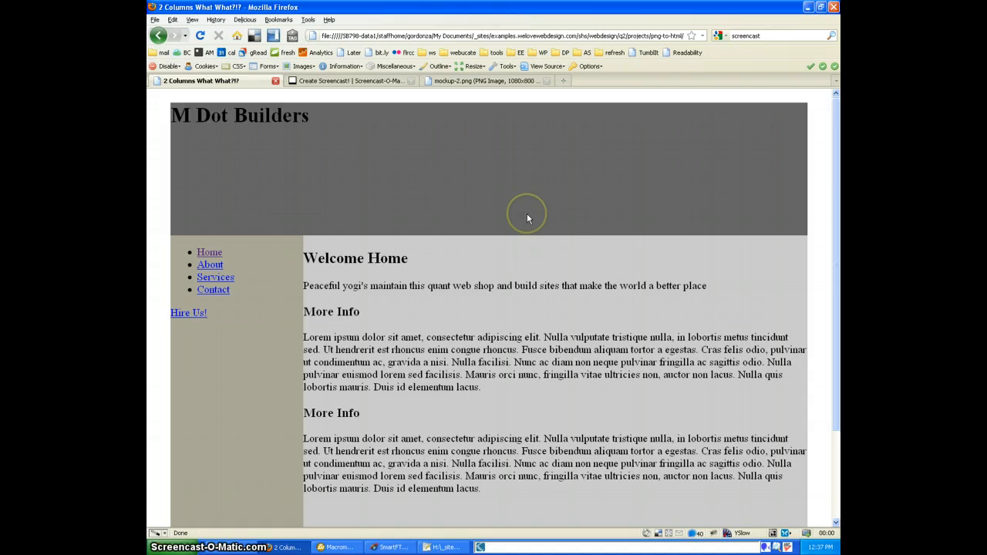
pyautogui.moveTo(528, 219)
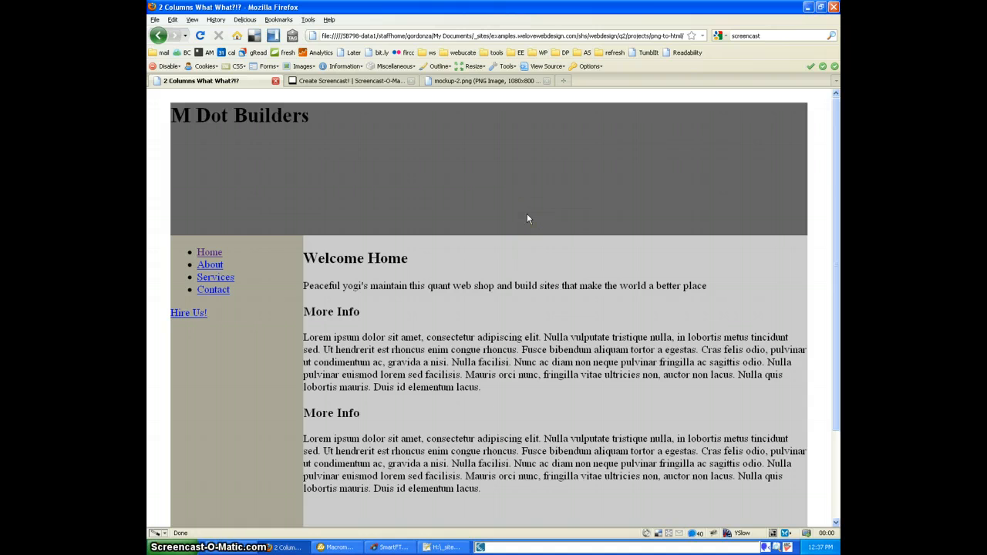
pyautogui.click(337, 547)
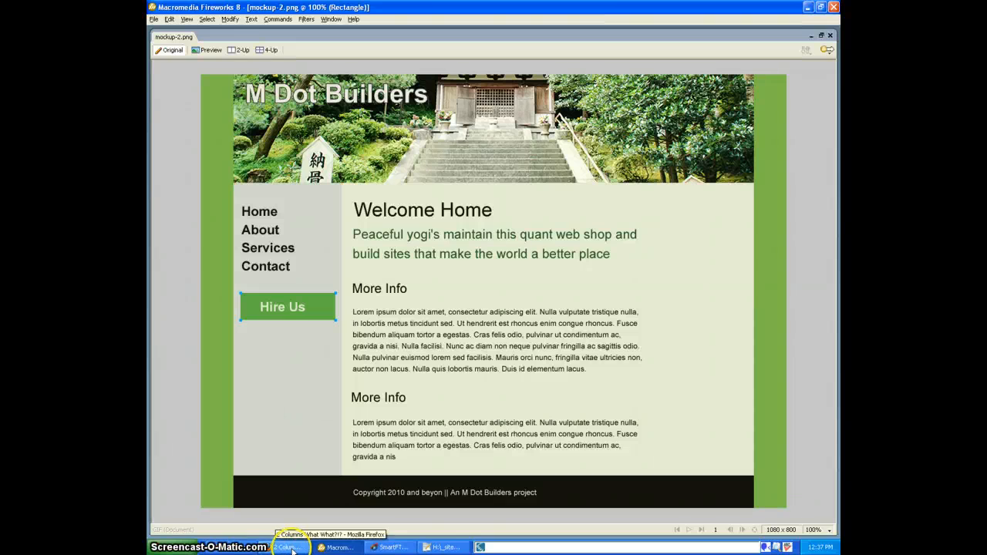
pyautogui.click(285, 547)
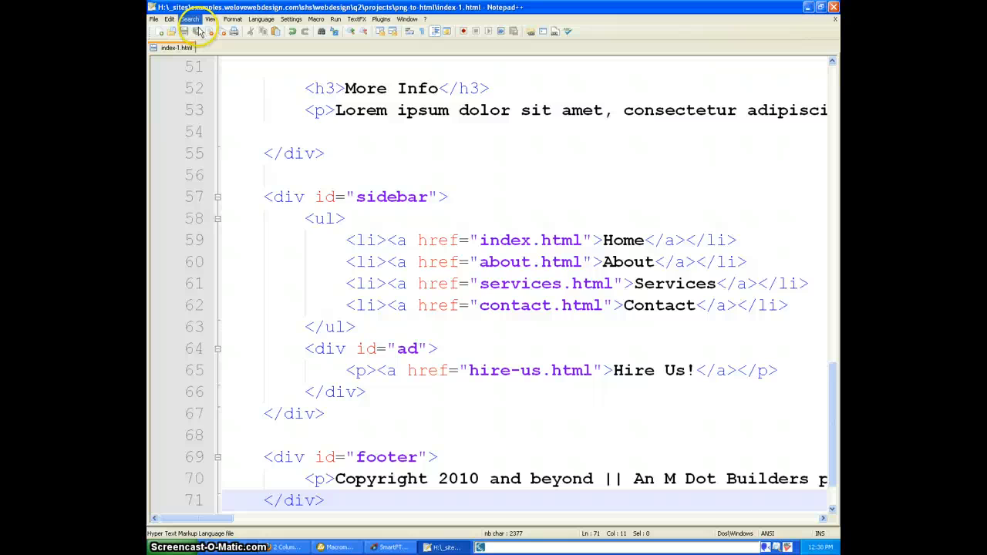
pyautogui.scroll(3)
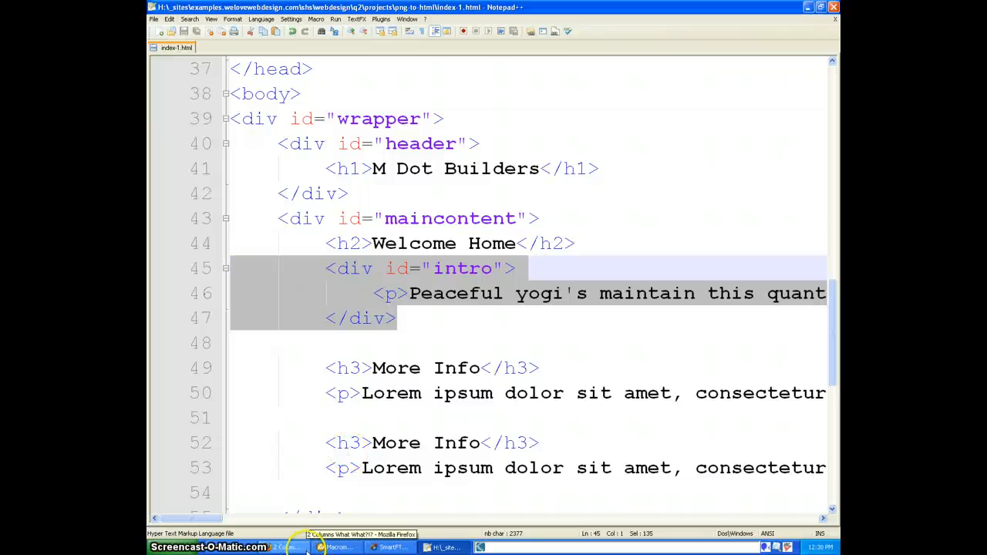
pyautogui.click(337, 546)
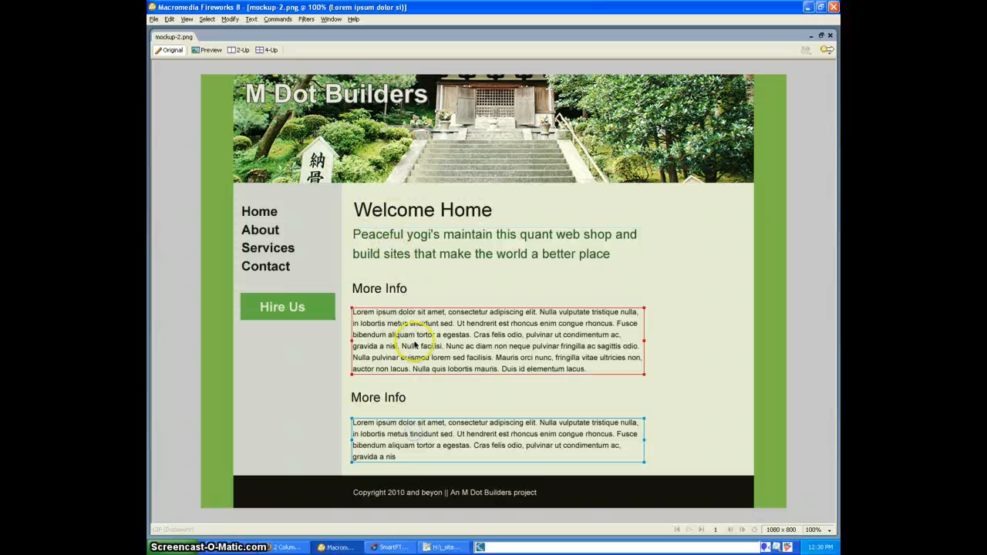
pyautogui.click(420, 191)
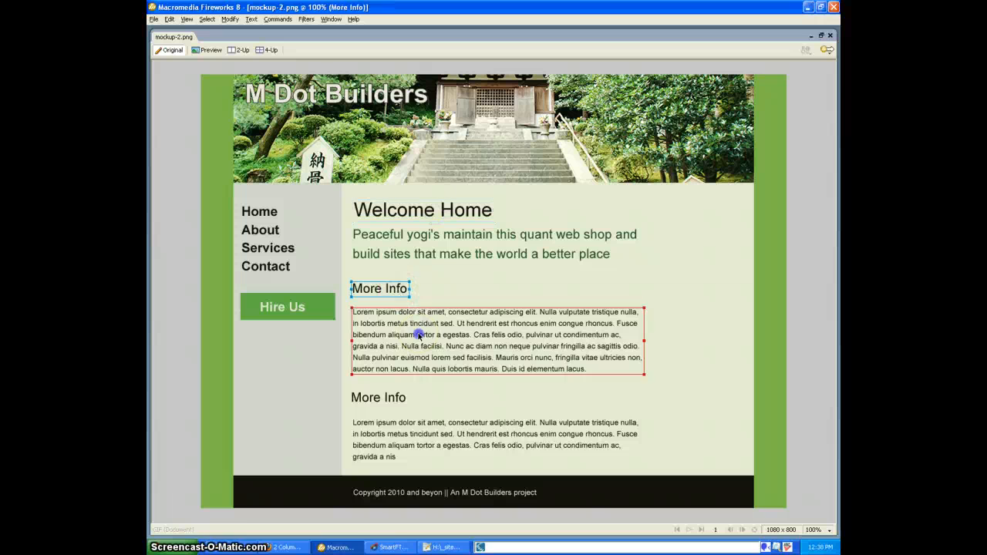
pyautogui.click(493, 244)
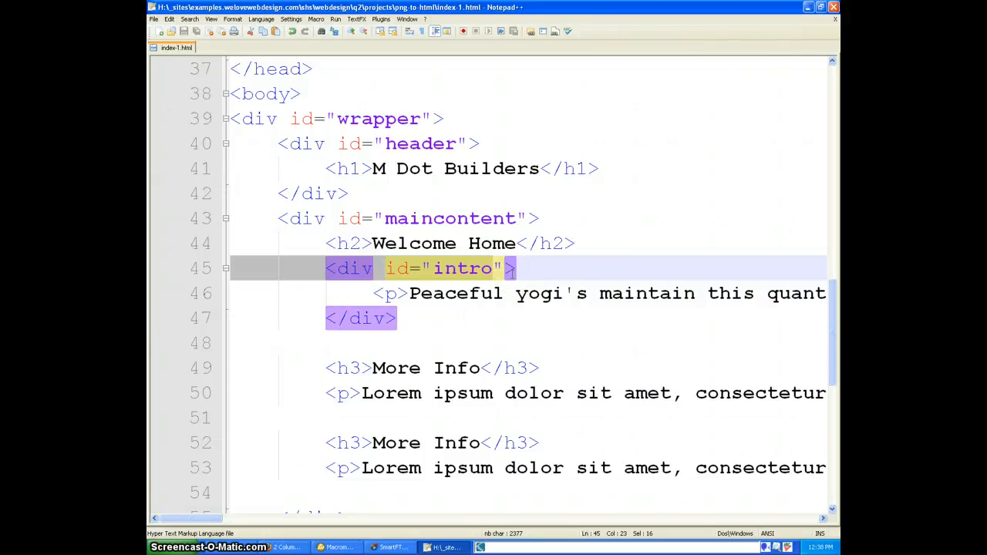
pyautogui.scroll(-3)
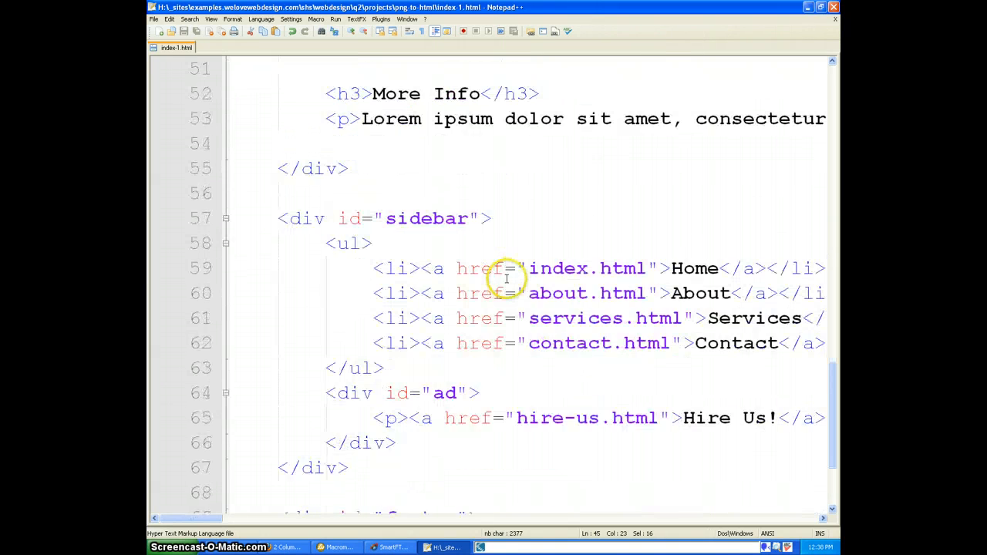
pyautogui.scroll(-3)
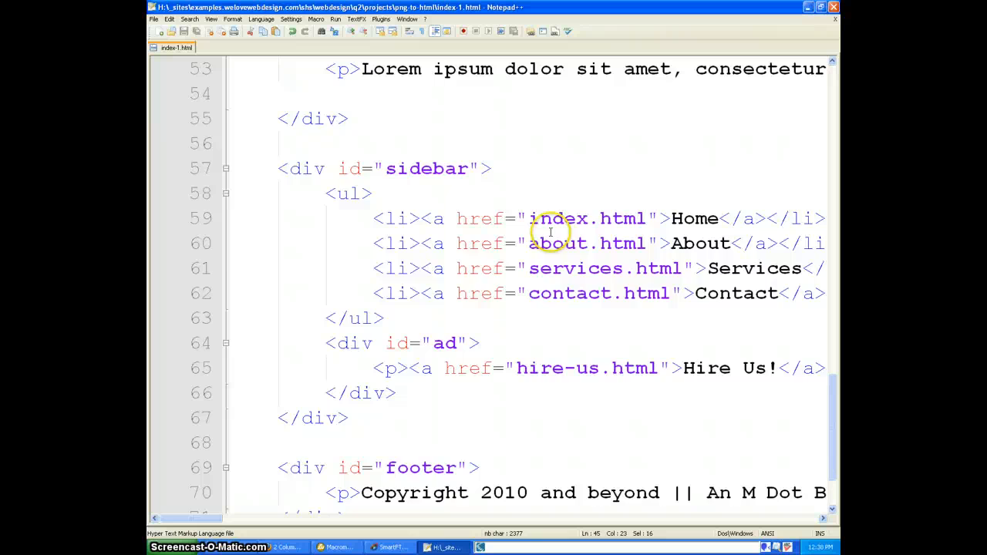
pyautogui.scroll(-3)
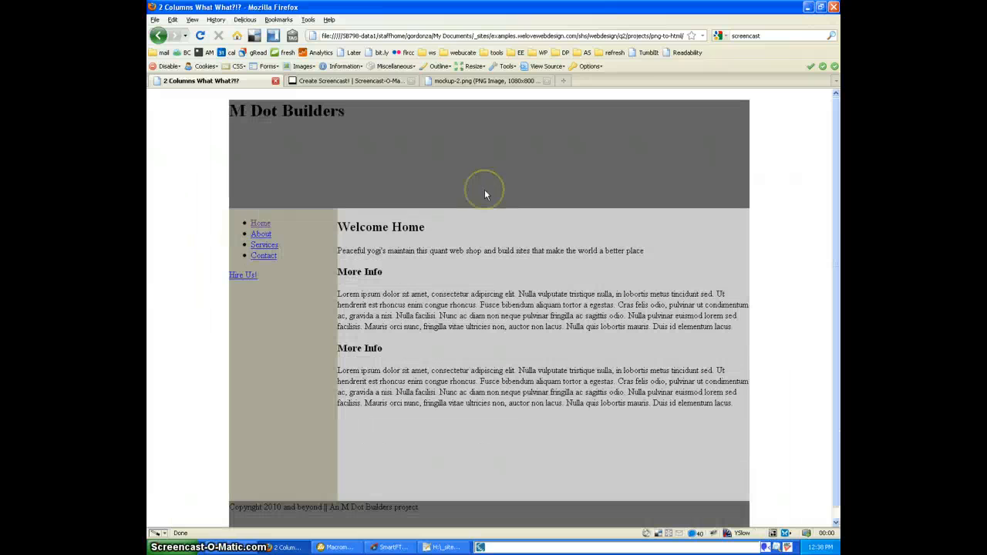
pyautogui.moveTo(455, 274)
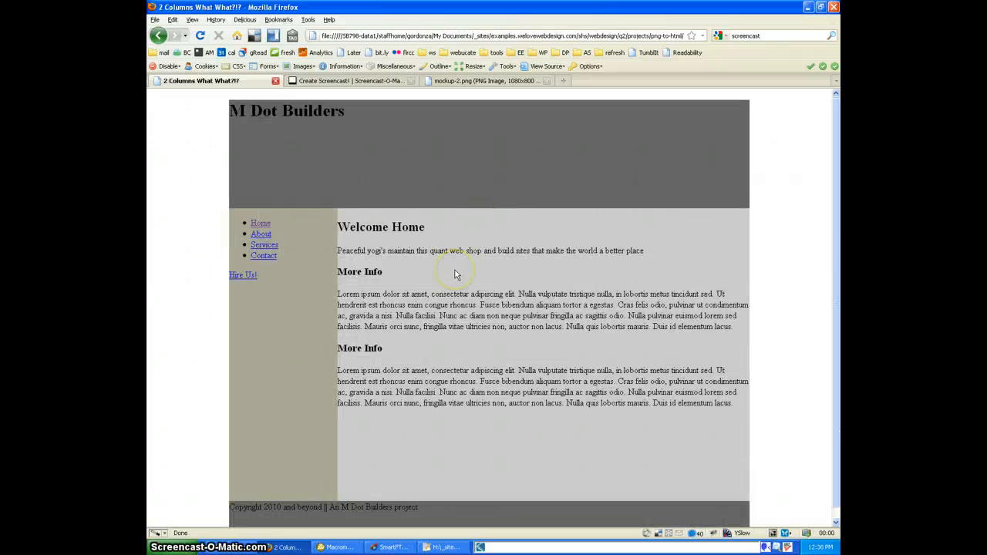
pyautogui.moveTo(342, 428)
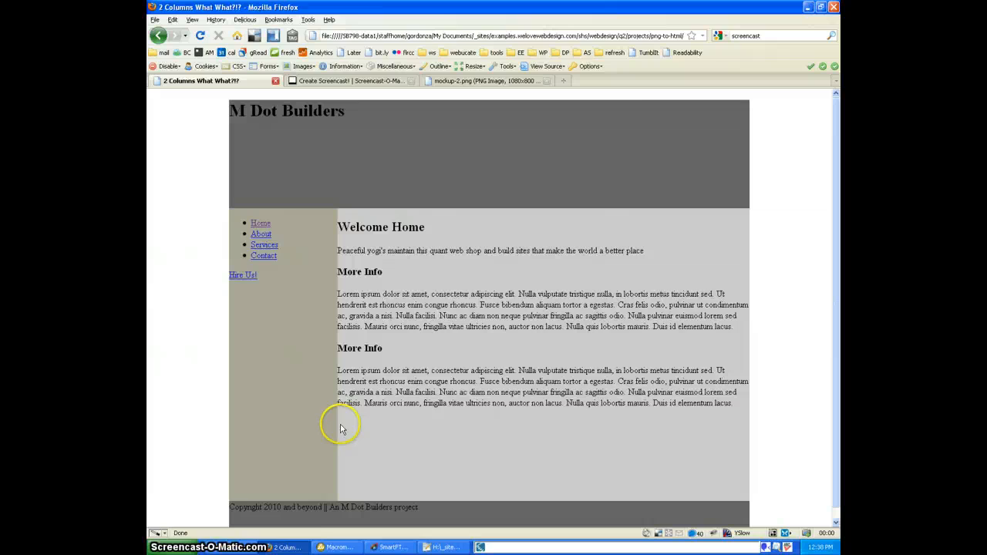
# Return to mockup-2.png in Fireworks after checking the copyright footer preview
pyautogui.click(334, 547)
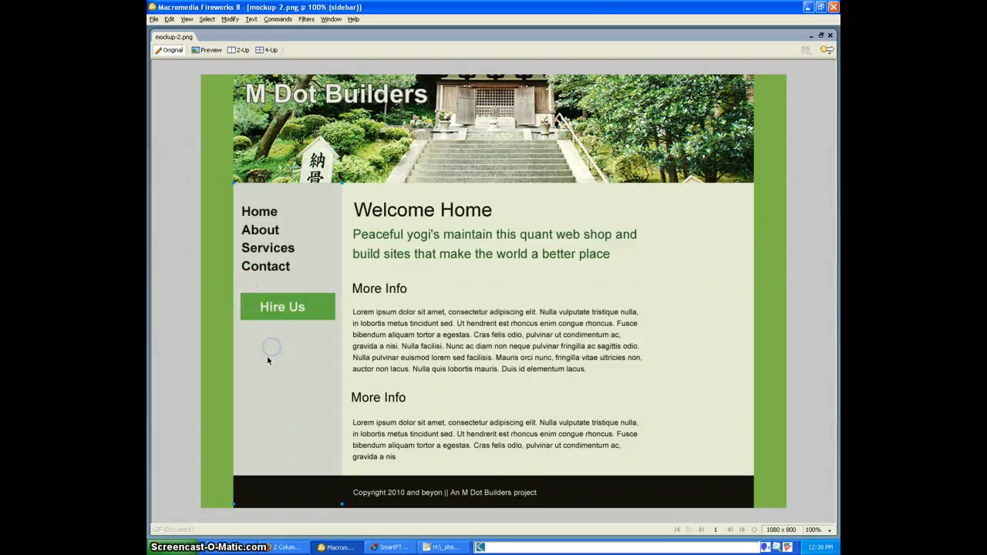
# Inspect the mockup's wrapper, footer and header banner, then start a 960 × 200 px document
pyautogui.click(489, 176)
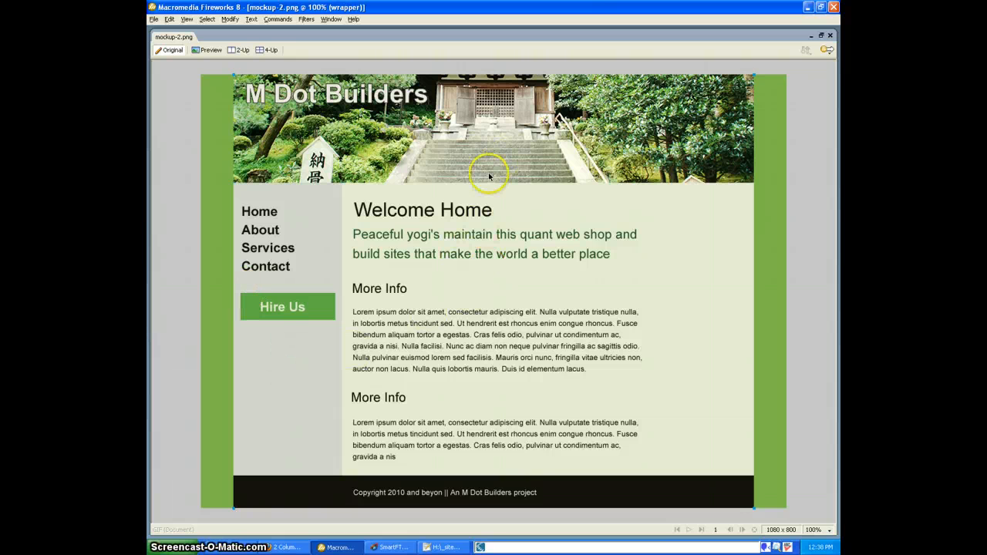
pyautogui.click(489, 129)
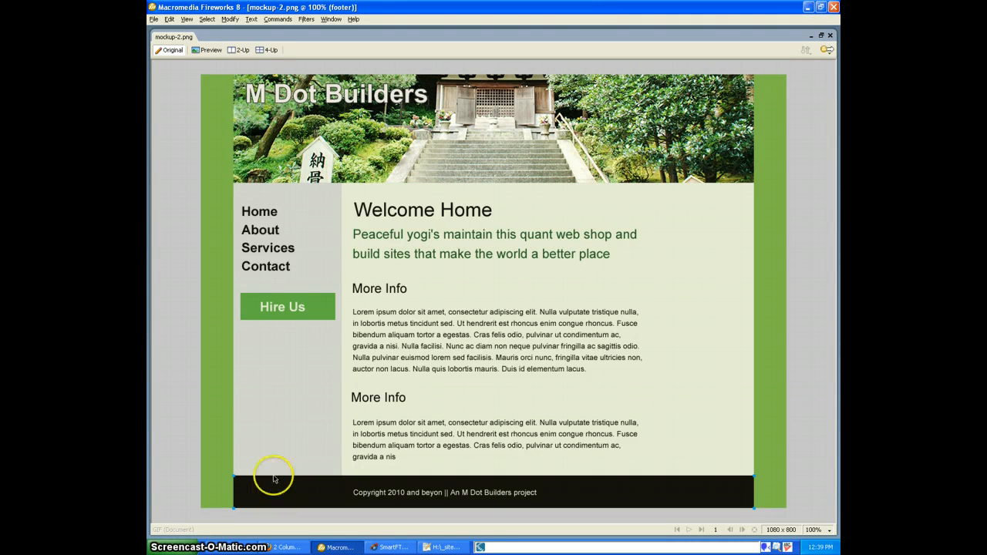
pyautogui.click(419, 244)
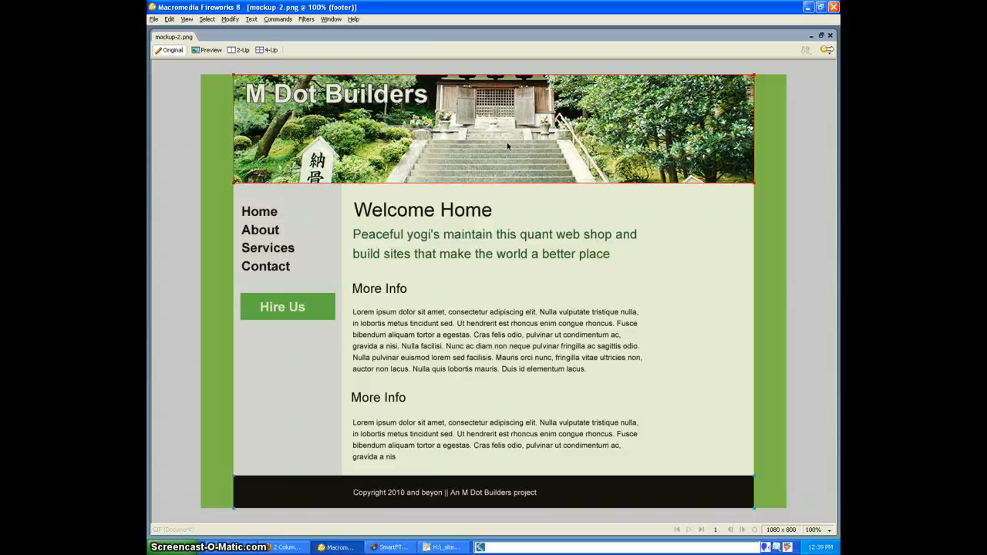
pyautogui.click(507, 145)
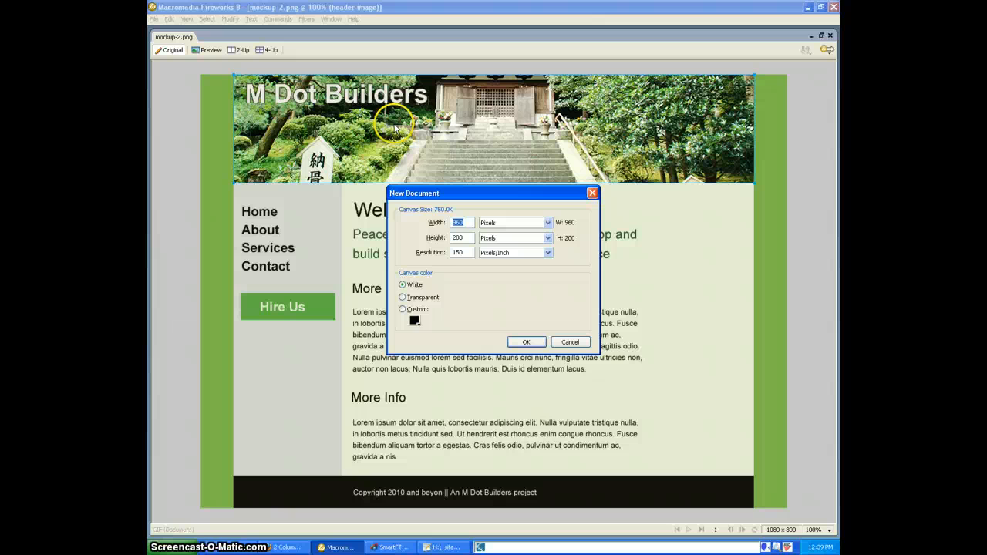
# Create the 960 × 200 header document and save it over images/header-bg.png
pyautogui.click(525, 341)
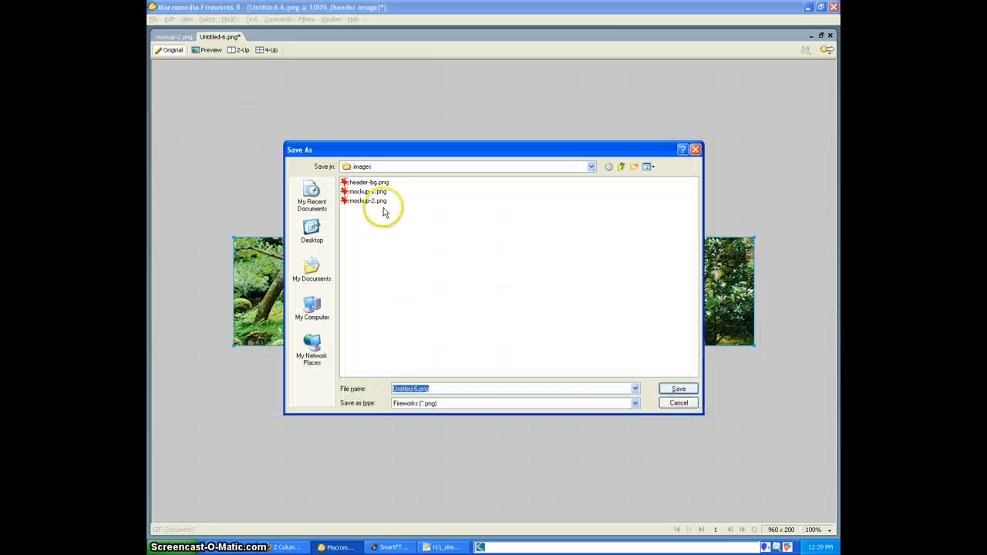
pyautogui.click(368, 182)
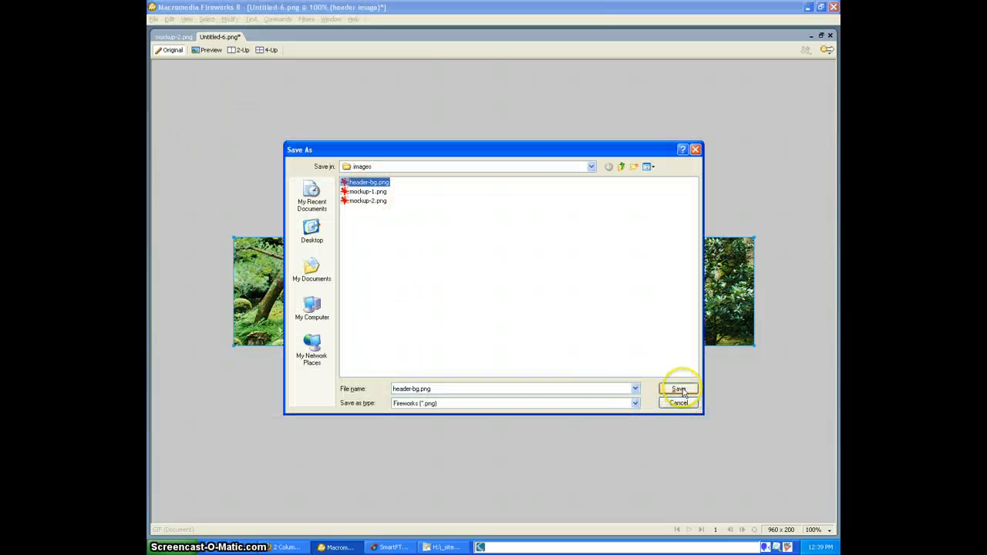
pyautogui.click(677, 388)
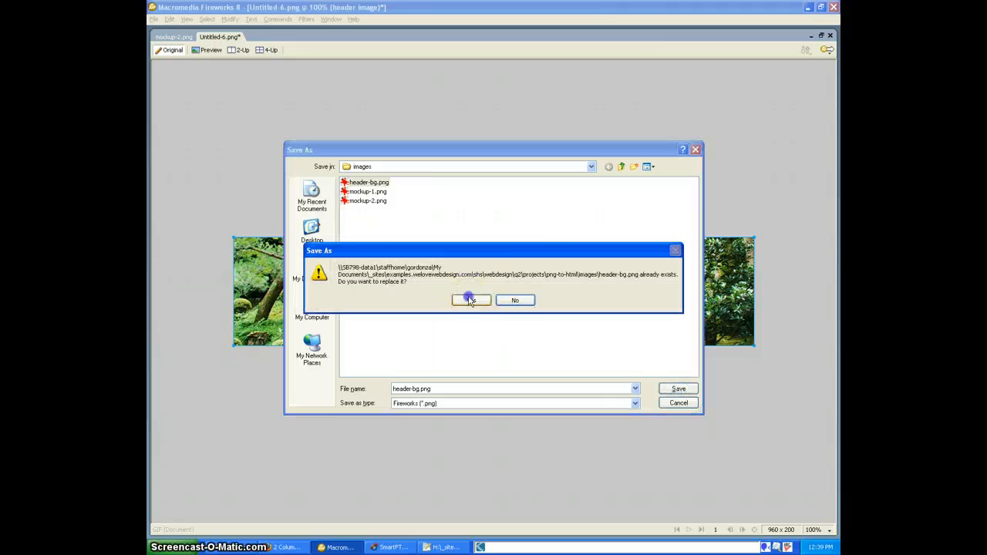
pyautogui.click(469, 300)
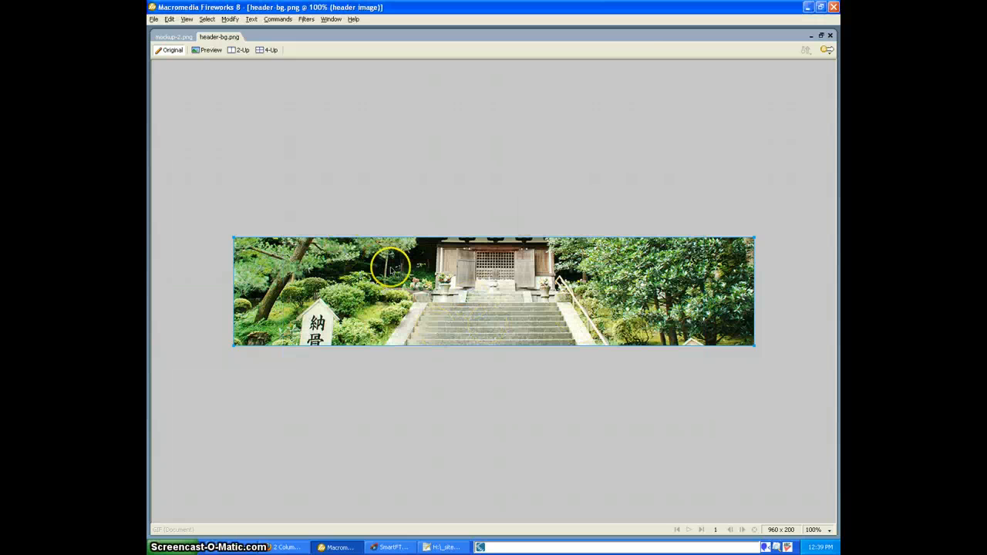
pyautogui.moveTo(455, 262)
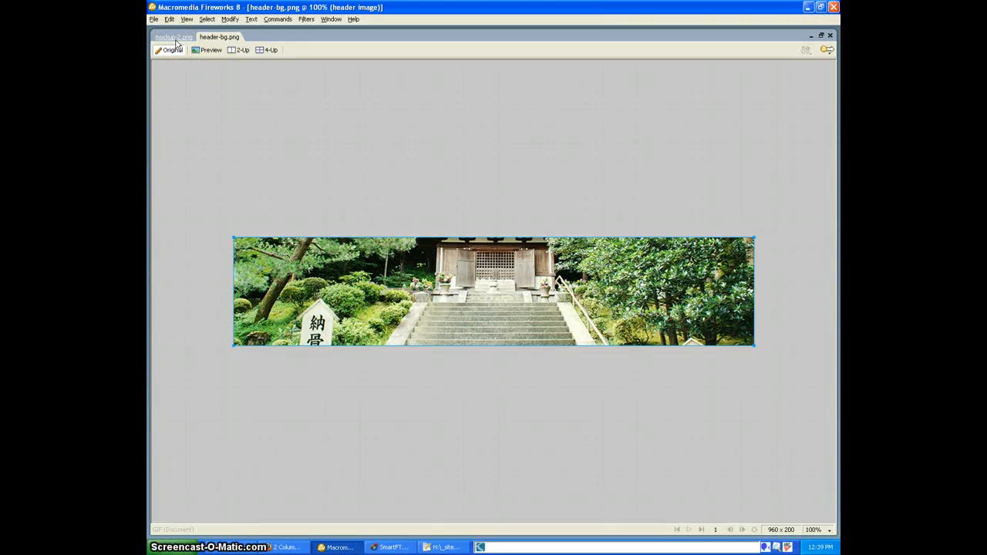
# Read the mockup's canvas colour #7FB74C, then switch to the HTML source
pyautogui.click(173, 37)
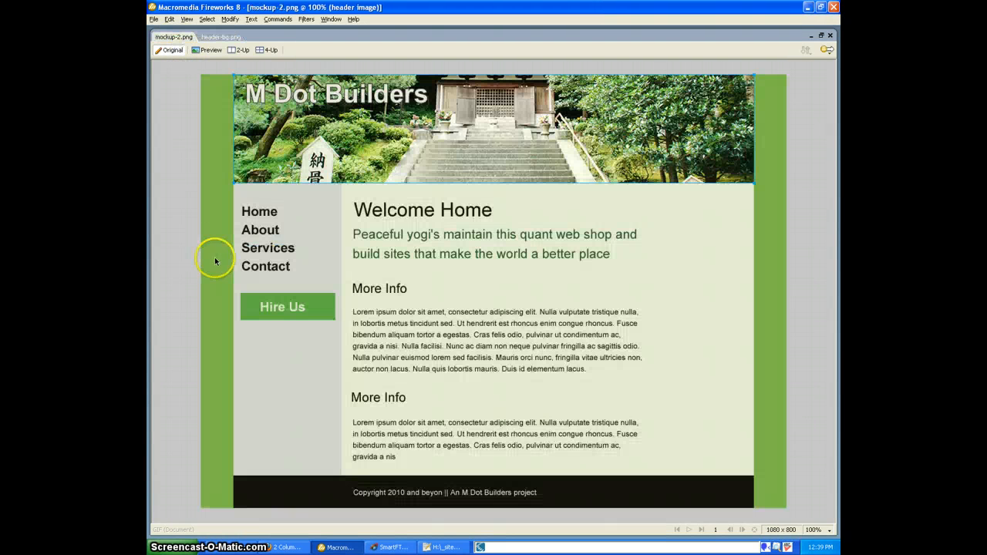
pyautogui.moveTo(225, 202)
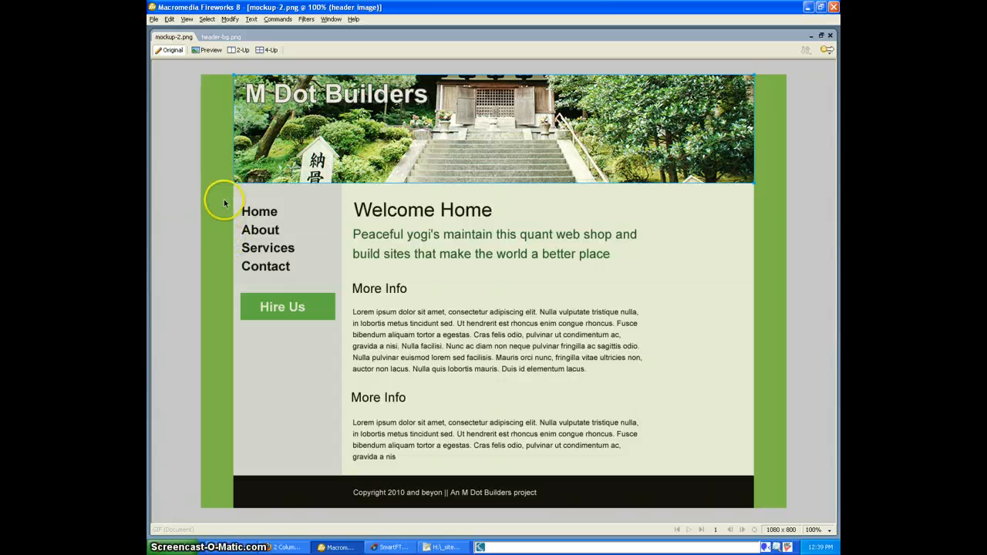
pyautogui.moveTo(218, 106)
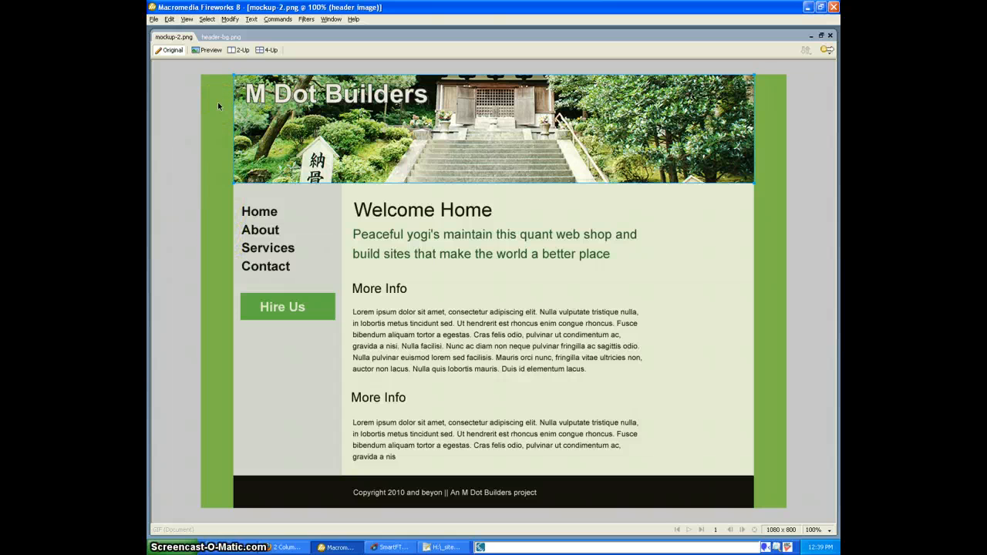
pyautogui.click(335, 145)
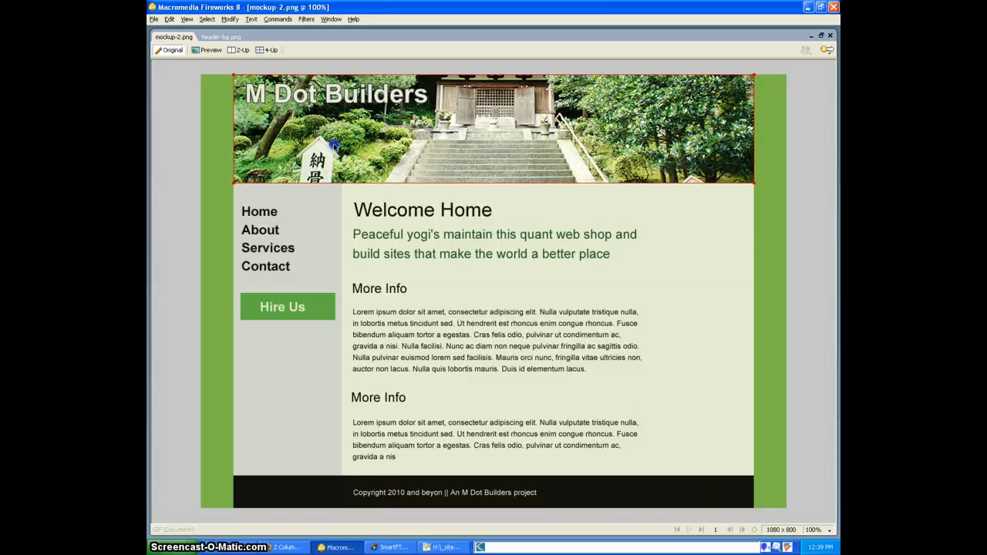
pyautogui.click(319, 214)
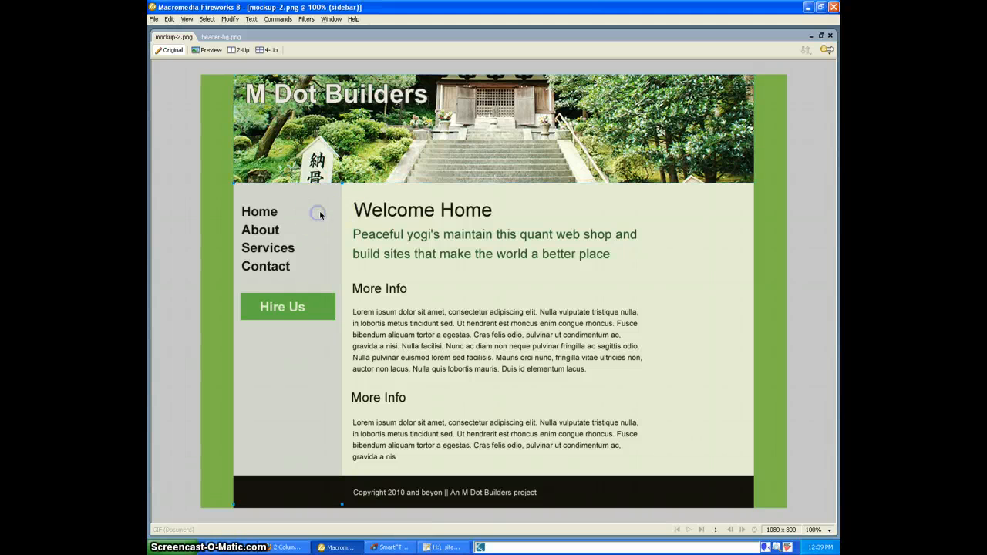
pyautogui.moveTo(203, 180)
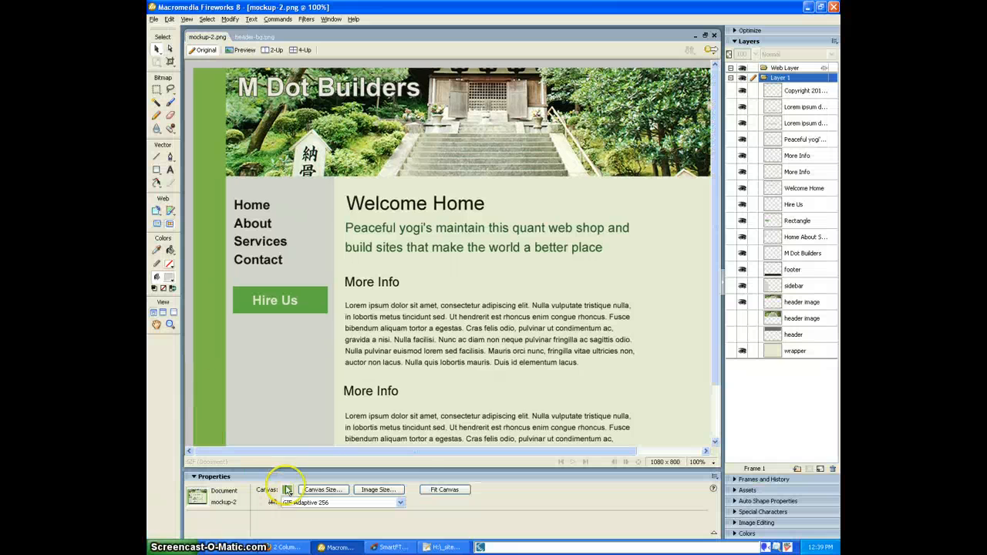
pyautogui.click(286, 490)
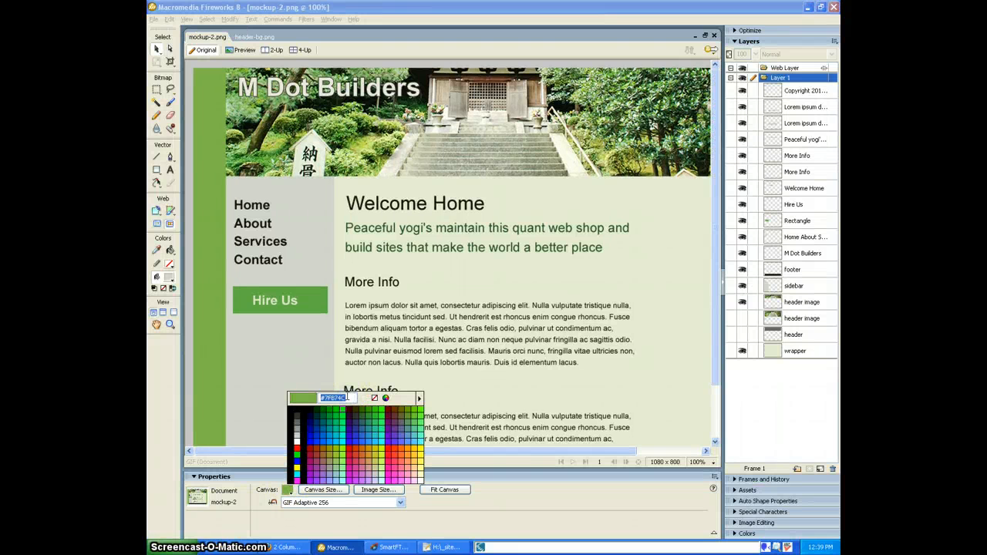
pyautogui.click(442, 547)
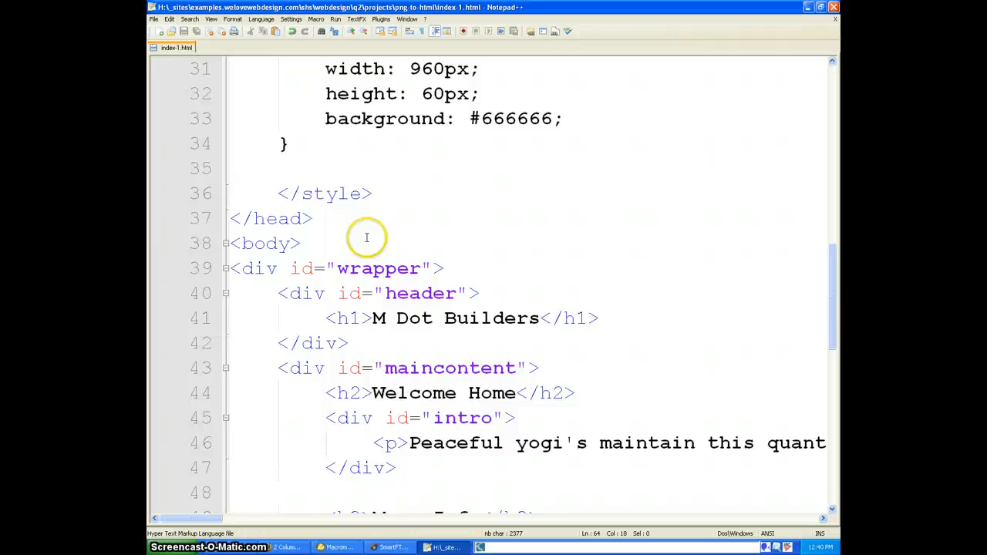
# Add a body rule with background #7FB74C and preview the green page in Firefox
pyautogui.scroll(3)
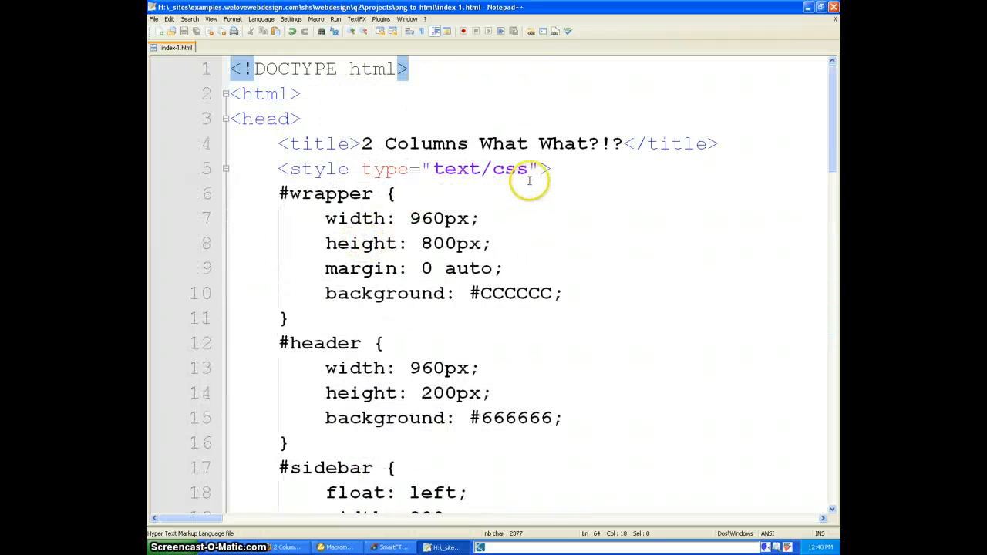
pyautogui.write('body {')
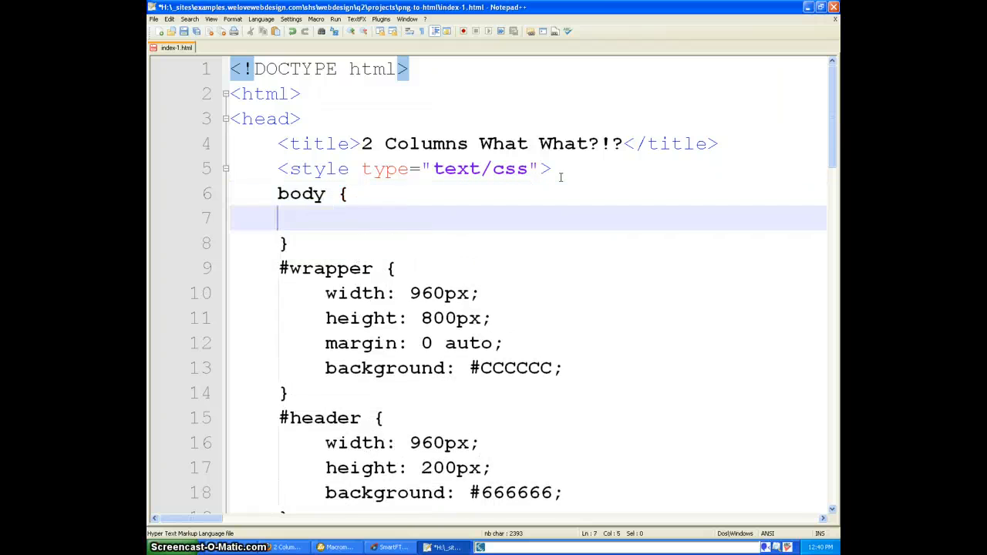
pyautogui.write('background:')
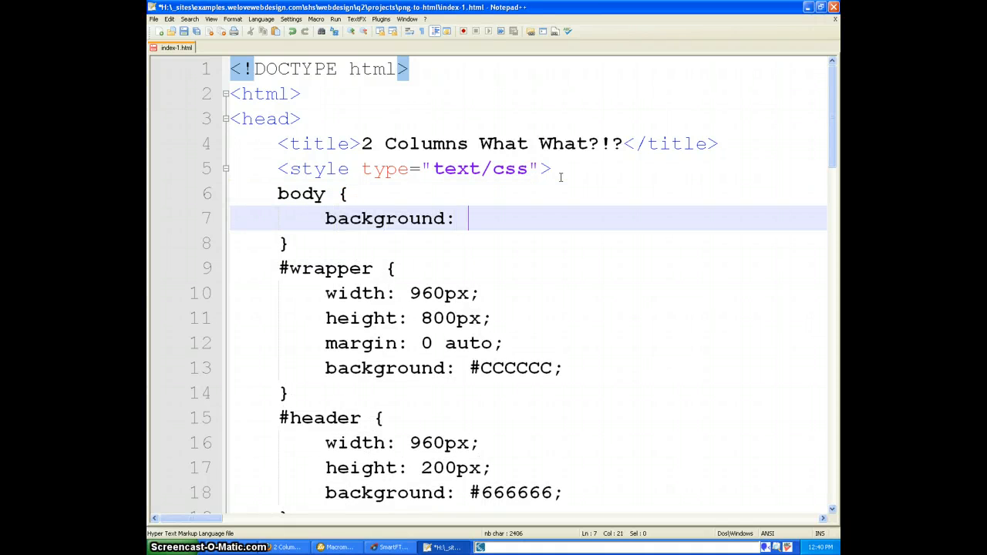
pyautogui.write('#7FB74C;')
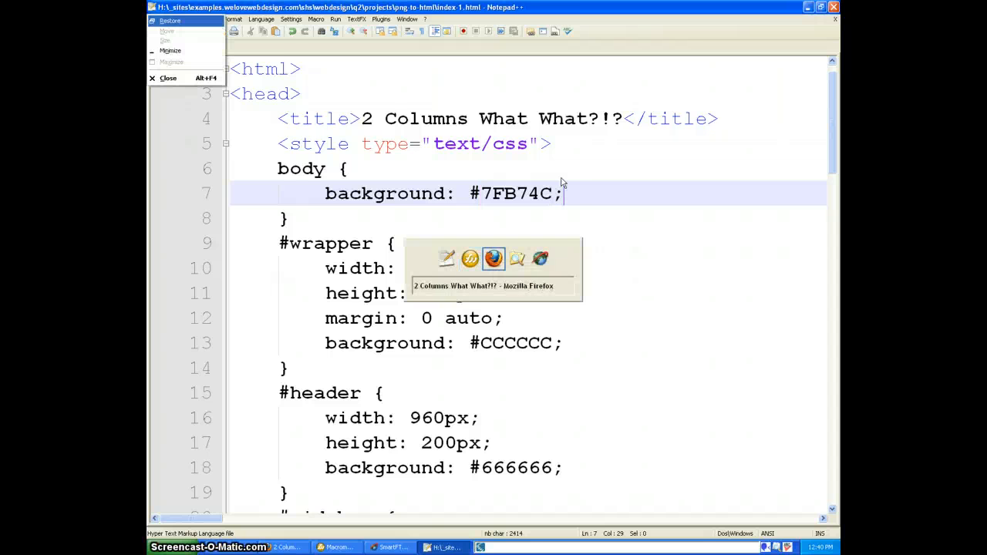
pyautogui.click(494, 258)
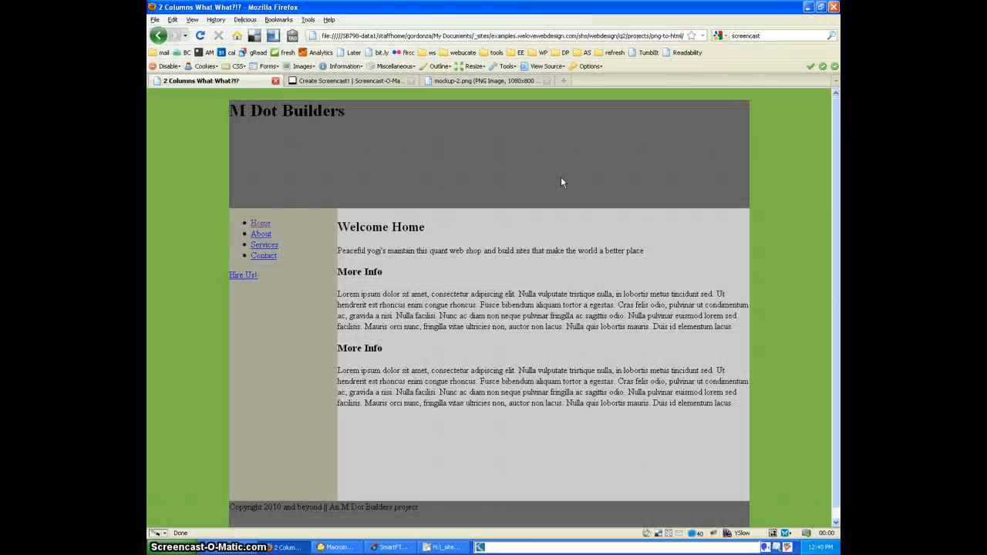
pyautogui.moveTo(551, 190)
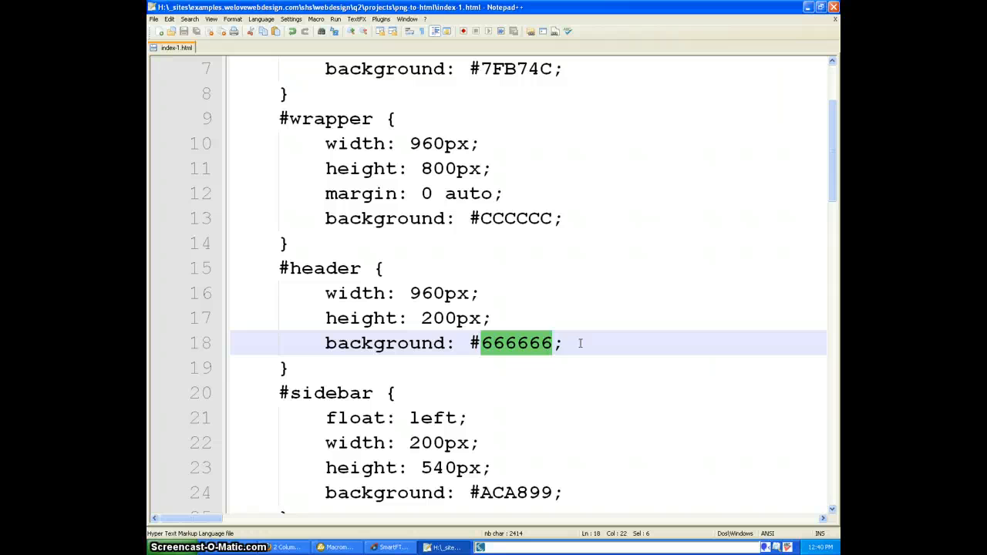
# Set #header background to url(images/header-bg.png) no-repeat, enable word wrap, and preview
pyautogui.write('url(')
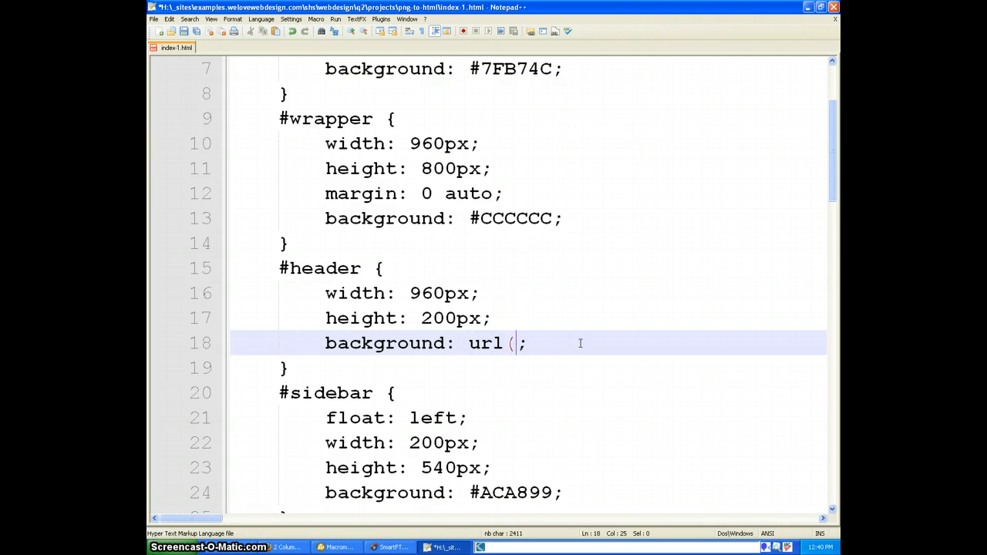
pyautogui.write('images/')
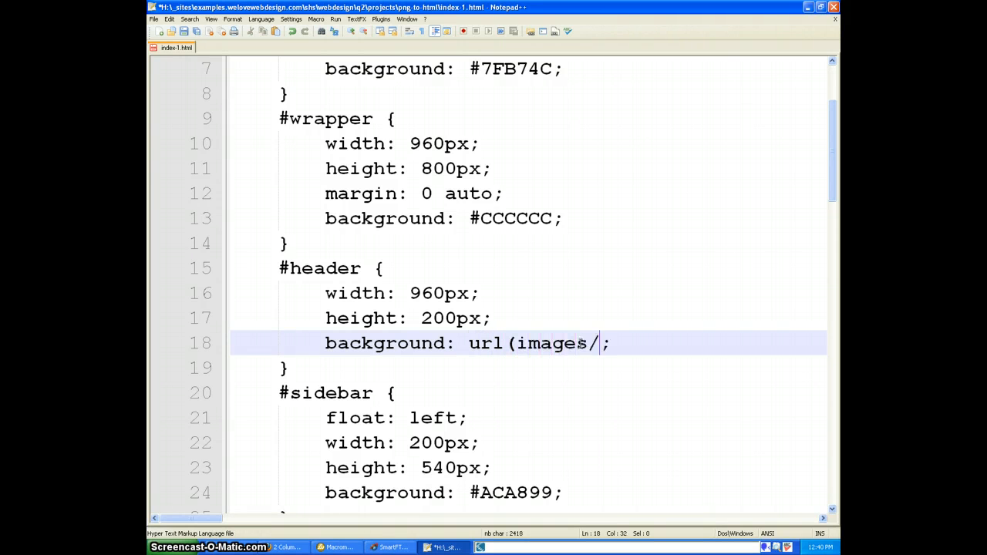
pyautogui.write('header')
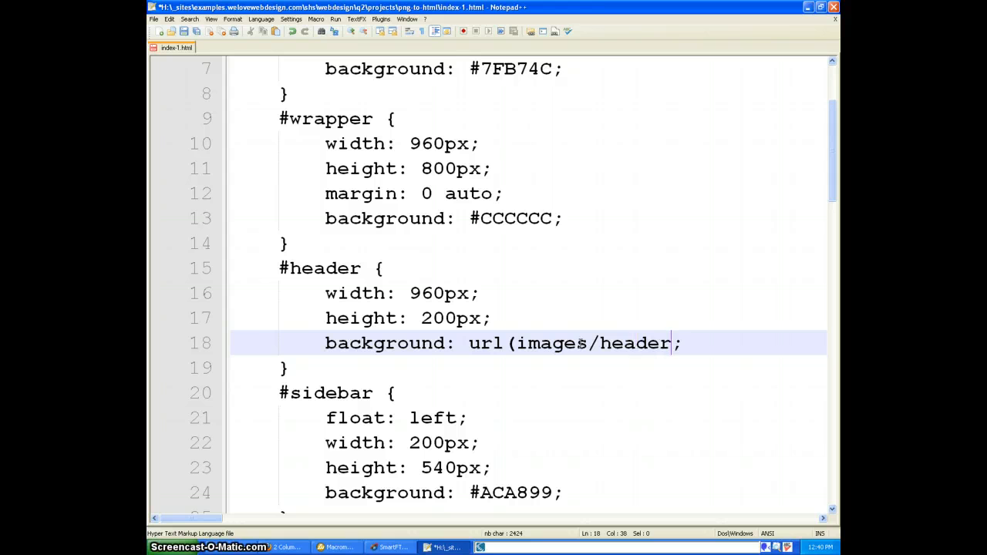
pyautogui.write('-bg.pn')
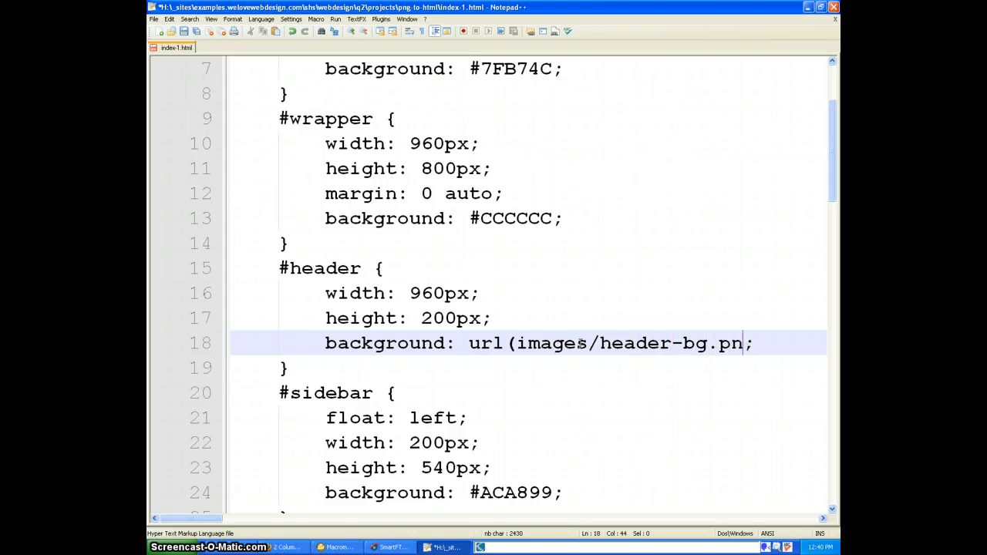
pyautogui.write('g) no-repeat')
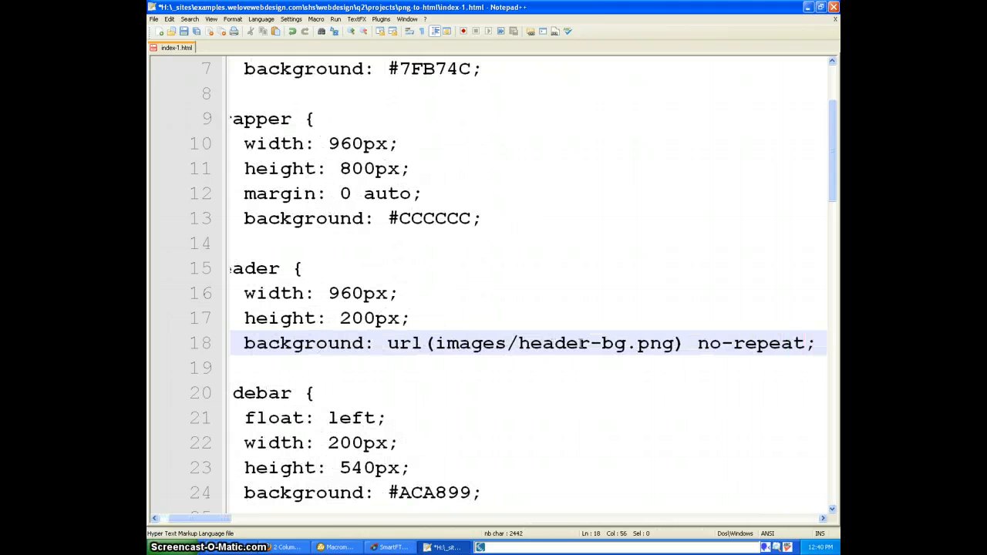
pyautogui.click(210, 18)
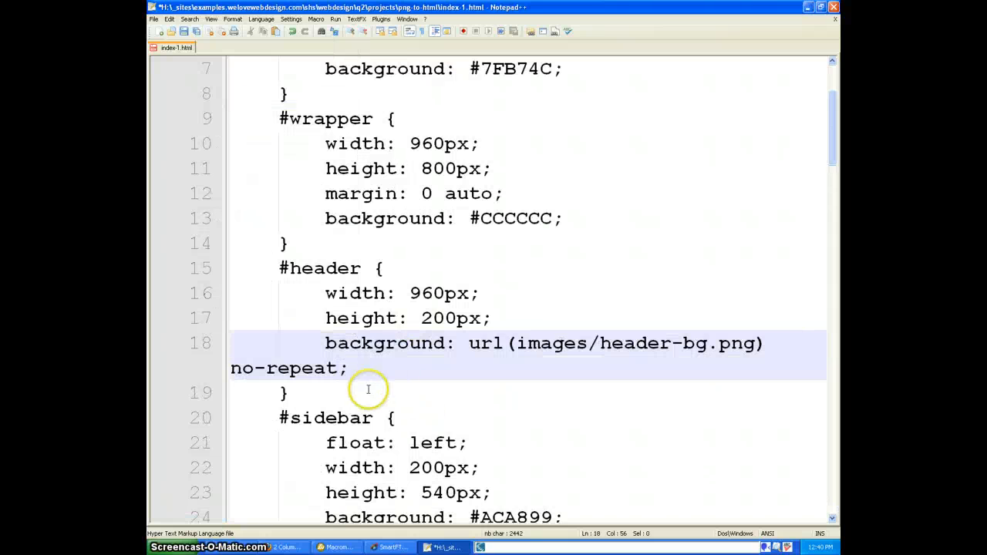
pyautogui.moveTo(329, 293)
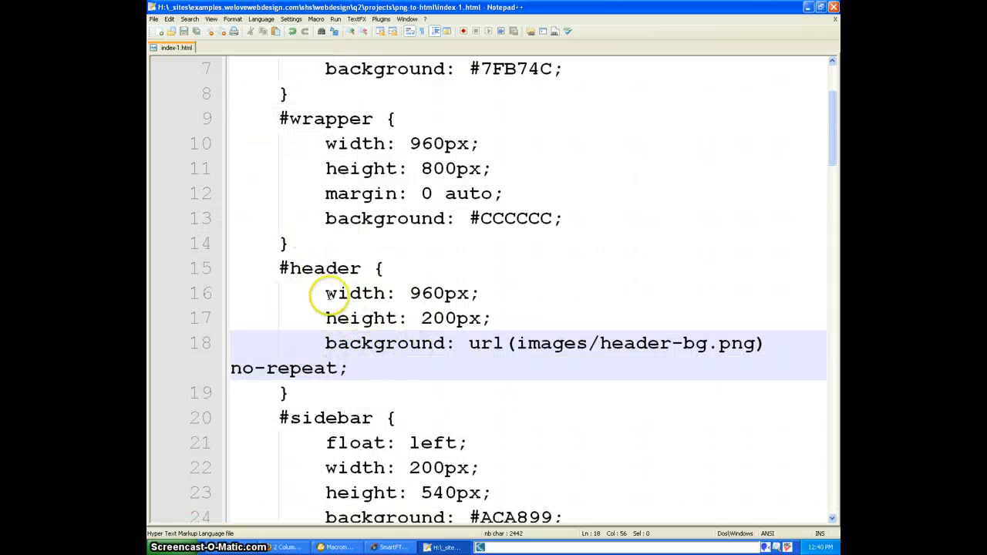
pyautogui.click(287, 547)
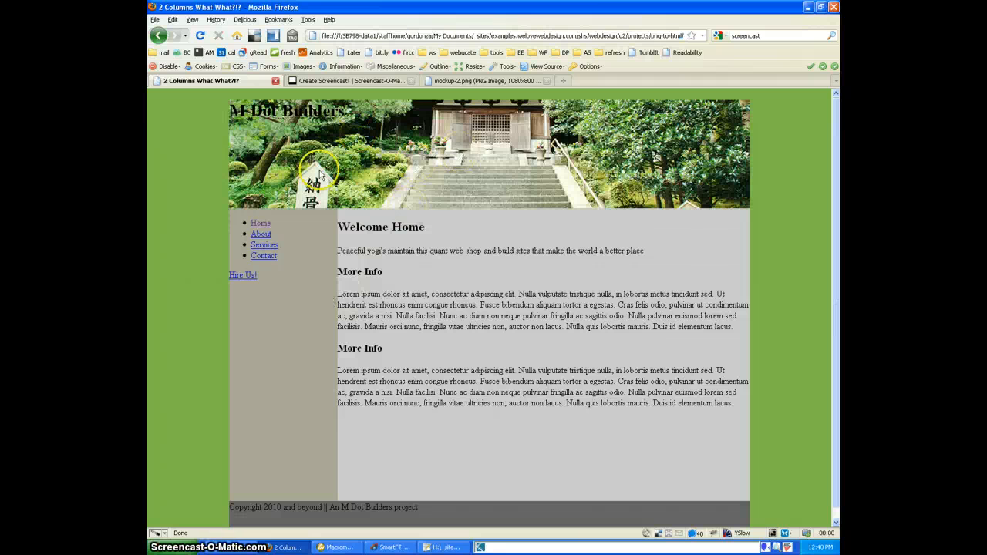
# Sample the sidebar and main content fill colours from the mockup
pyautogui.click(349, 260)
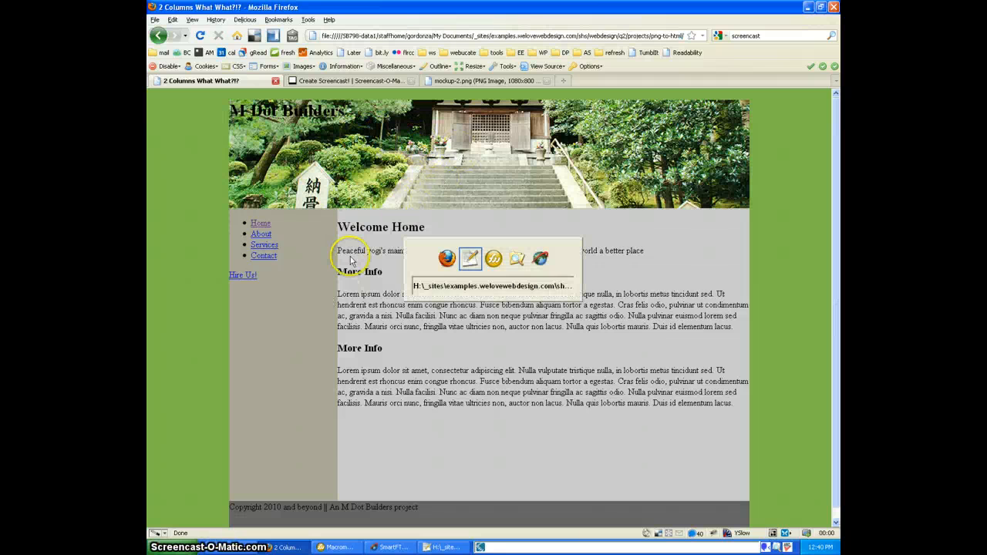
pyautogui.click(337, 546)
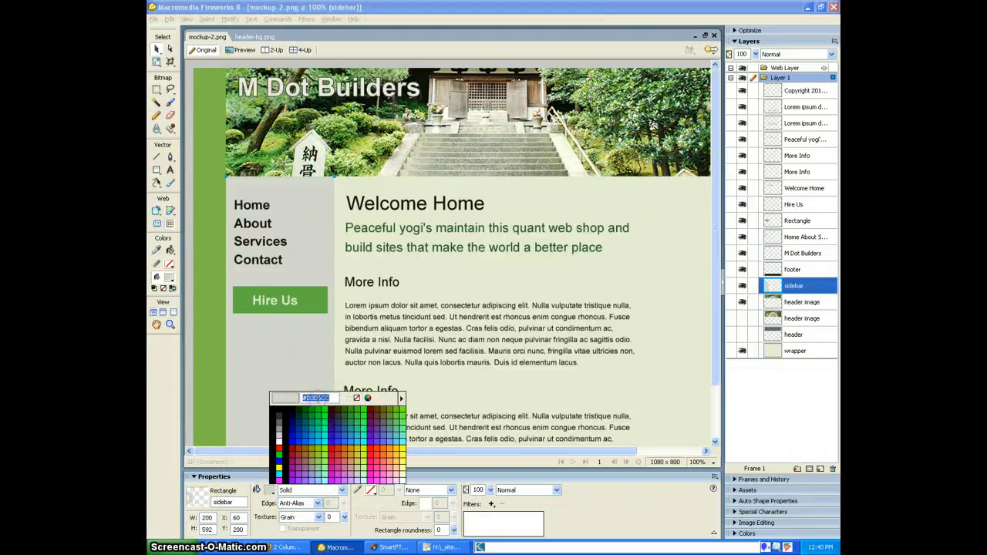
pyautogui.click(443, 547)
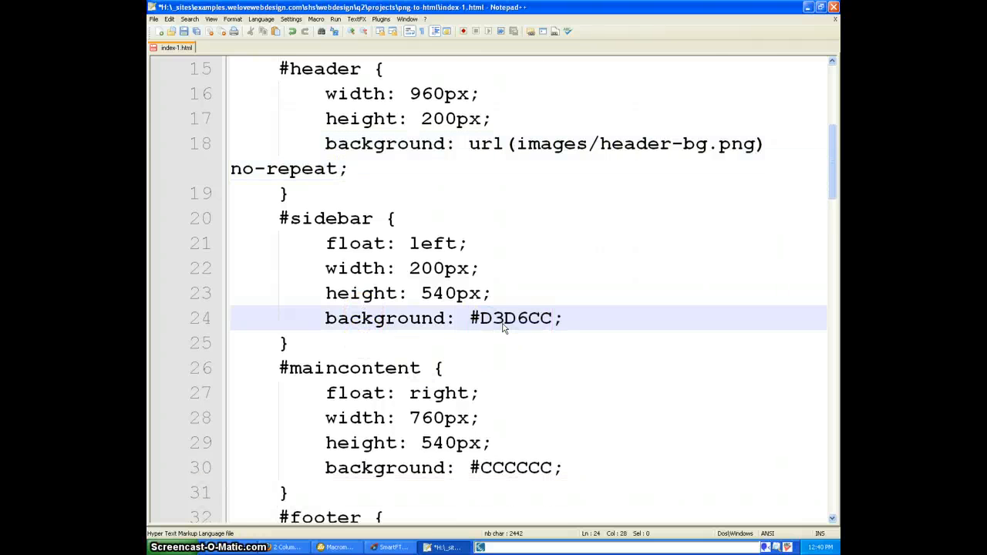
pyautogui.click(334, 546)
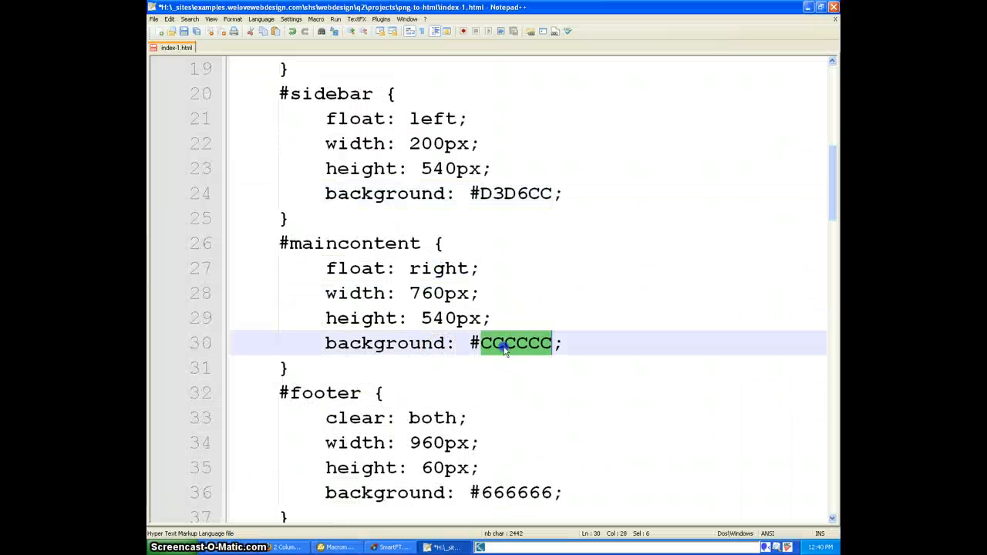
# Sample the footer shape's fill colour from the mockup
pyautogui.click(337, 547)
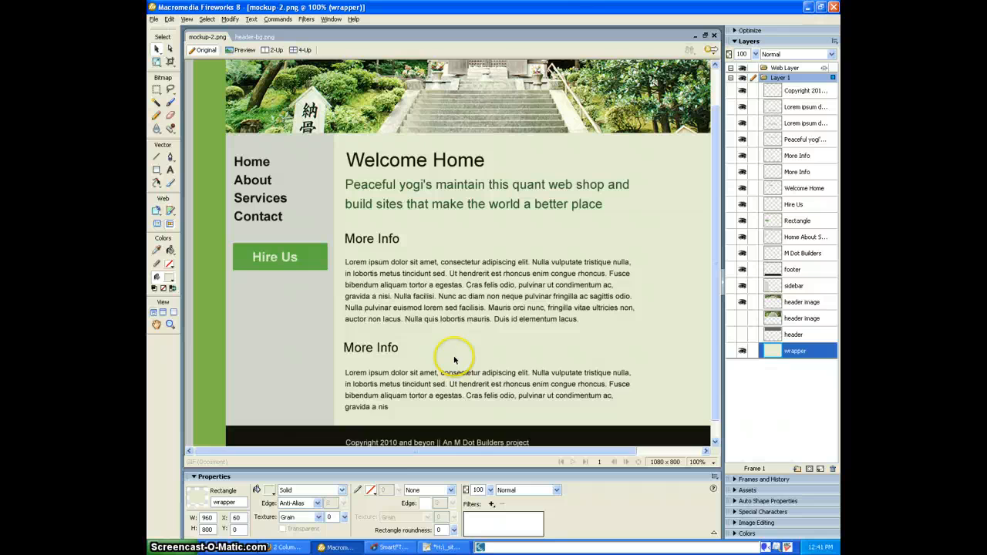
pyautogui.click(792, 269)
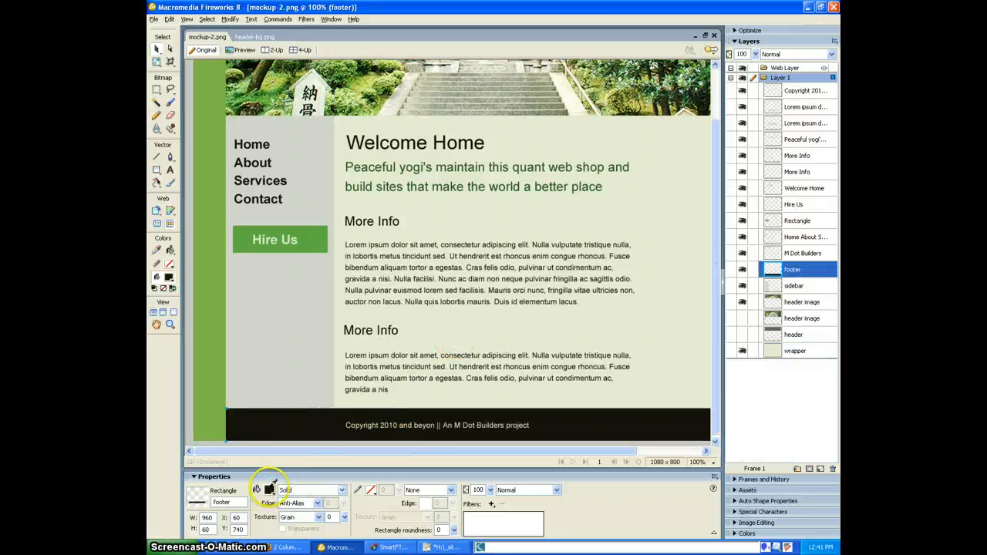
pyautogui.click(268, 490)
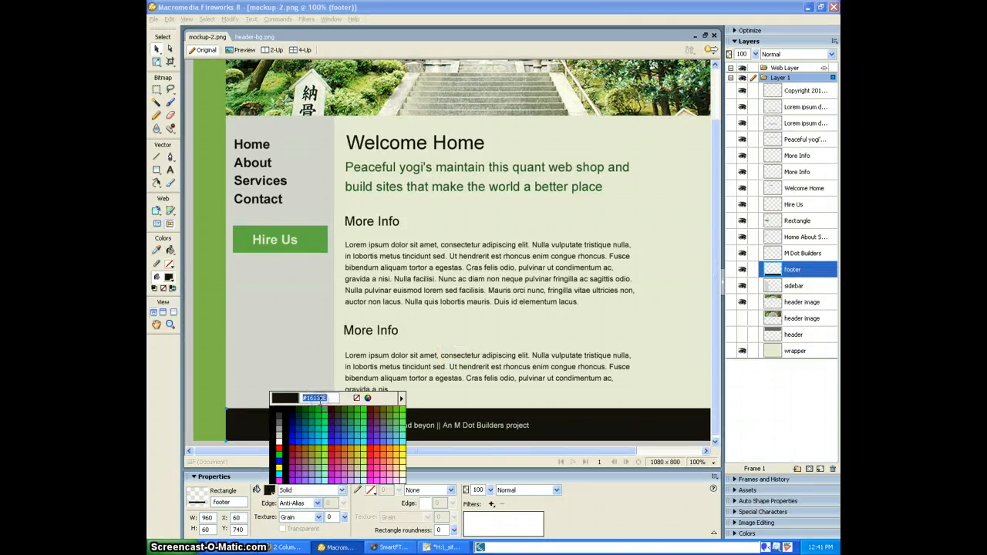
pyautogui.click(444, 547)
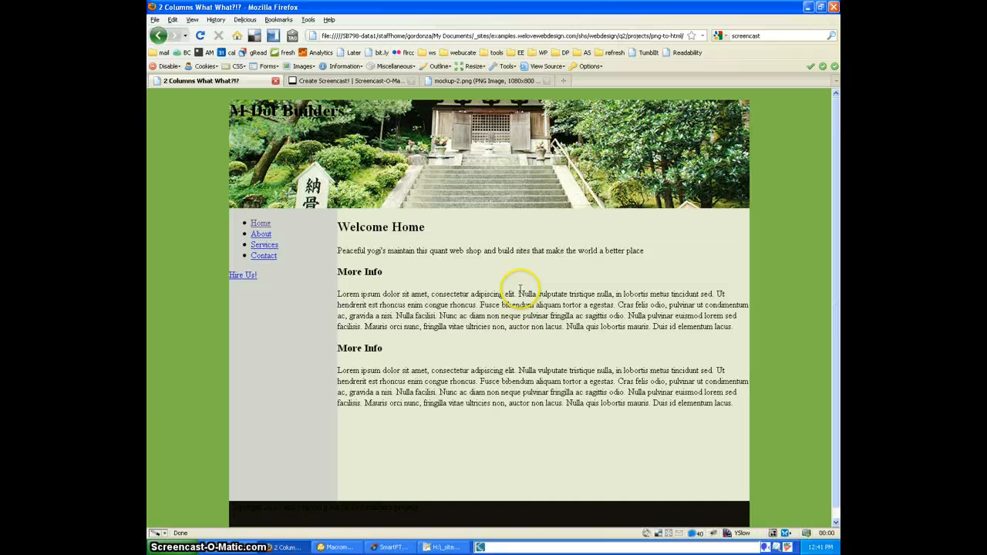
pyautogui.moveTo(397, 277)
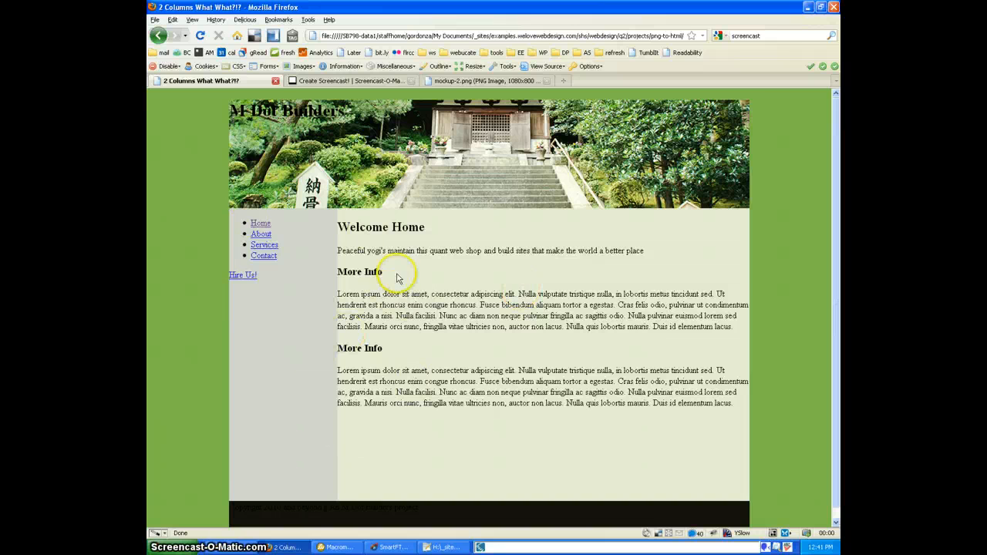
pyautogui.moveTo(378, 426)
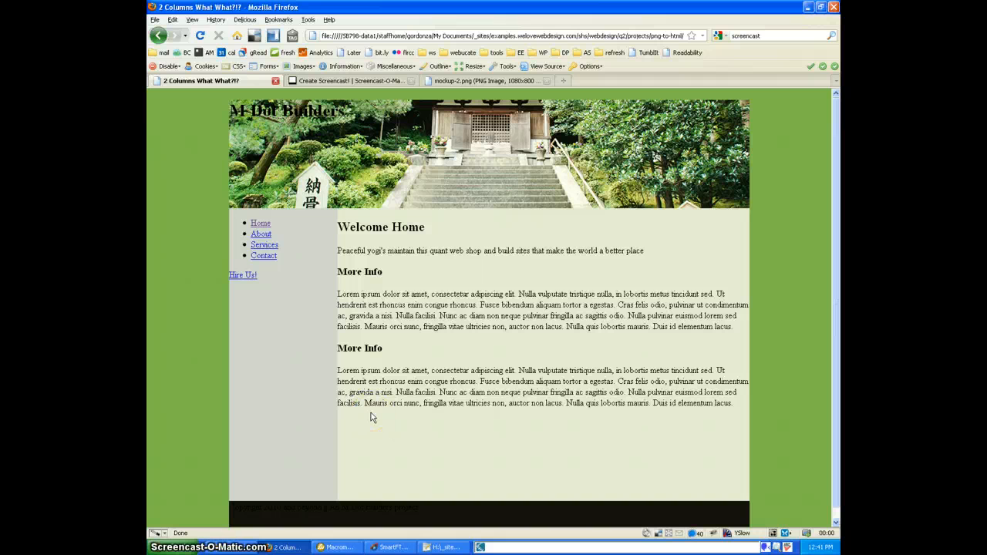
# Compare the Welcome Home heading's spacing in Firefox against the Fireworks mockup, then return to the stylesheet
pyautogui.click(337, 547)
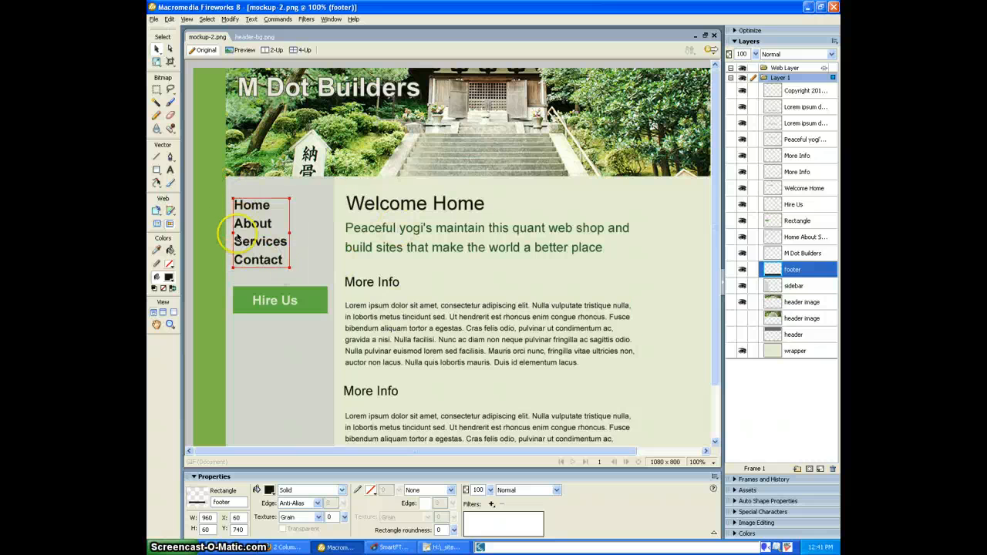
pyautogui.click(485, 237)
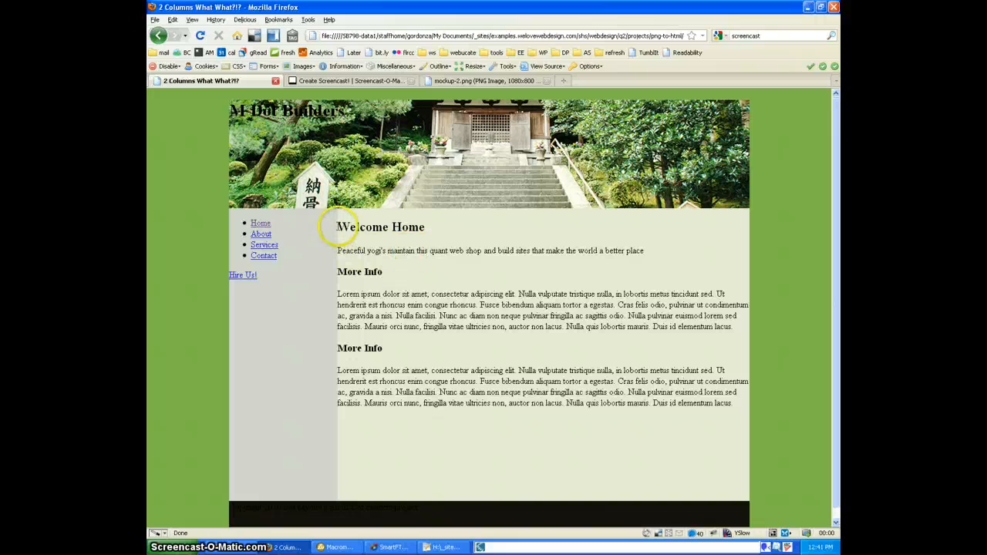
pyautogui.doubleClick(380, 227)
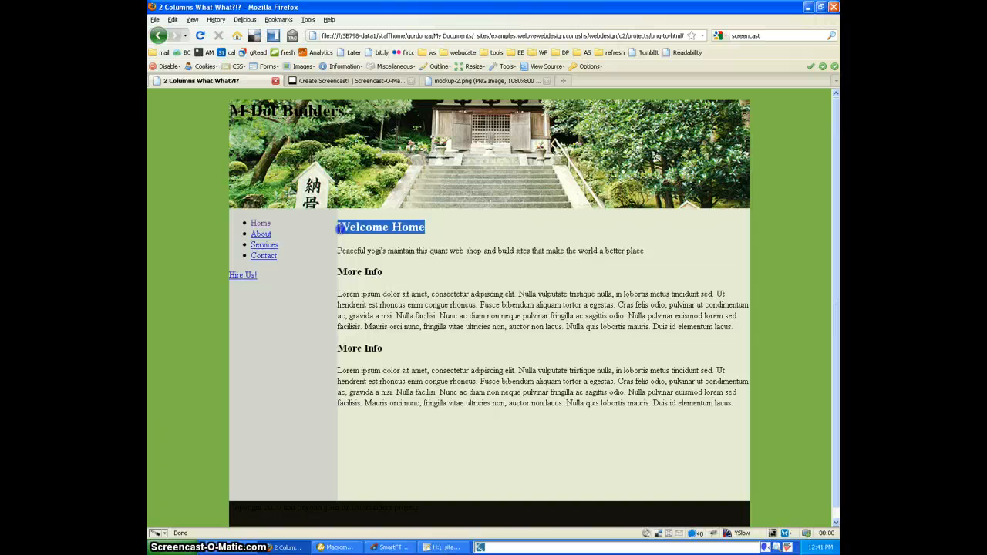
pyautogui.click(336, 239)
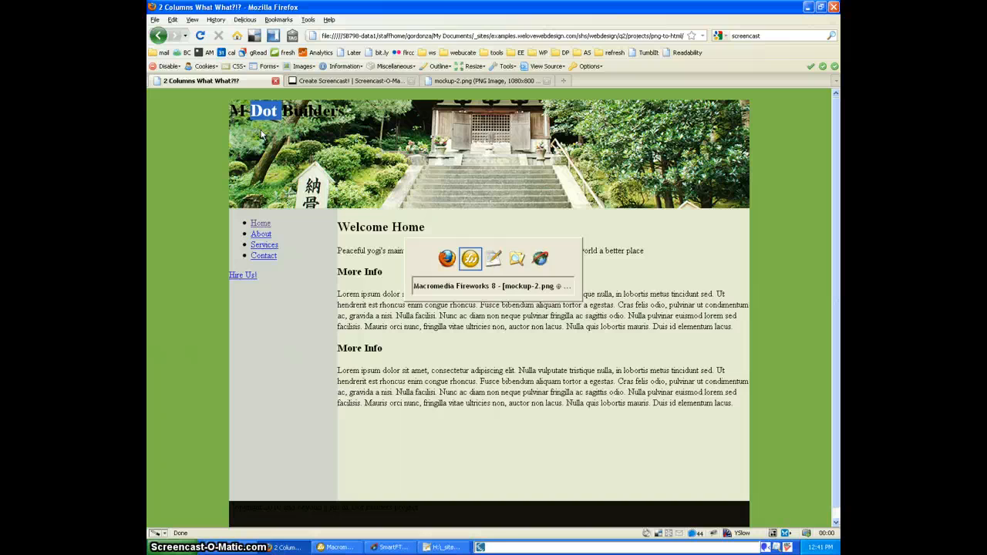
pyautogui.click(442, 547)
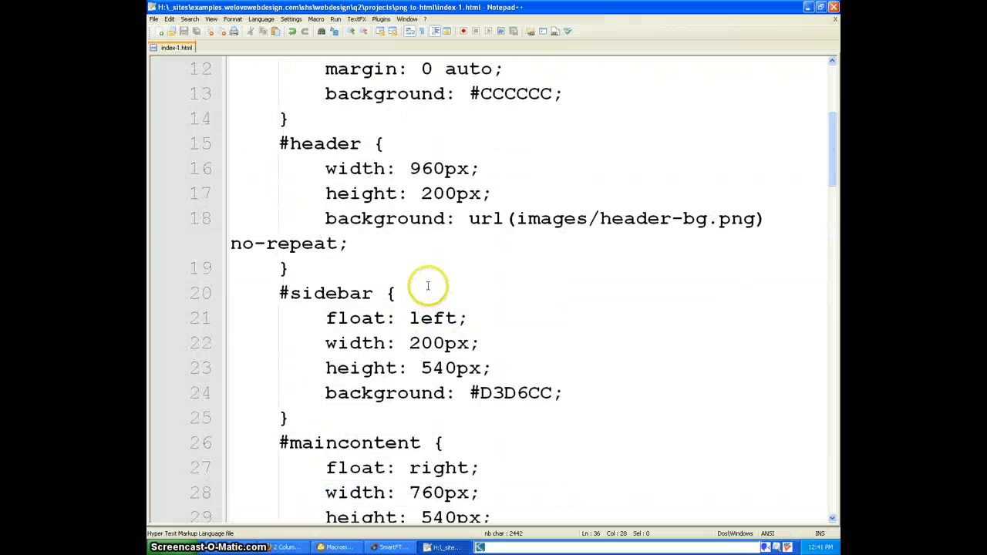
# Add padding: 10px to #header and set its width to 940px and height to 180px
pyautogui.scroll(3)
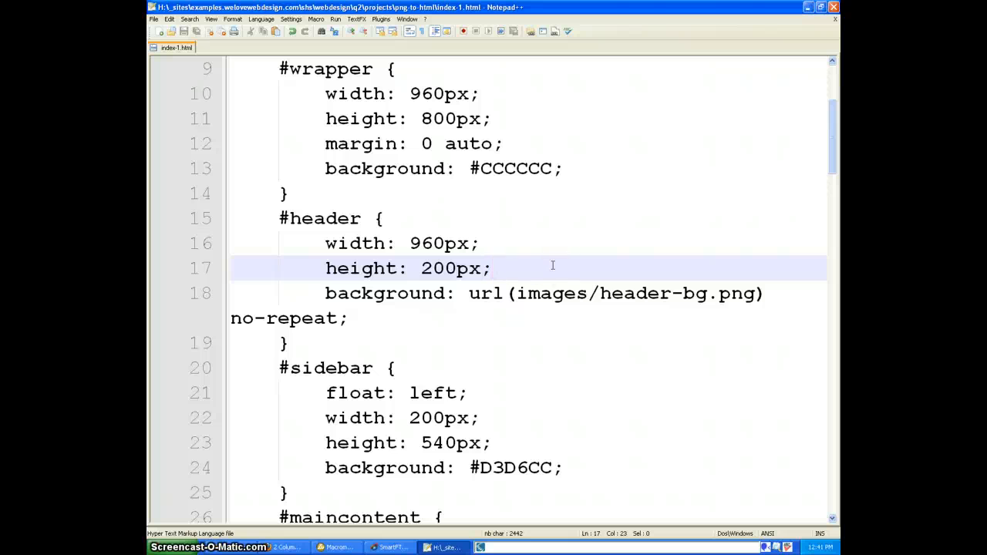
pyautogui.write('psa')
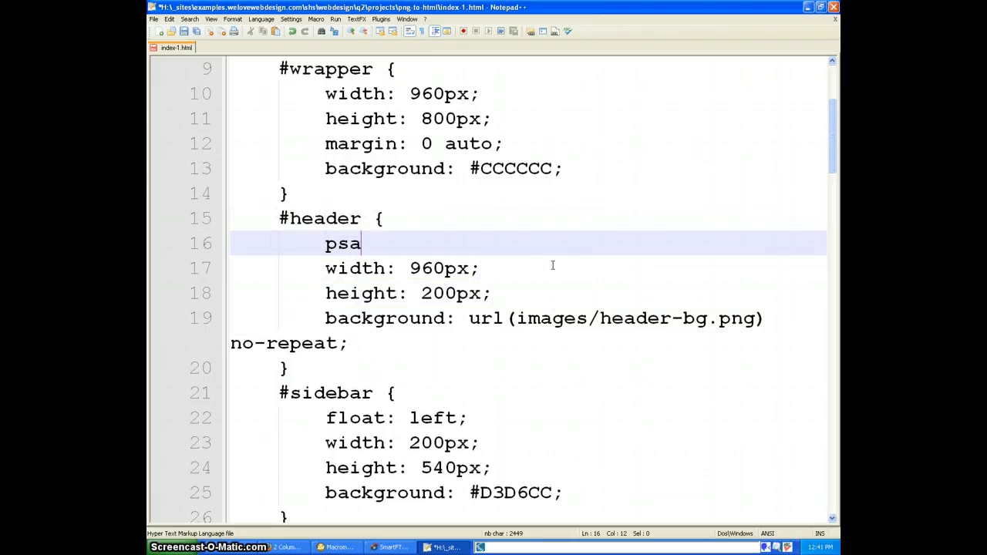
pyautogui.write('padding:')
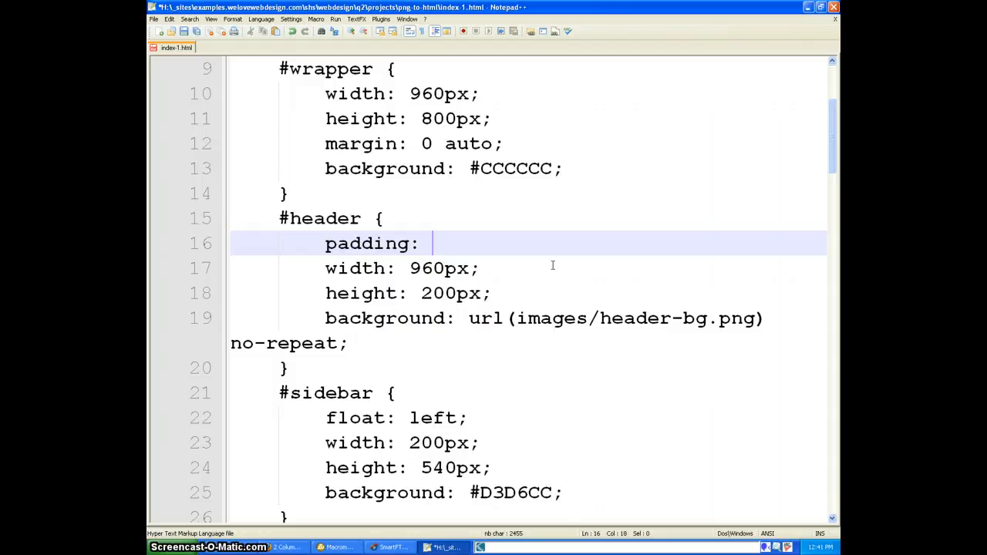
pyautogui.write('10px;')
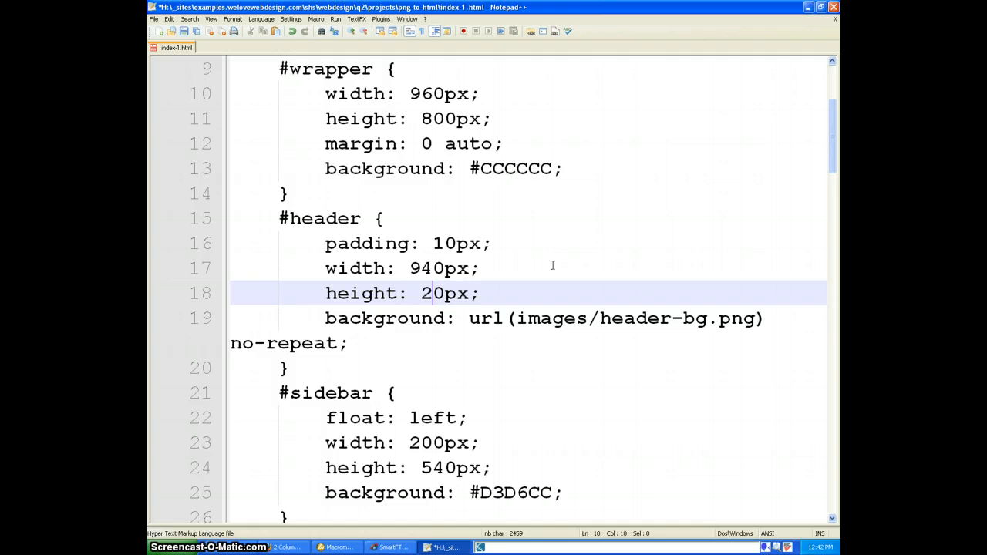
pyautogui.write('18')
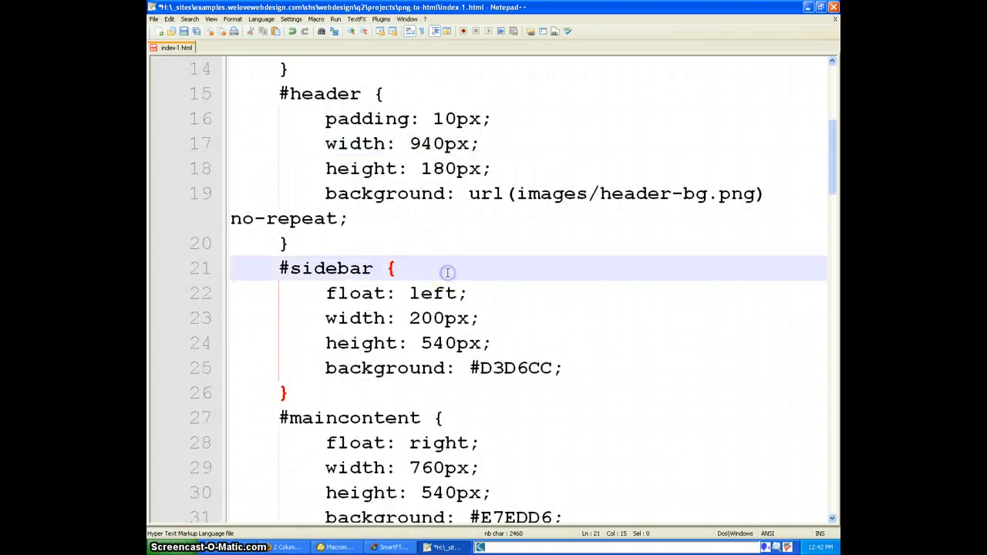
pyautogui.write('padd')
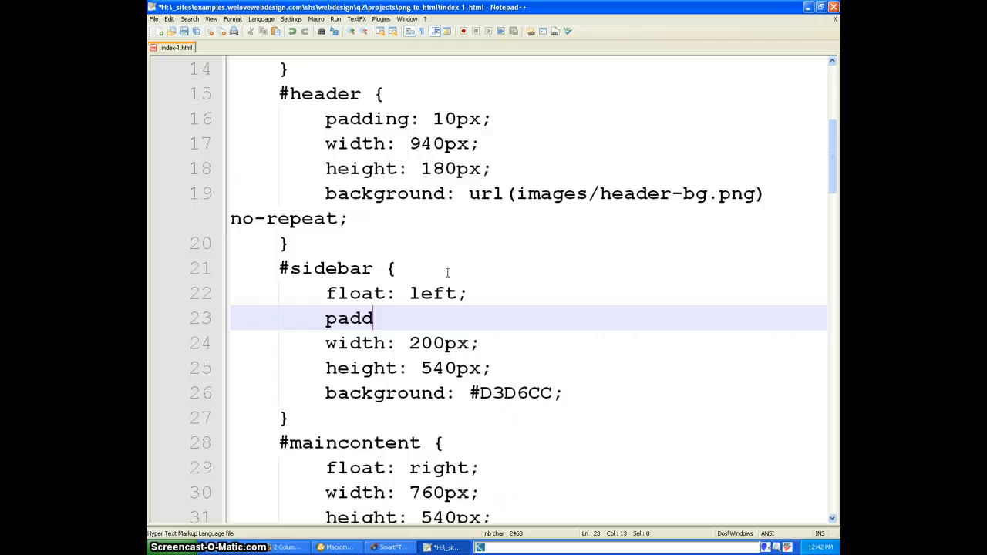
# Add 10px padding to #sidebar and #maincontent, with sidebar width 180px, heights 520px, content width 740px
pyautogui.write('ing: 10px;')
pyautogui.click(528, 343)
pyautogui.write('18')
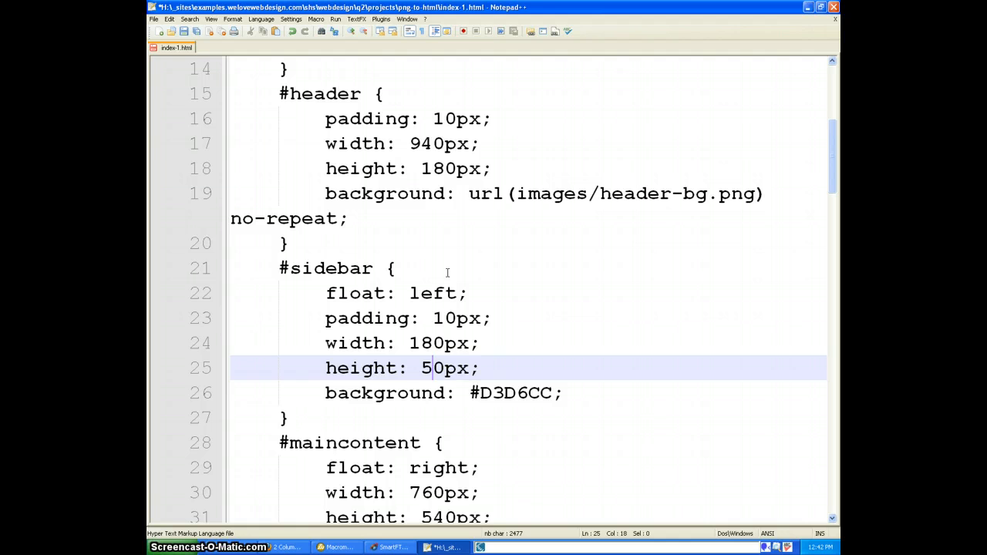
pyautogui.write('2')
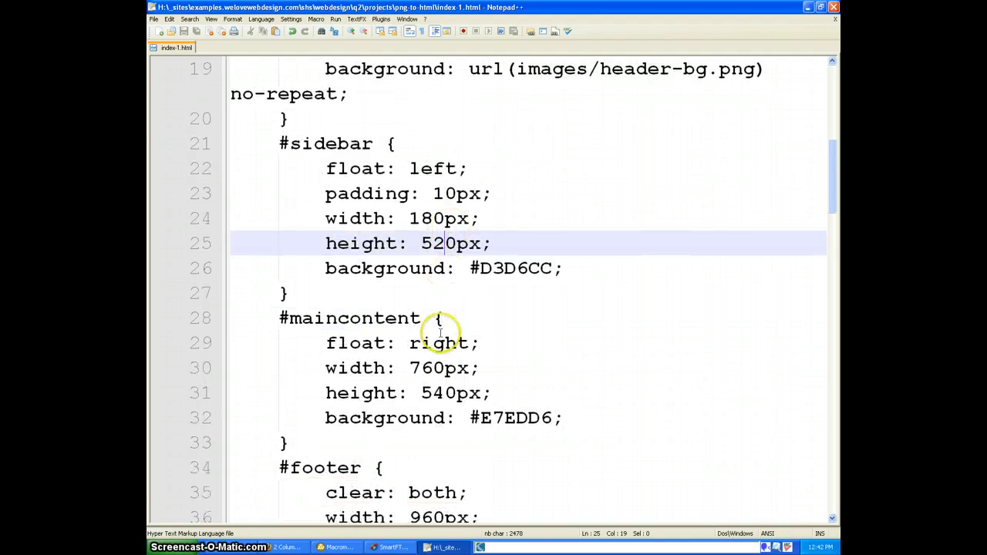
pyautogui.click(463, 393)
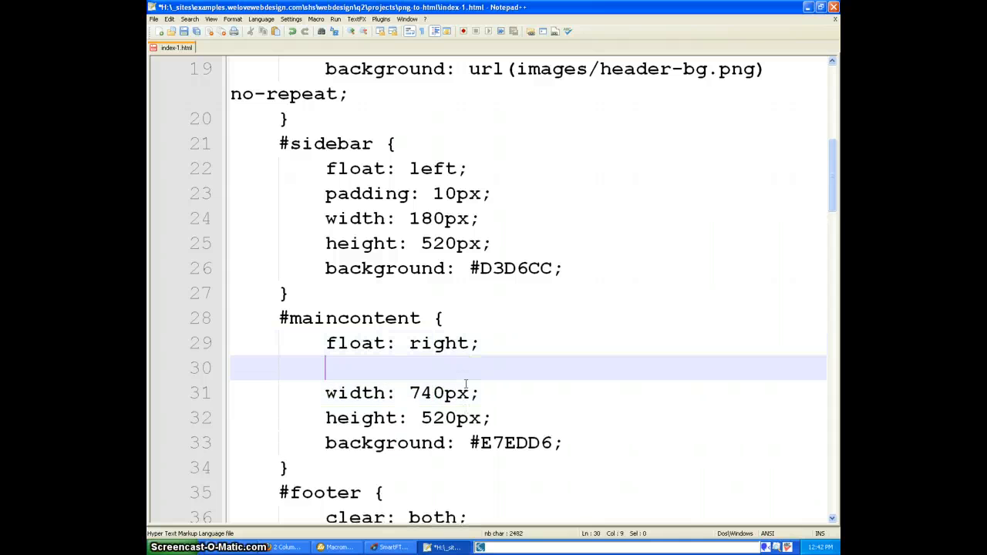
pyautogui.write('padding: 10px;')
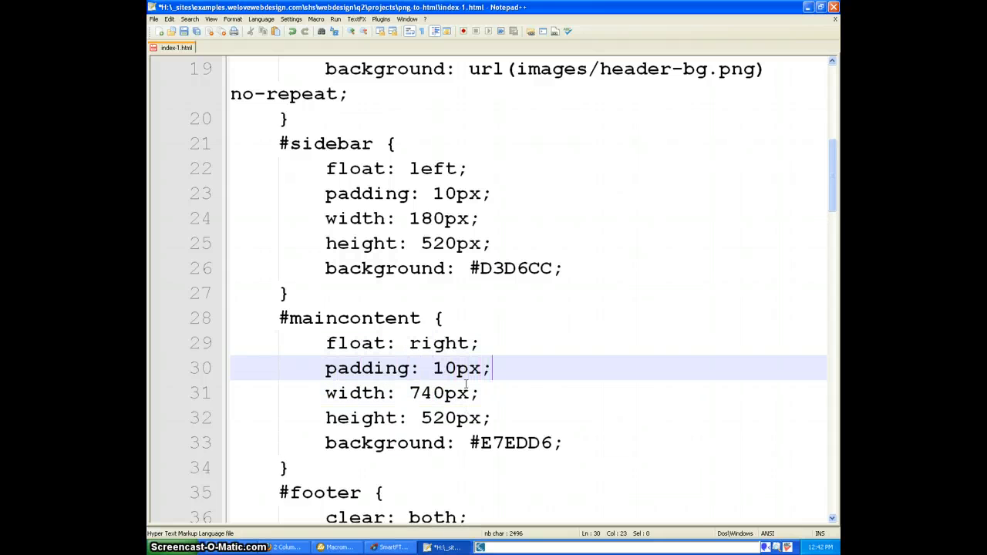
# Add a 10px padding declaration to the #footer rule
pyautogui.click(286, 547)
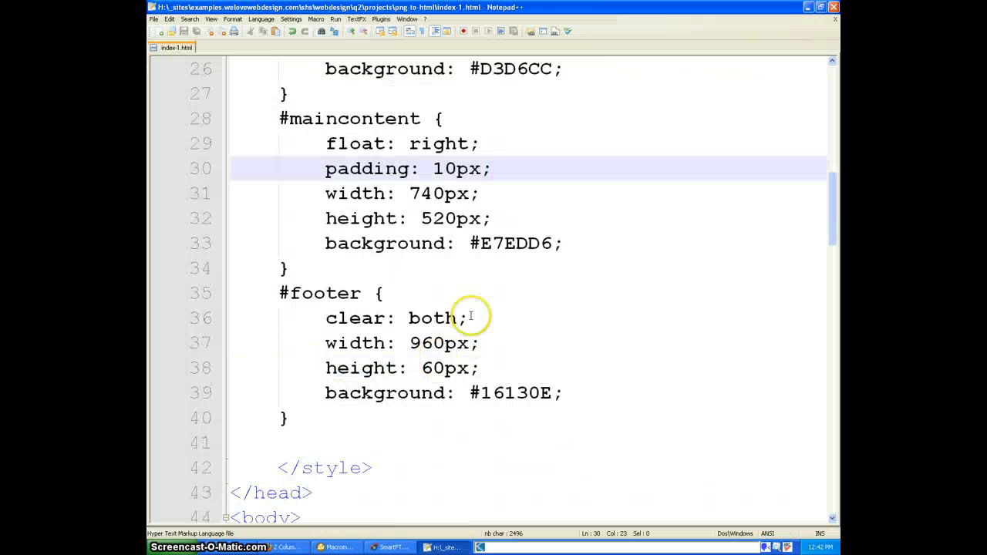
pyautogui.press('Enter')
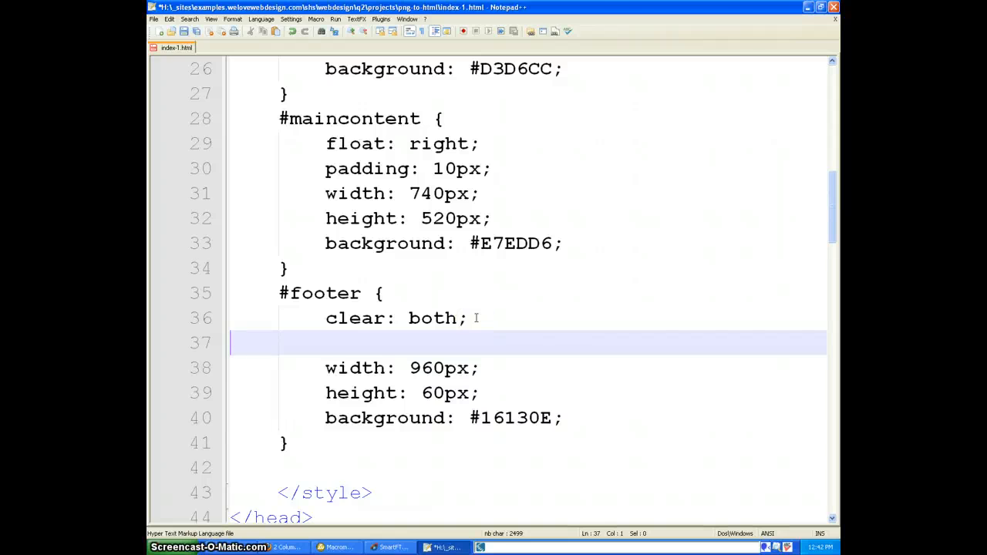
pyautogui.write('paddi')
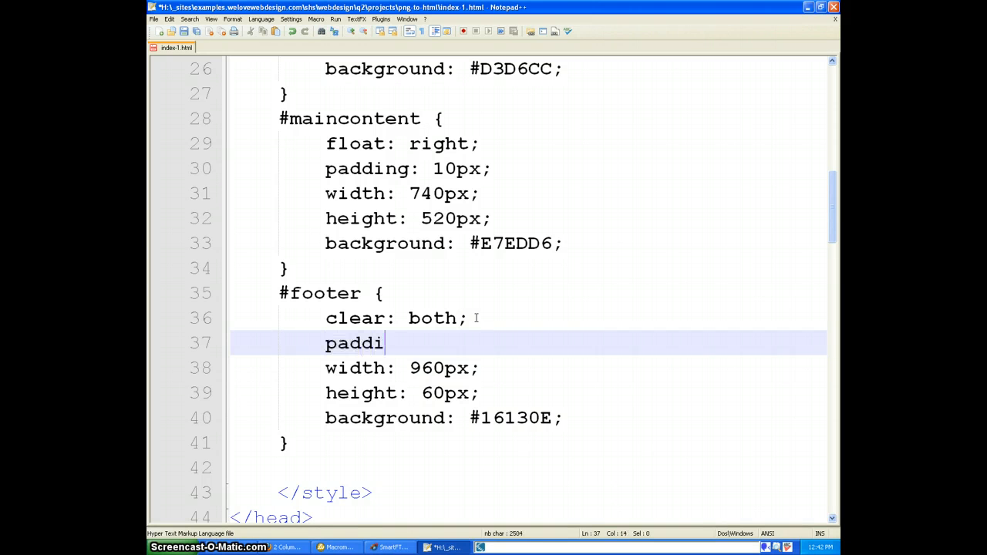
pyautogui.write('ng: 10px')
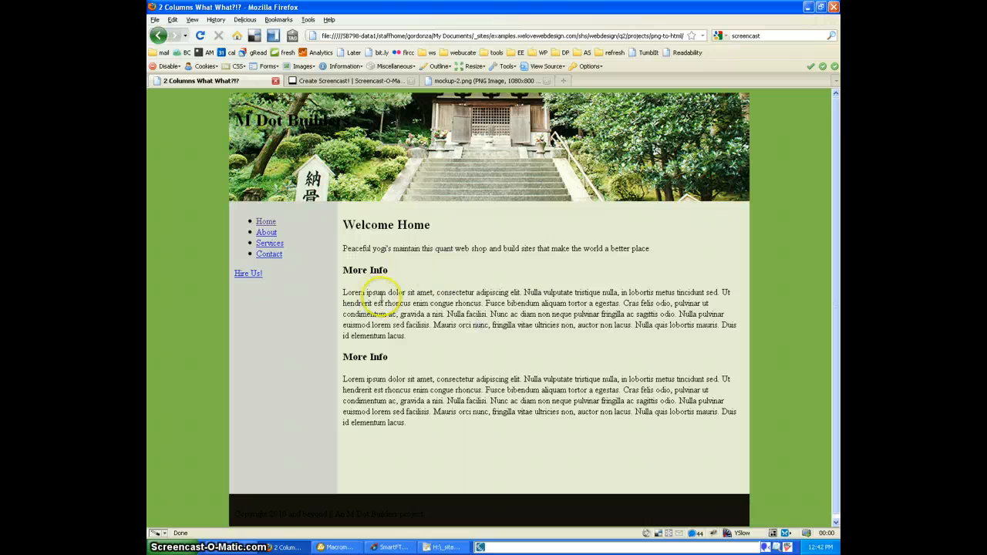
# Check the mockup's Arial font on the heading and paragraph and the footer fill #16130E
pyautogui.click(337, 547)
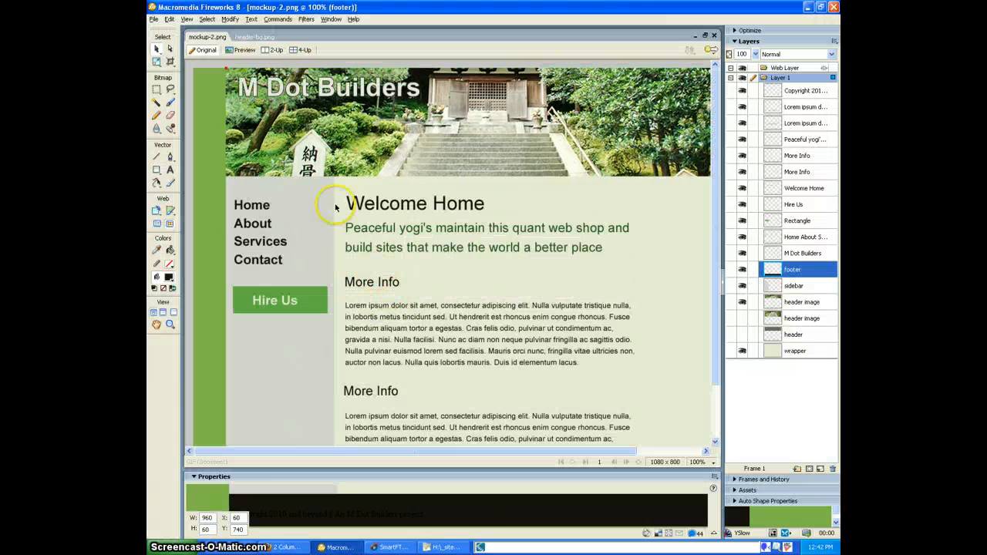
pyautogui.click(416, 203)
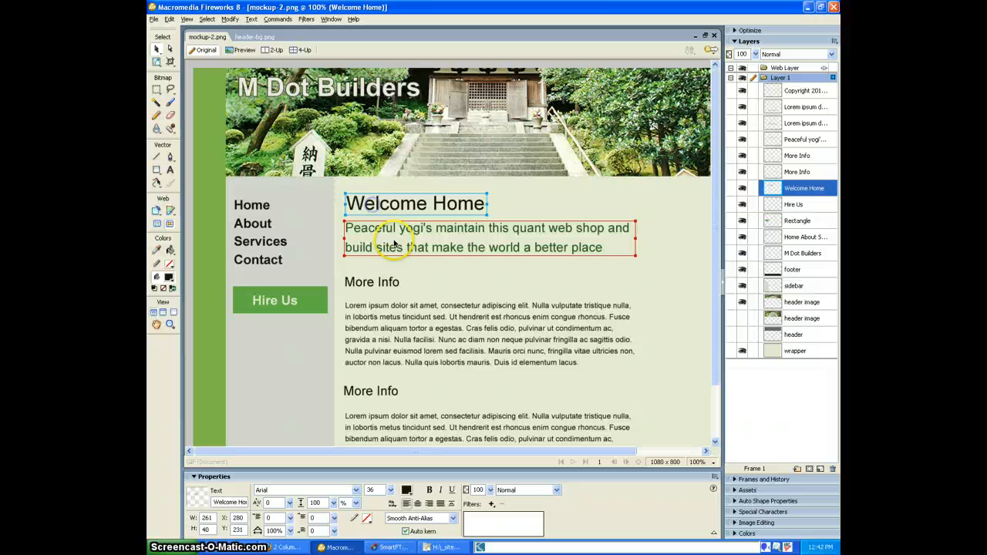
pyautogui.click(490, 334)
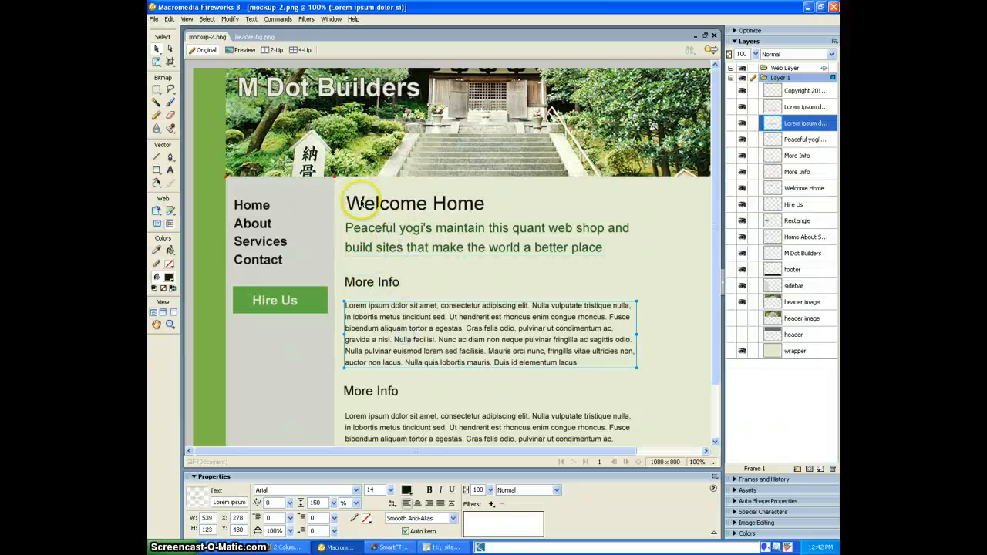
pyautogui.moveTo(430, 271)
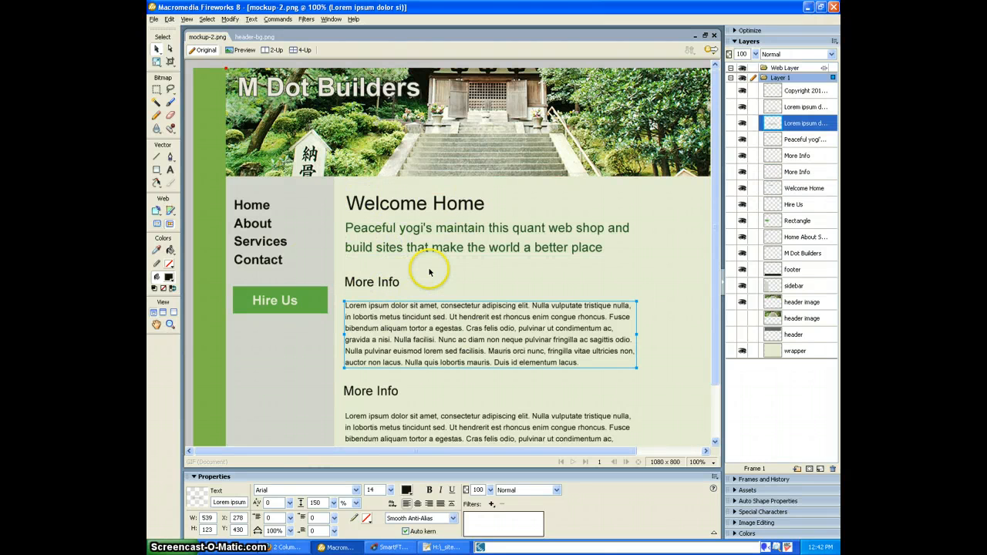
pyautogui.scroll(-3)
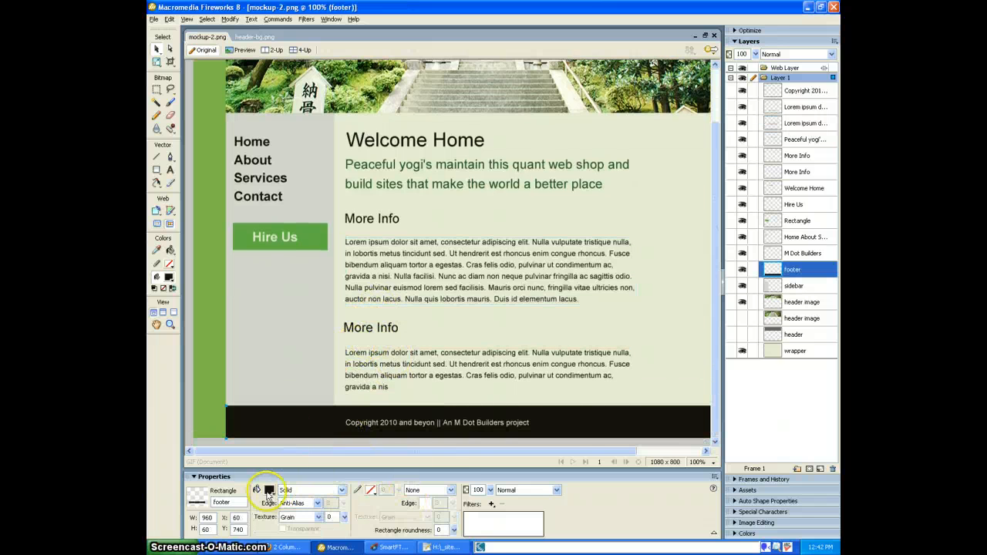
pyautogui.click(267, 490)
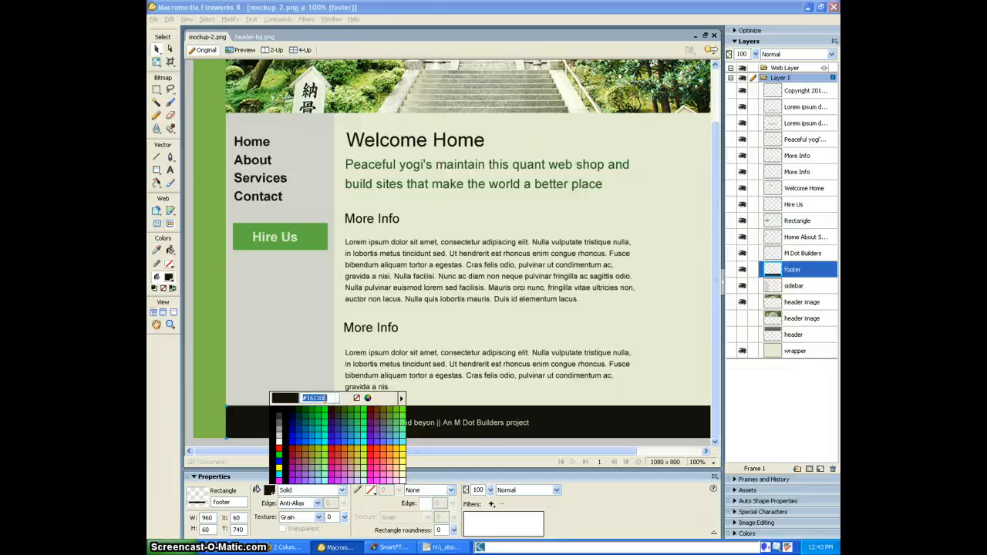
pyautogui.click(443, 547)
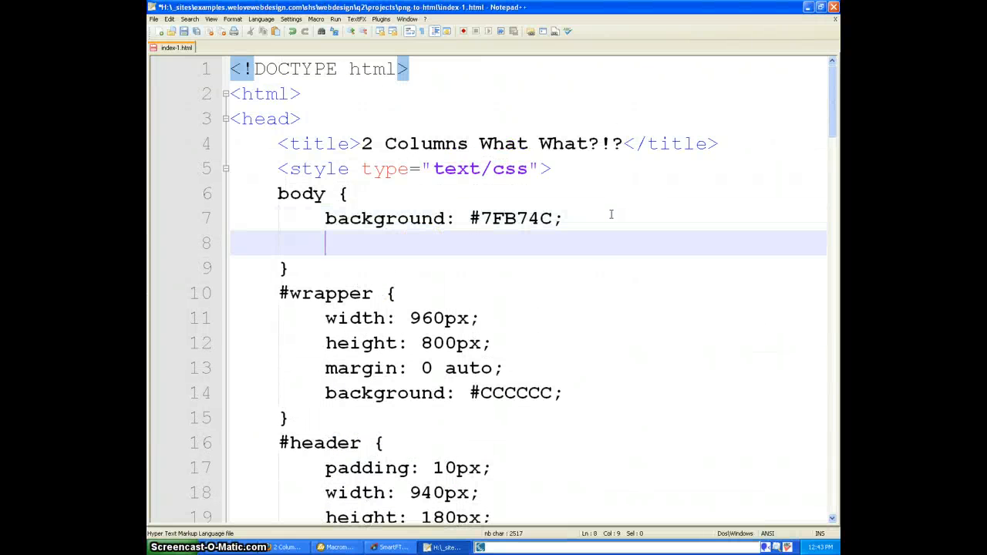
# Set font-family: Arial in the body rule and the footer background colour to #16130E
pyautogui.write('font-fam')
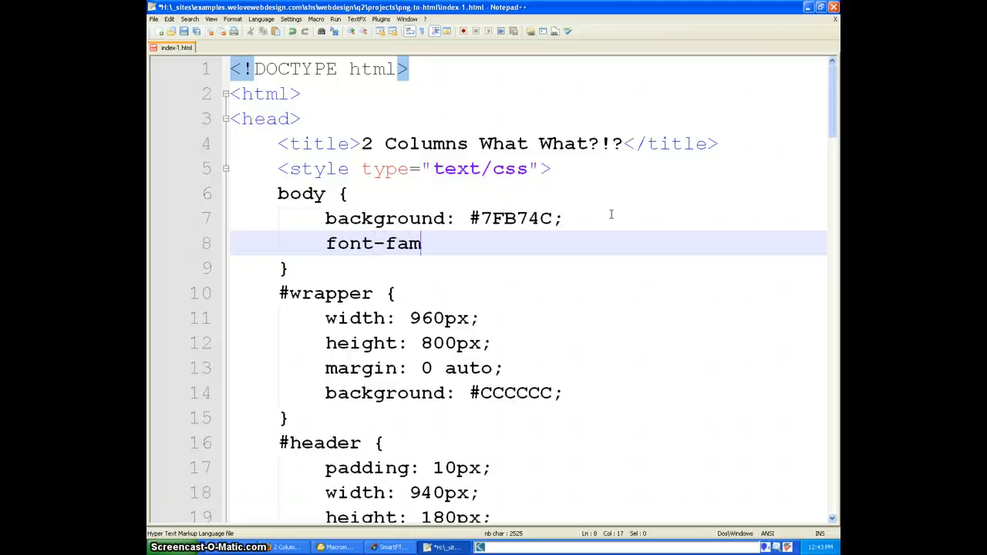
pyautogui.write('ily: Arial;')
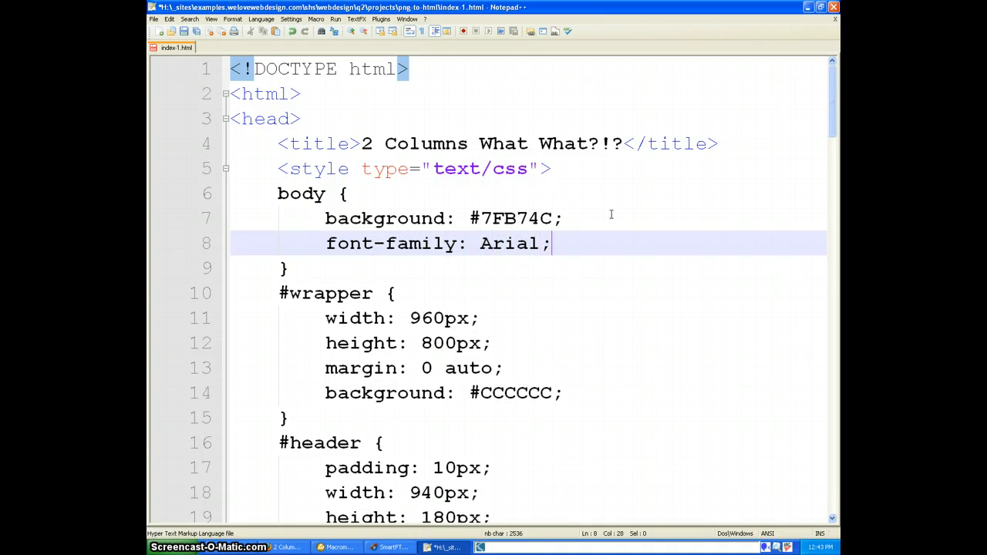
pyautogui.write('col#16130E')
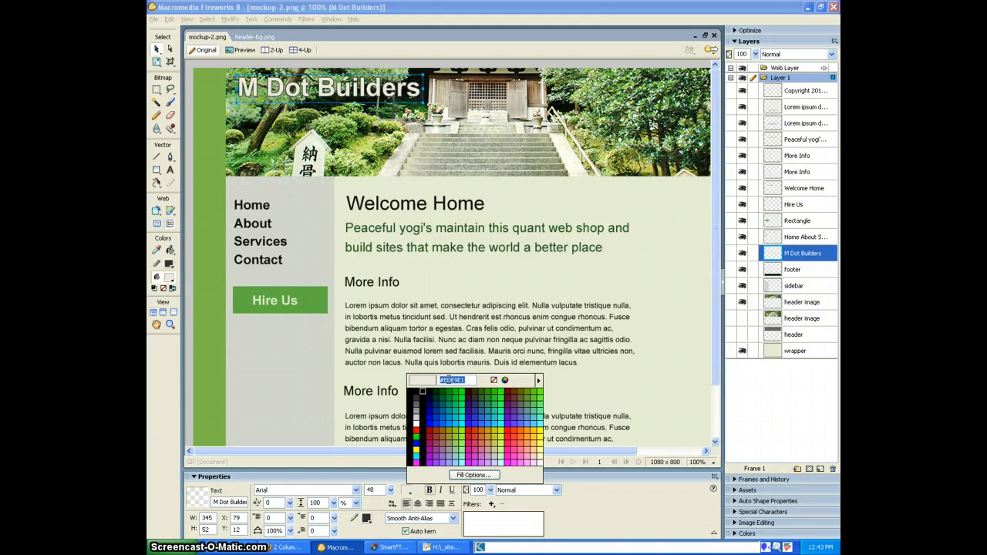
# Return to the stylesheet at the #header rule with the title colour #EDE9E1
pyautogui.click(442, 547)
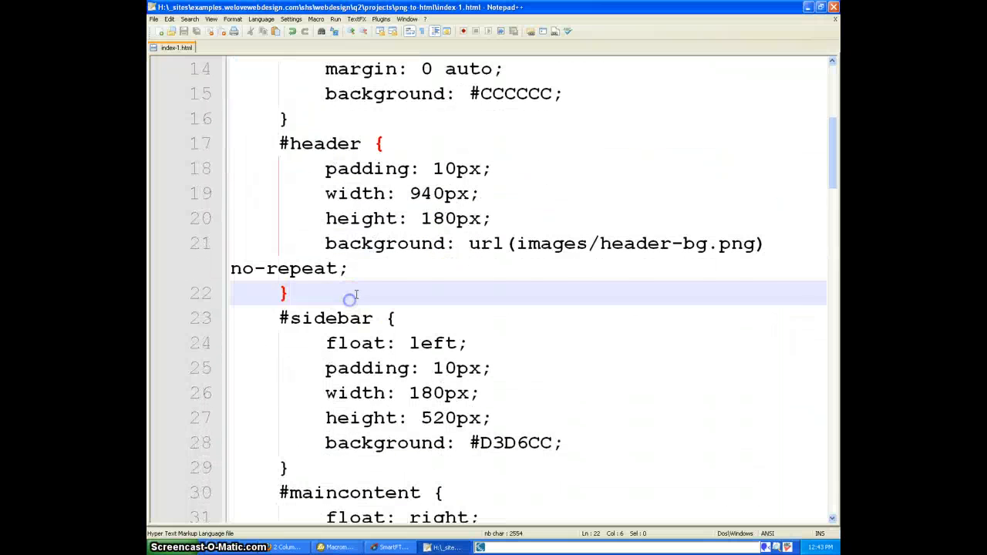
# Add a #header h1 rule with font-size 38px and color #EDE9E1
pyautogui.scroll(-3)
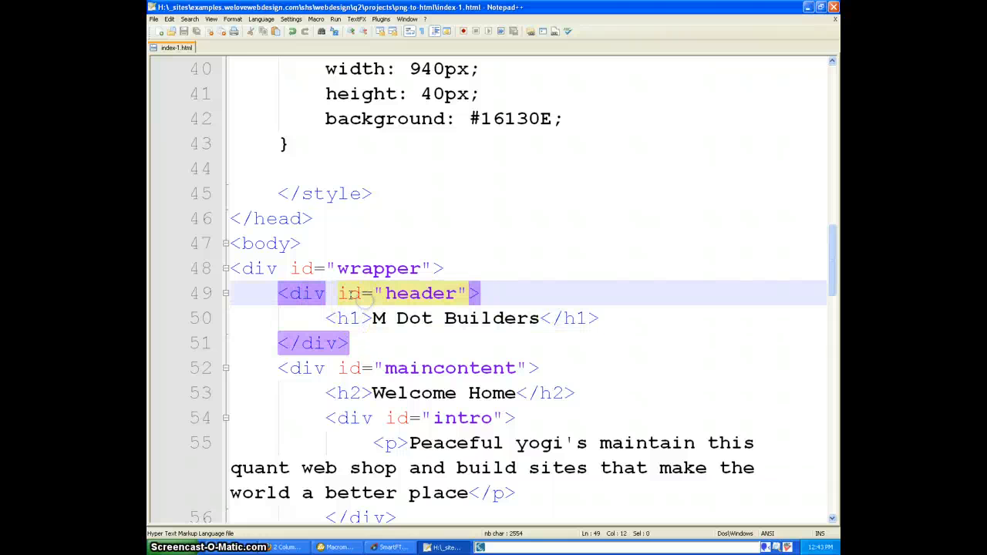
pyautogui.scroll(3)
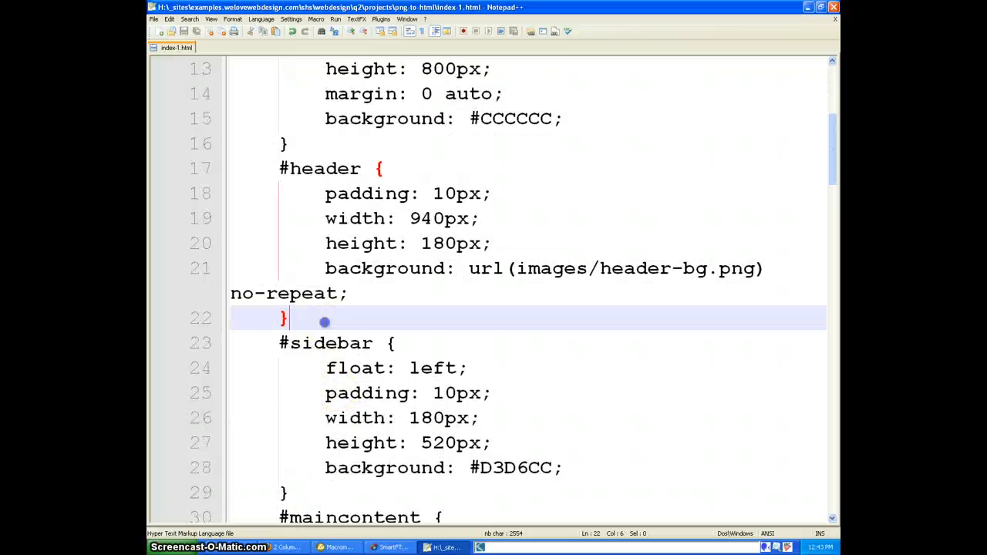
pyautogui.write('#he')
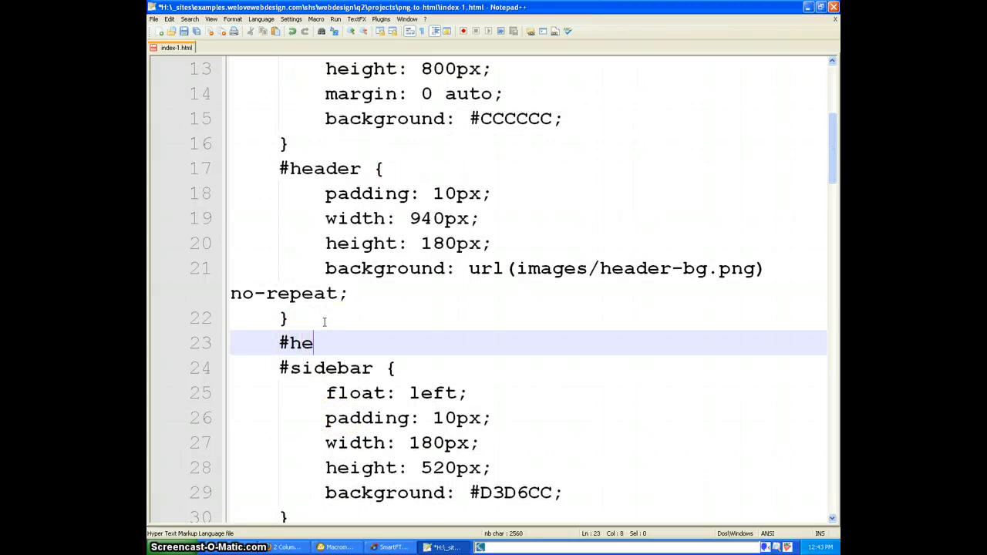
pyautogui.write('ader h2')
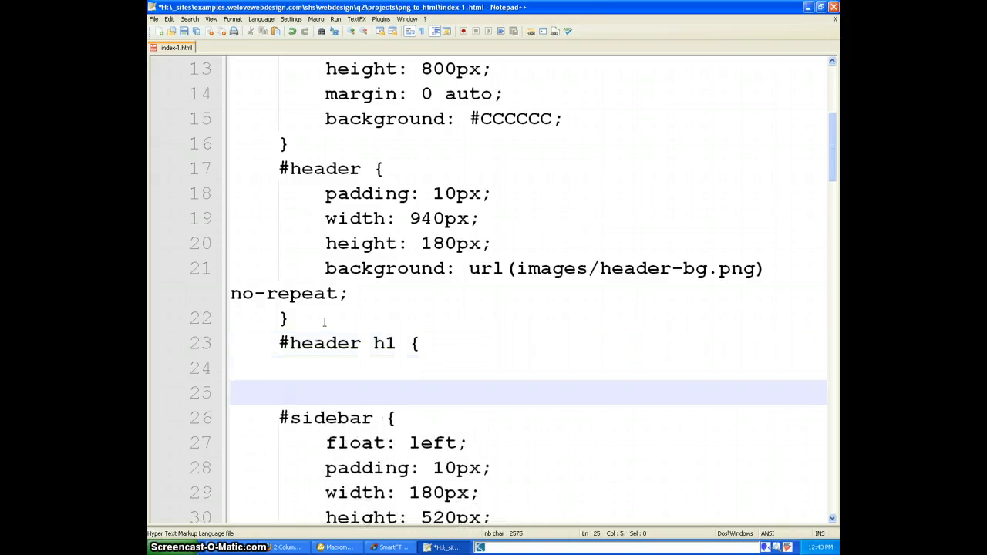
pyautogui.write('o')
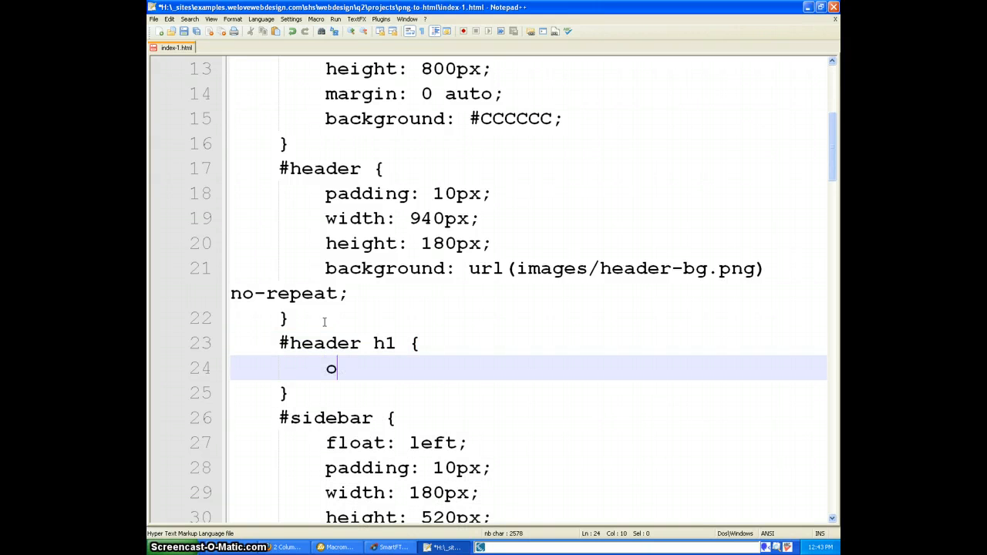
pyautogui.write('font-size:')
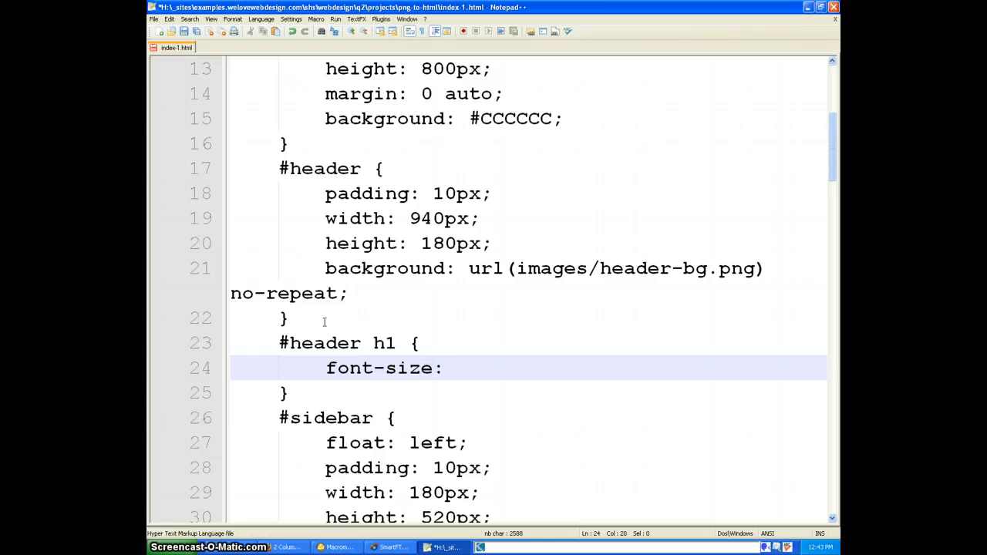
pyautogui.write('32px;')
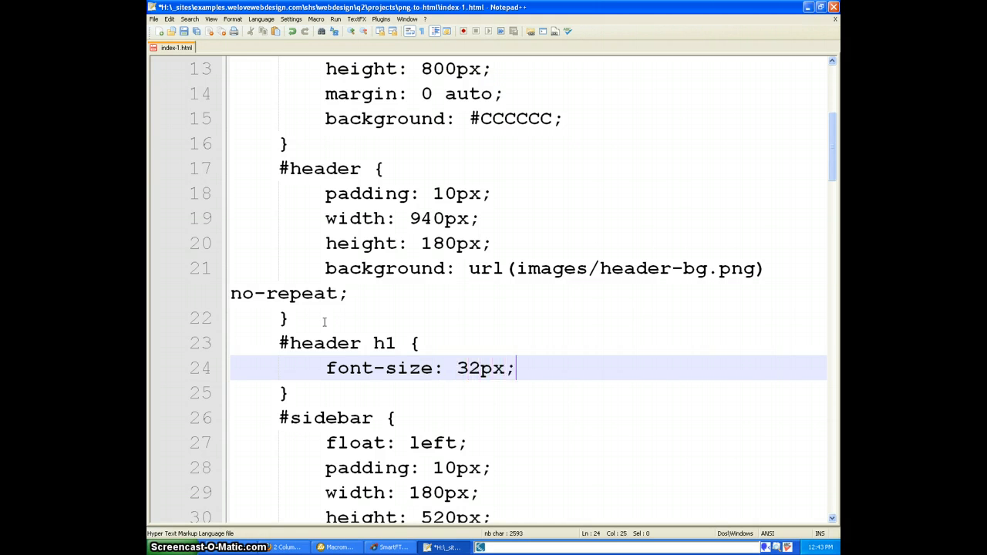
pyautogui.write('color: #EDE9E1')
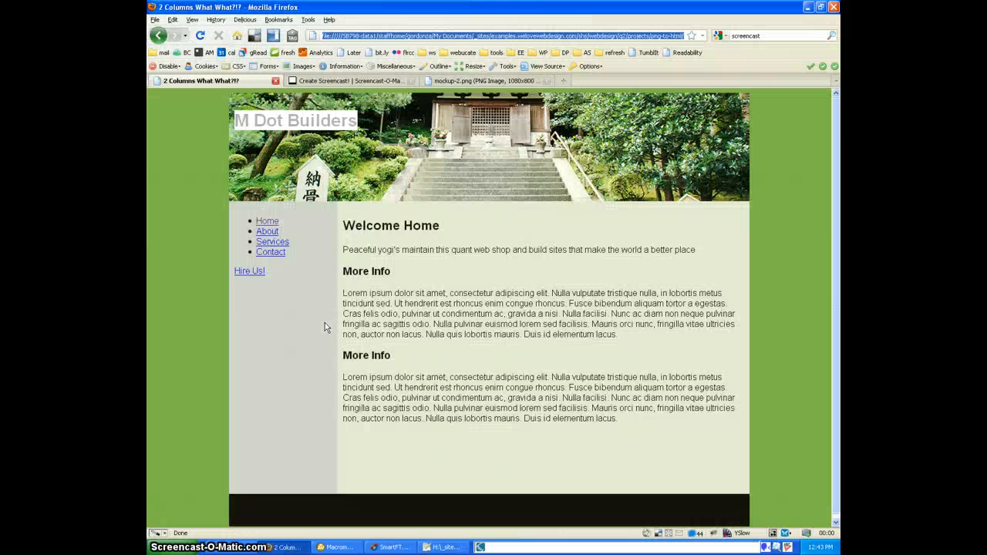
# Give the header title a 1px 1px 1px #222 text shadow and check it in Firefox
pyautogui.click(443, 547)
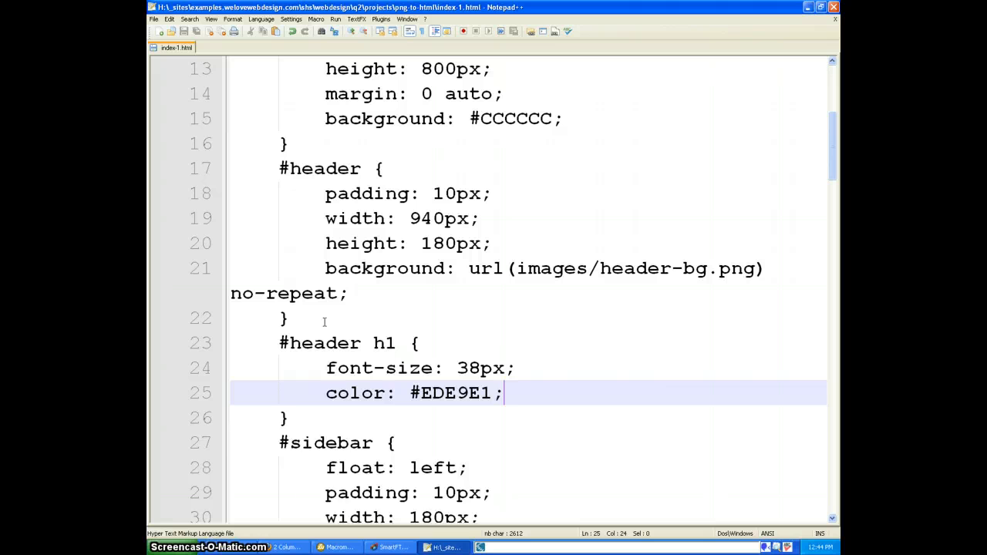
pyautogui.write('text-shadow:"')
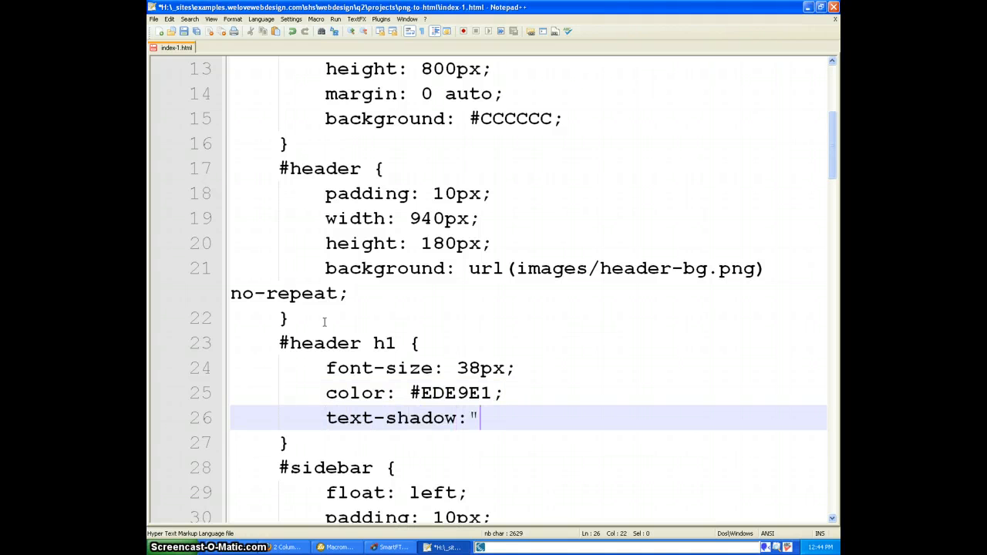
pyautogui.write('1px 1px 1p')
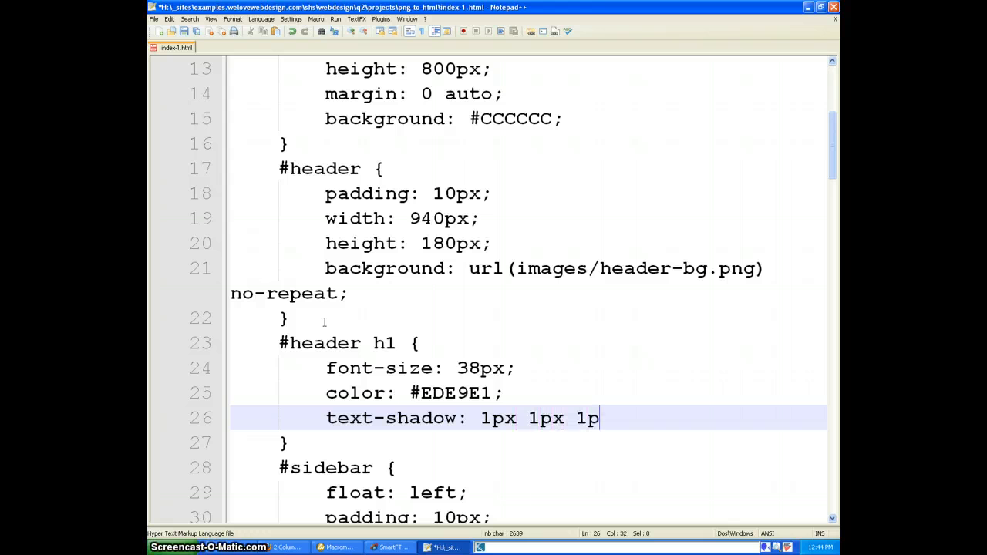
pyautogui.write('x #222')
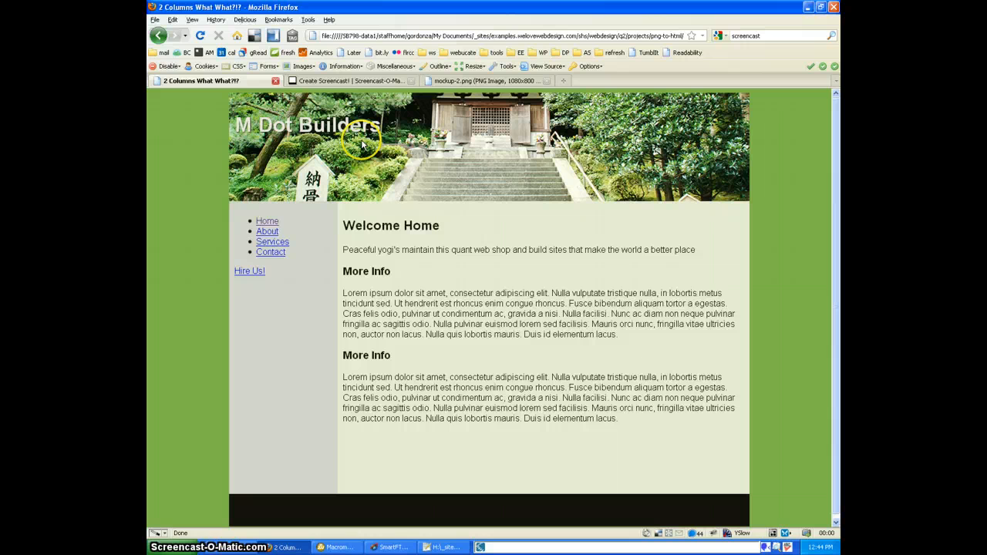
pyautogui.moveTo(384, 243)
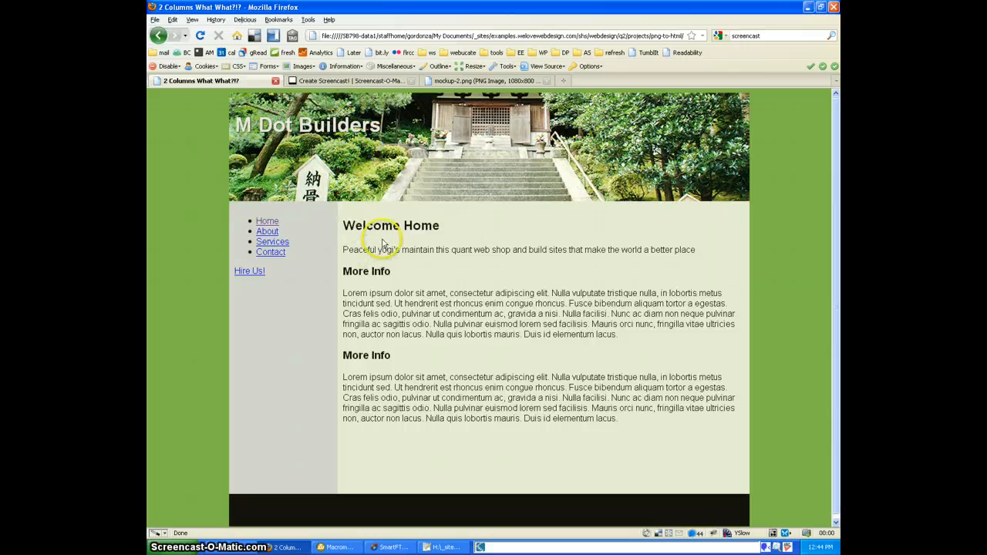
pyautogui.click(439, 547)
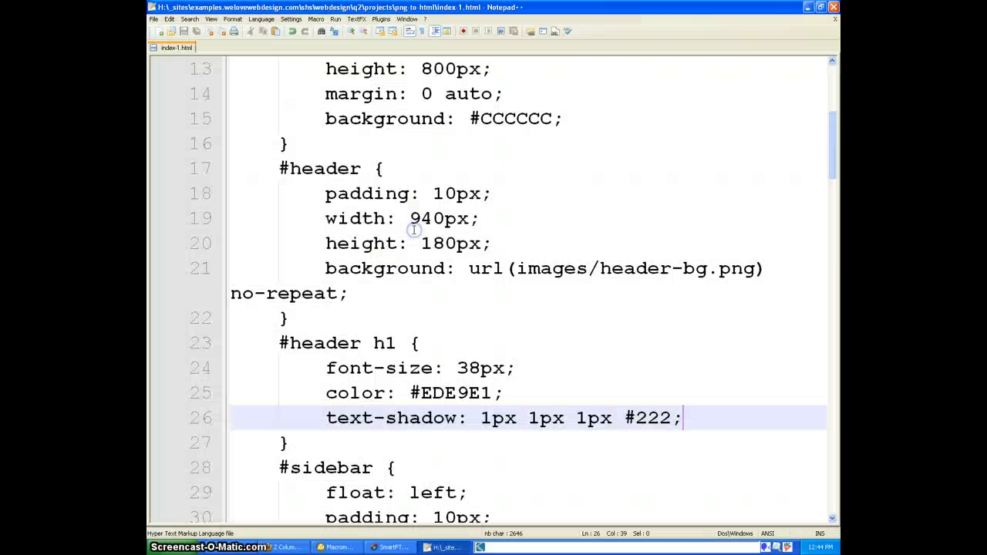
# Give #maincontent h2 font-size 24px, preview it in Firefox, then change it to 30px
pyautogui.scroll(-3)
pyautogui.write('#maincontent h2 {')
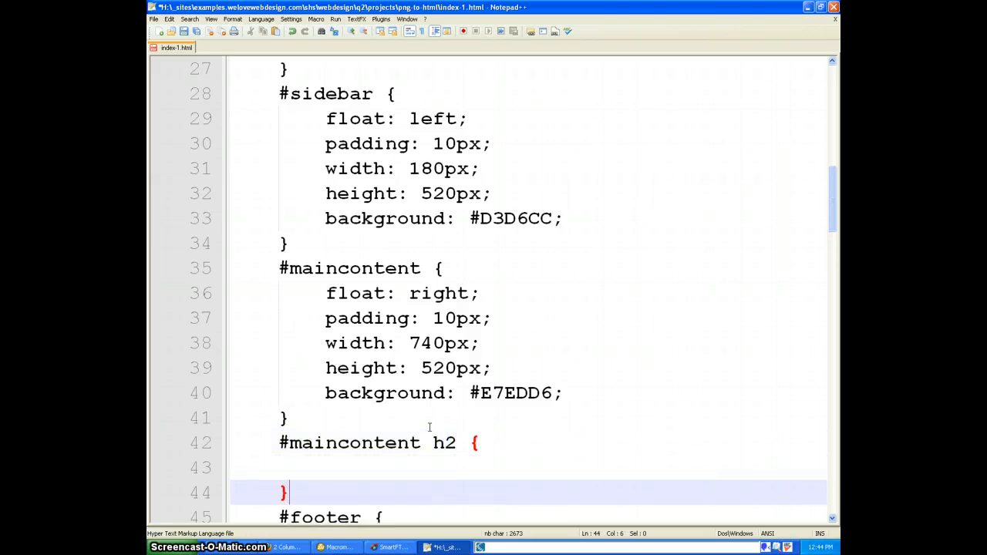
pyautogui.scroll(-3)
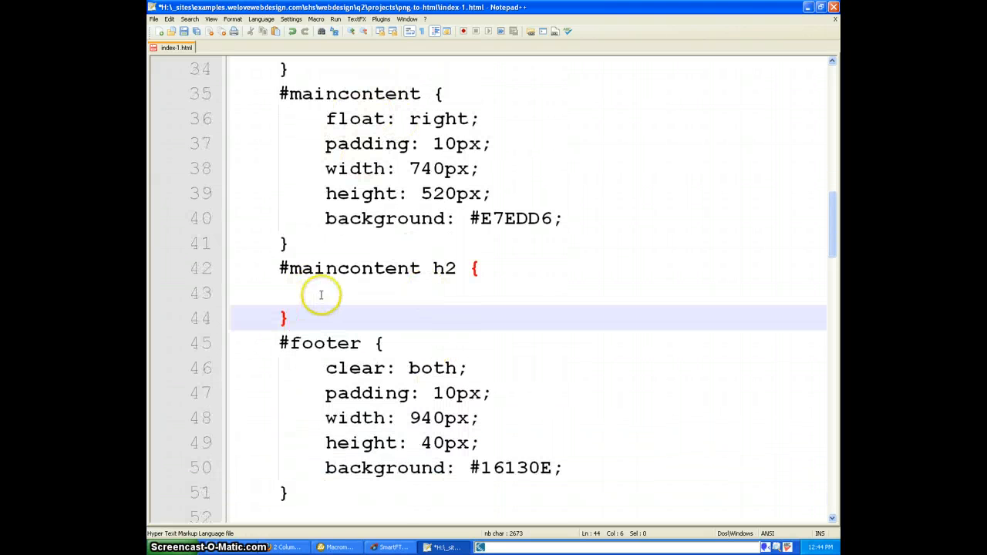
pyautogui.write('font-size')
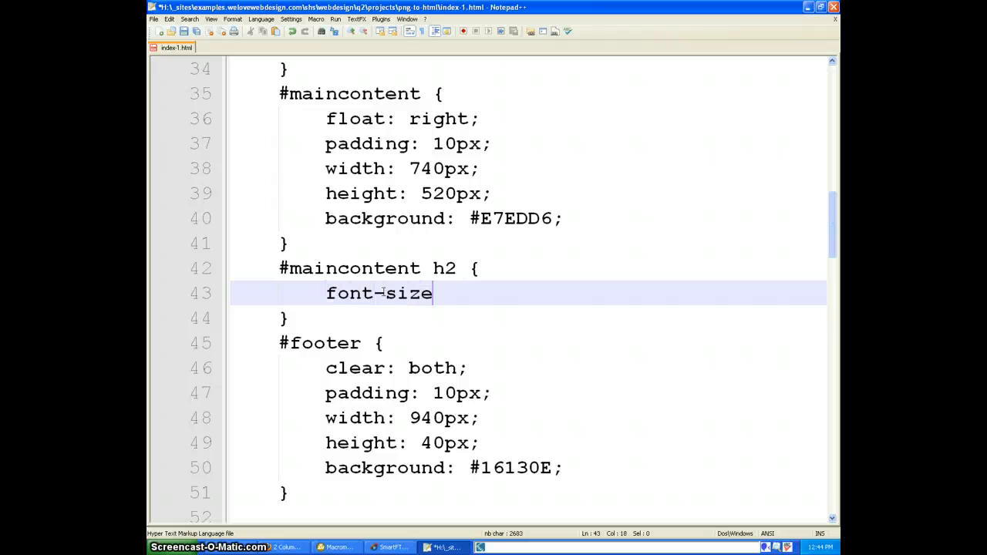
pyautogui.write(': 24px;')
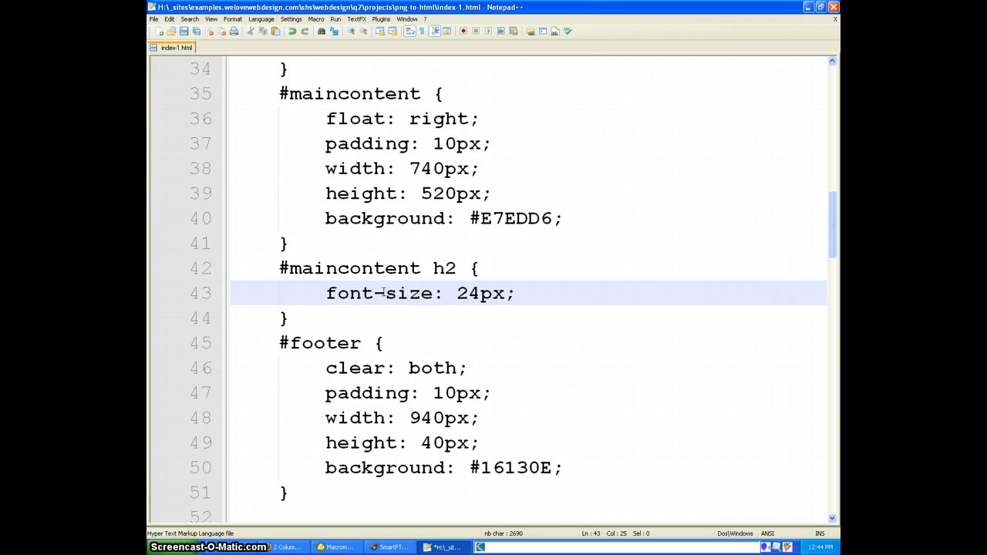
pyautogui.click(506, 293)
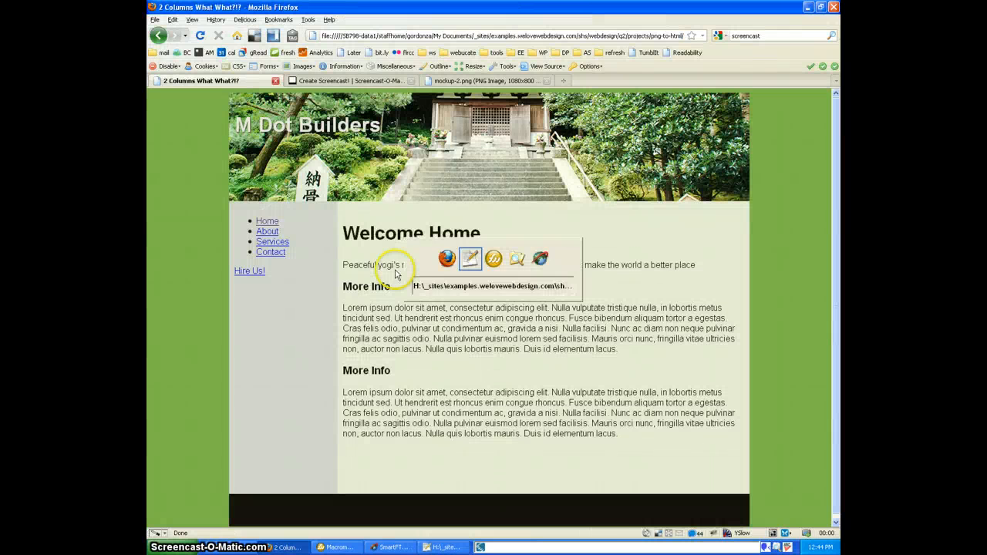
pyautogui.click(443, 547)
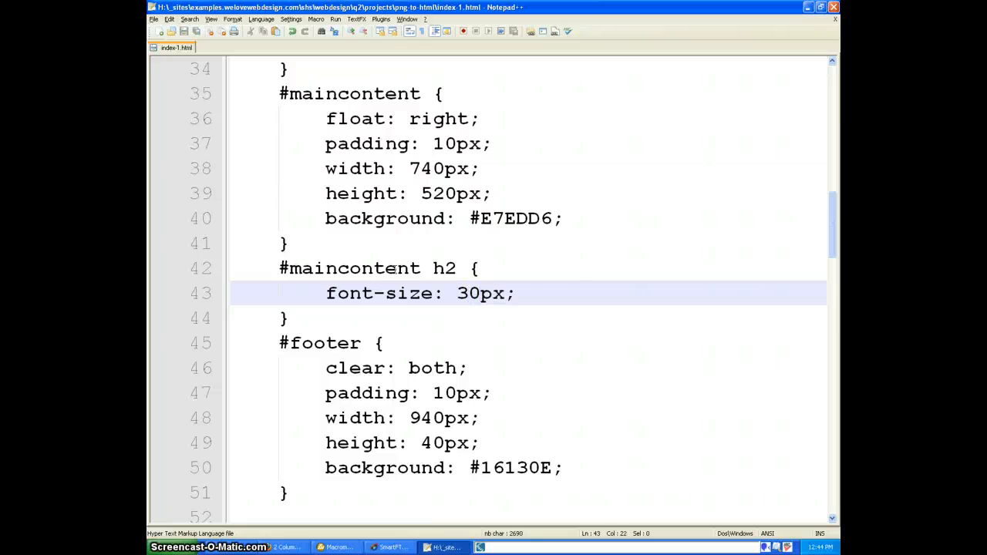
pyautogui.click(224, 546)
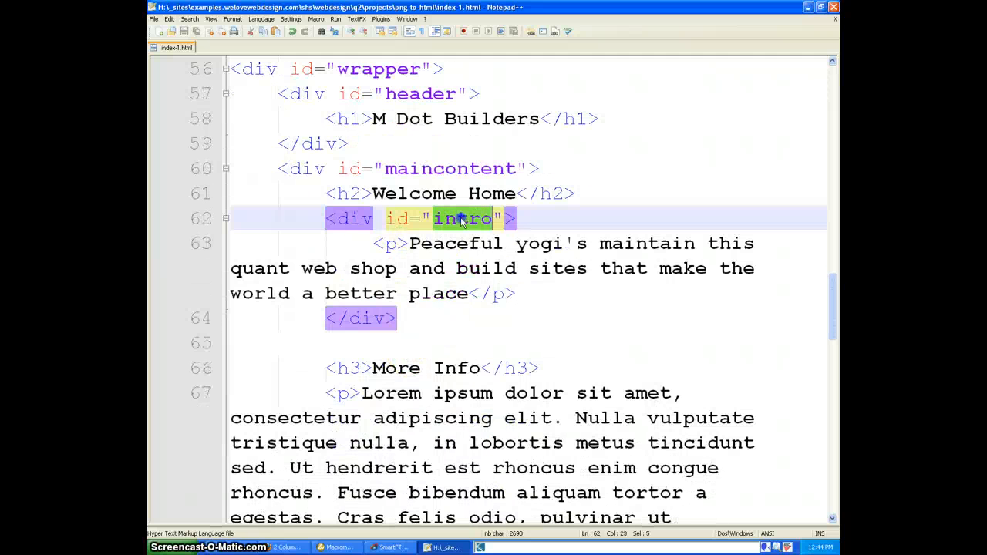
pyautogui.moveTo(403, 175)
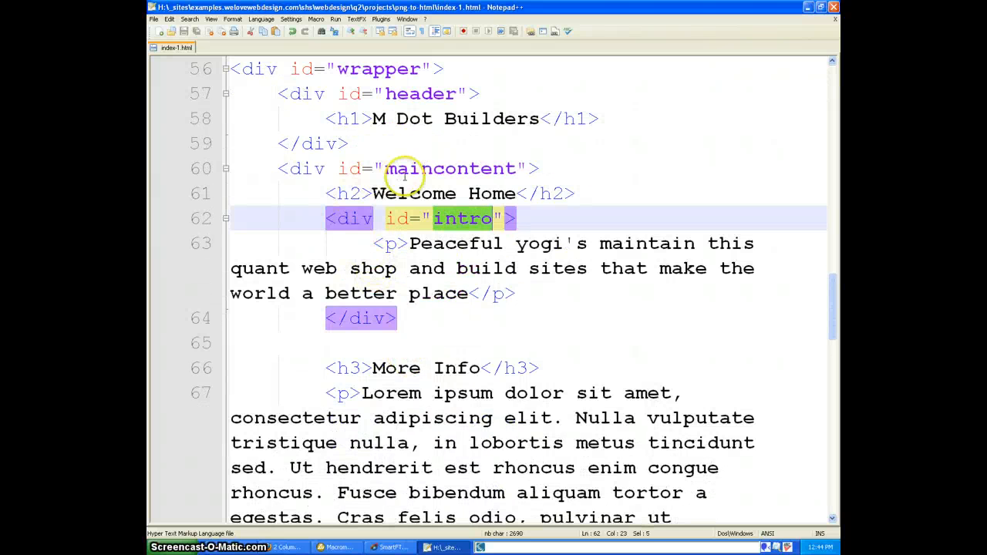
# Create an empty #intro p rule and preview the page in Firefox
pyautogui.click(447, 193)
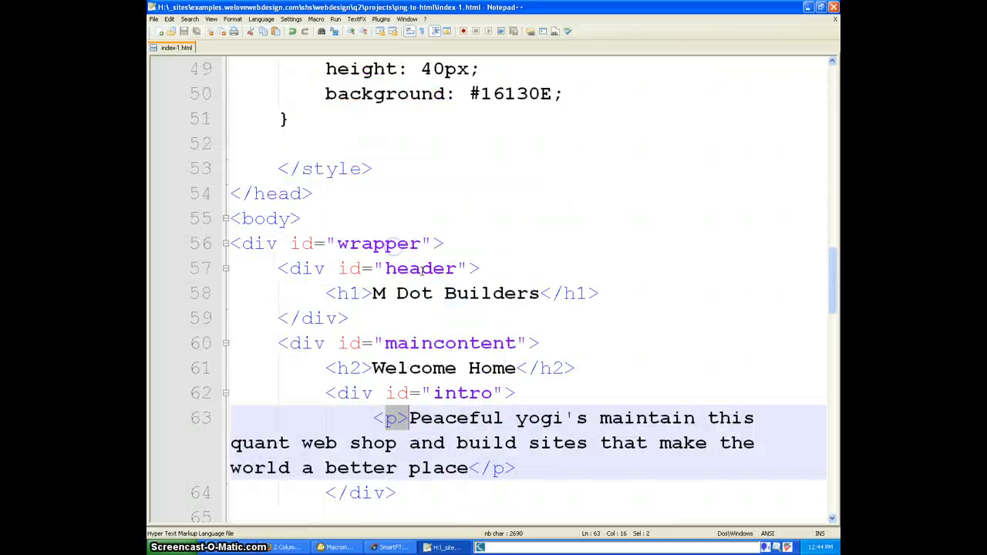
pyautogui.scroll(3)
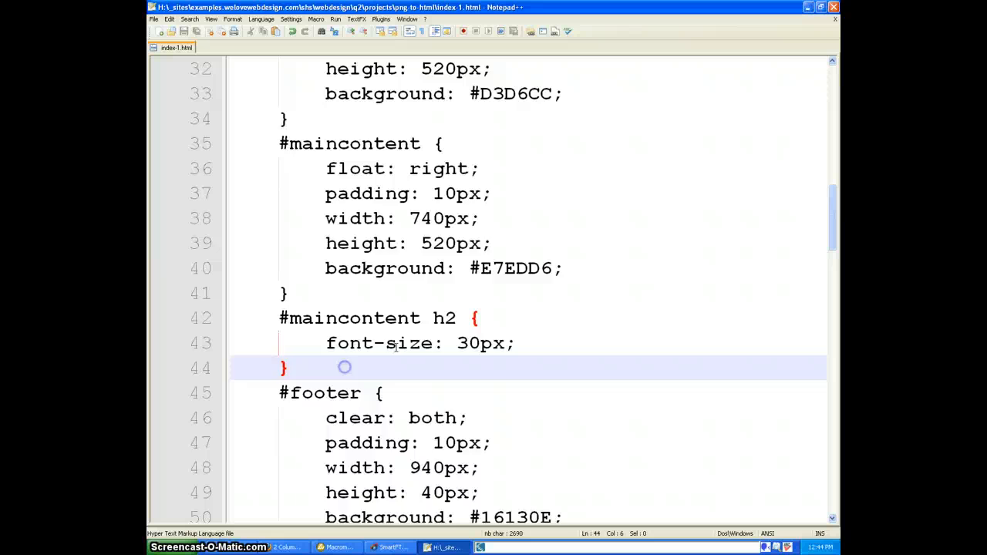
pyautogui.write('#intro p {')
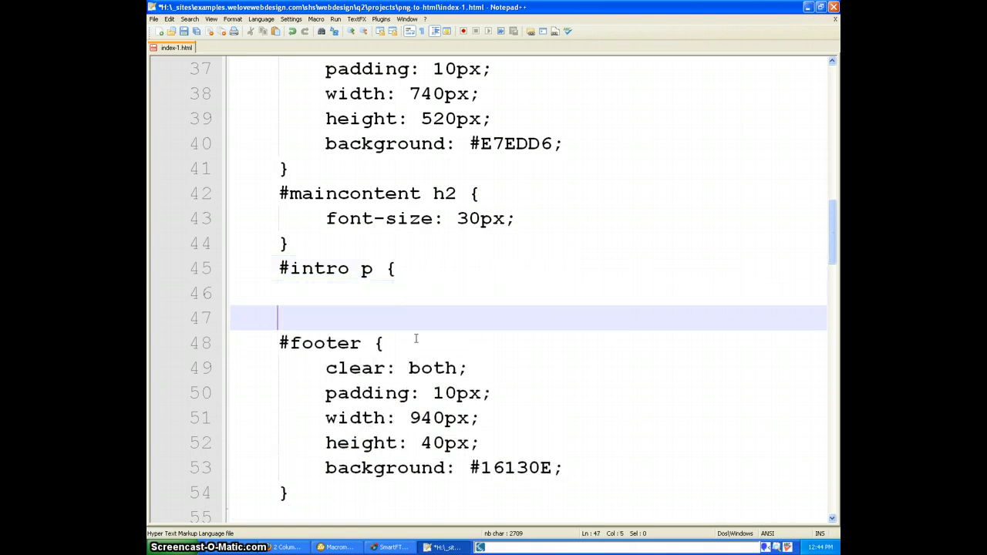
pyautogui.write('}')
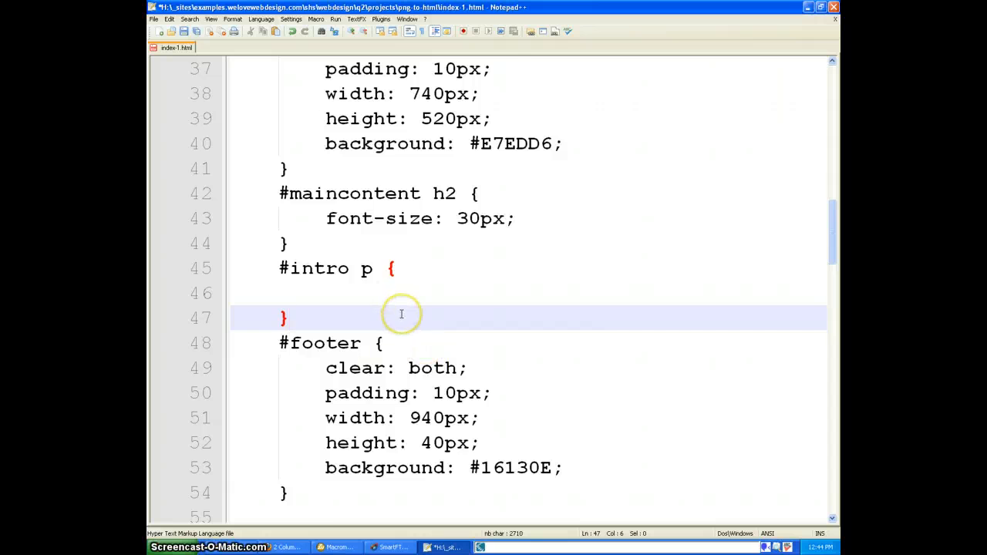
pyautogui.click(289, 547)
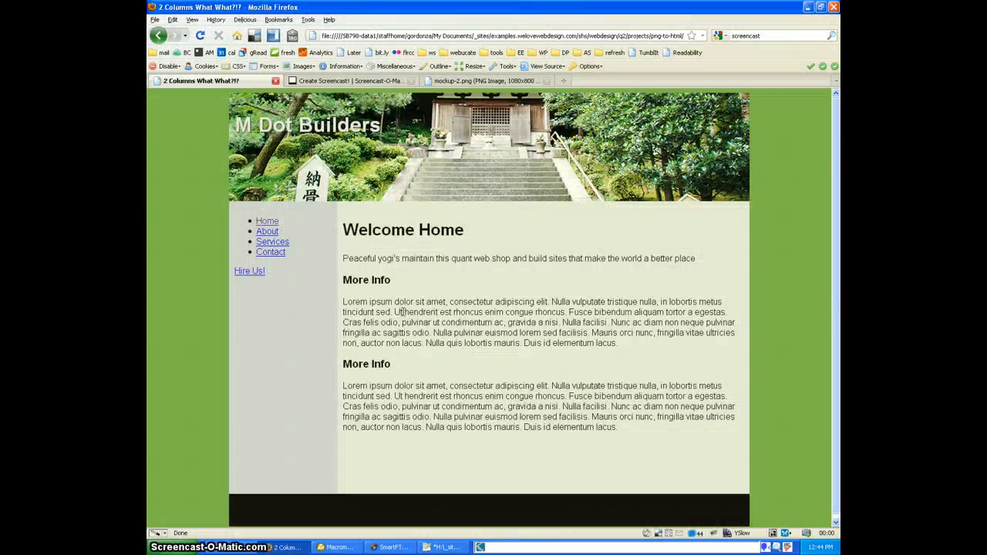
pyautogui.click(337, 547)
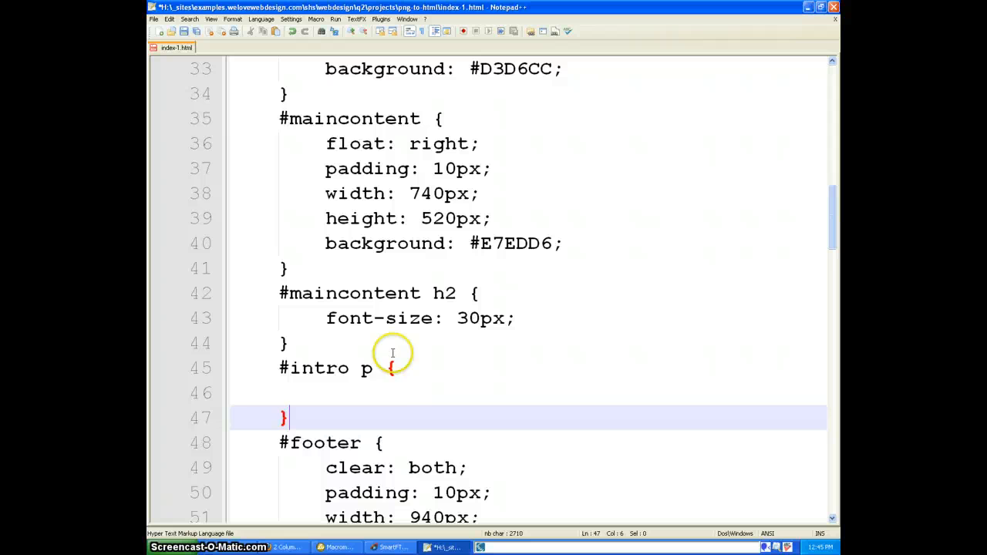
# Set the #intro p colour to #2B5A25 and font size to 24px
pyautogui.write('col')
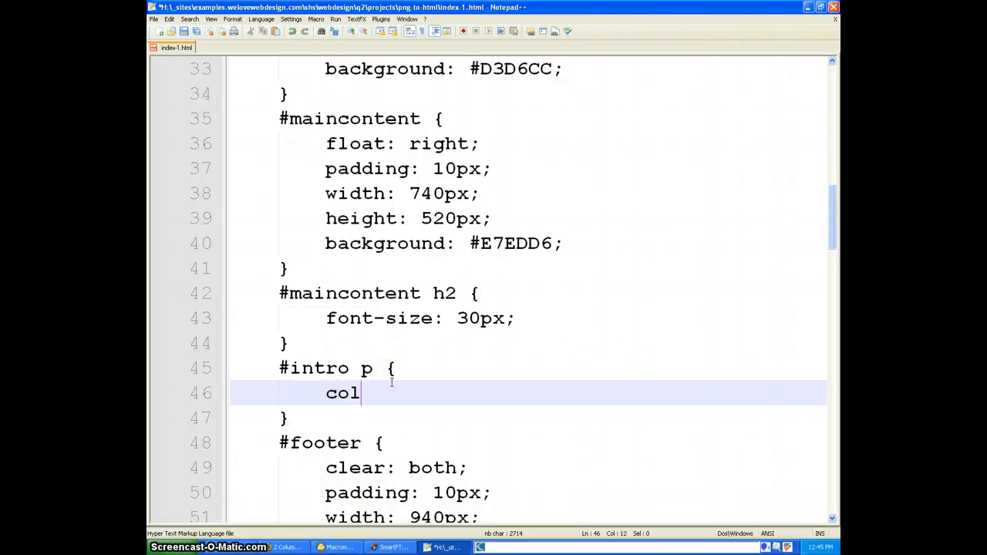
pyautogui.write('or: ##2B5A25')
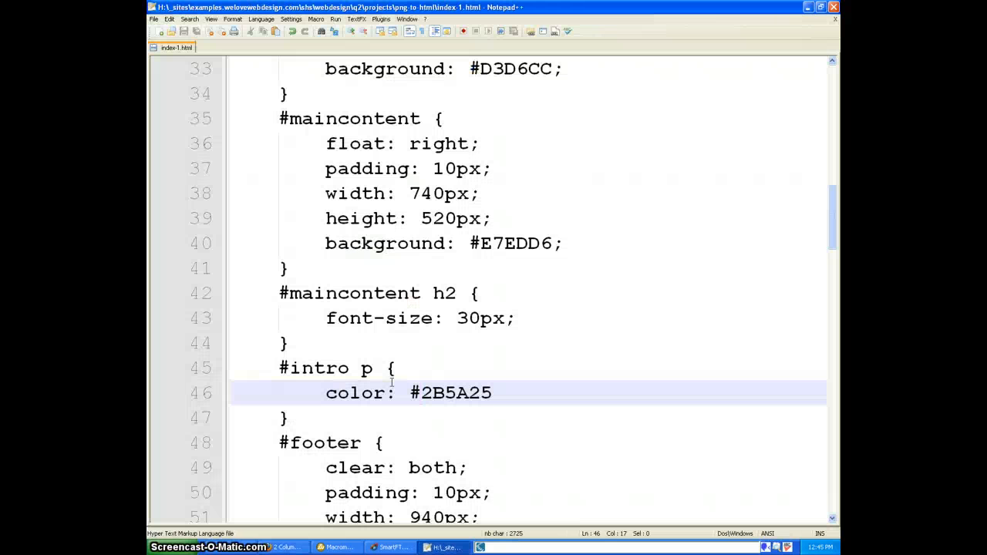
pyautogui.write('font0si')
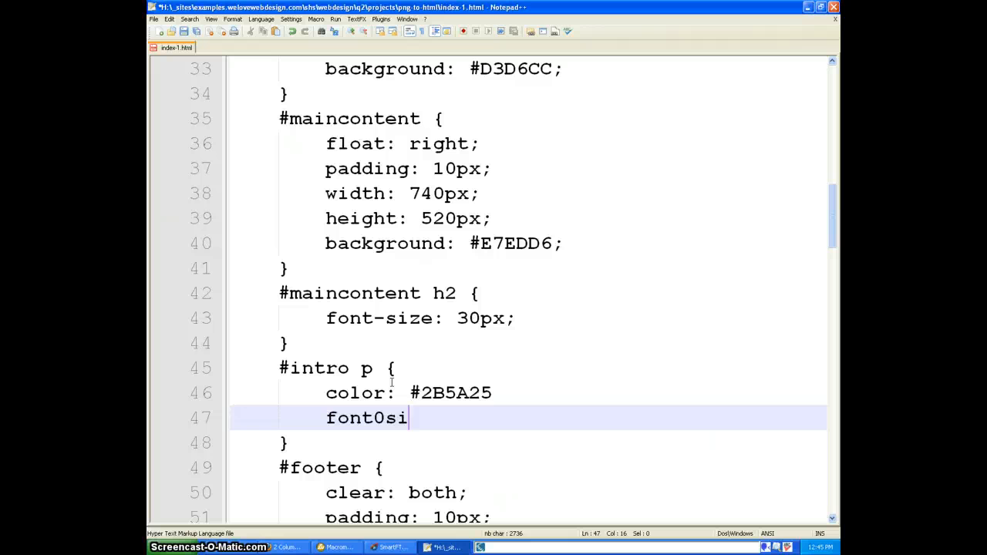
pyautogui.press('Backspace')
pyautogui.write('-size:')
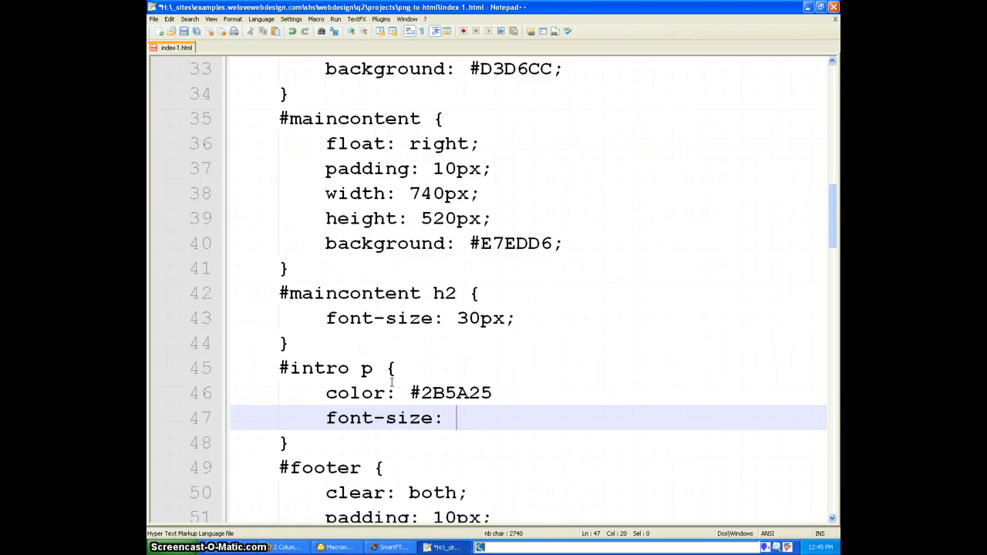
pyautogui.write('2')
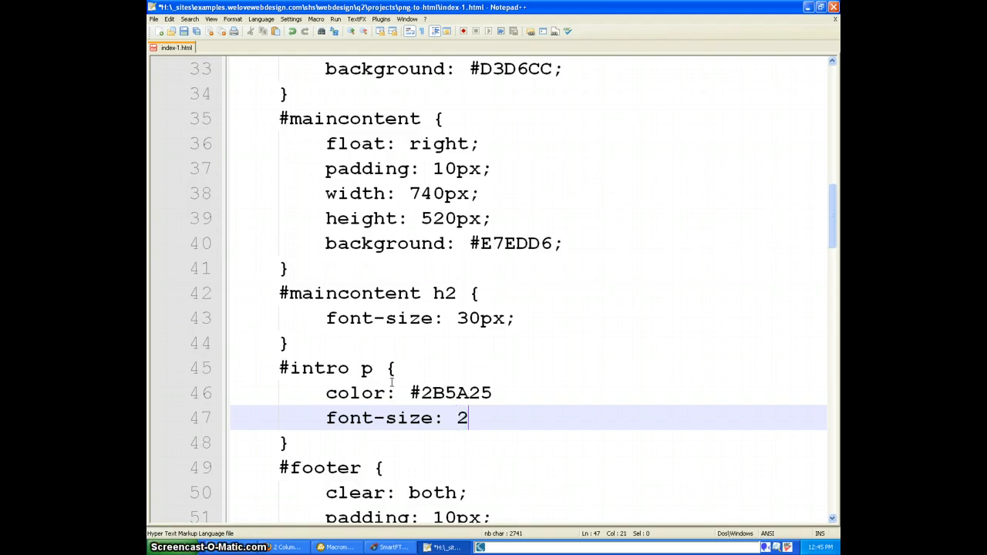
pyautogui.write('4px;')
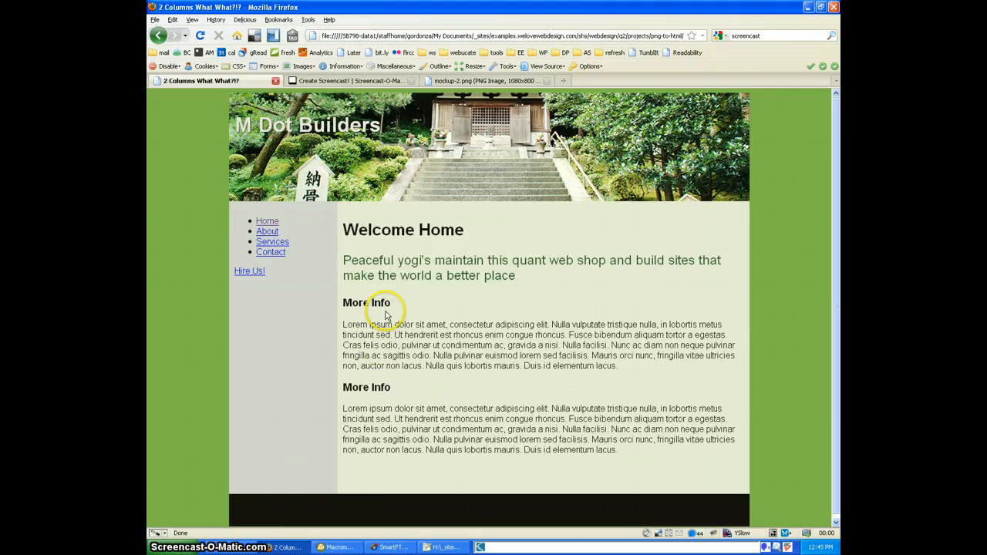
pyautogui.moveTo(239, 251)
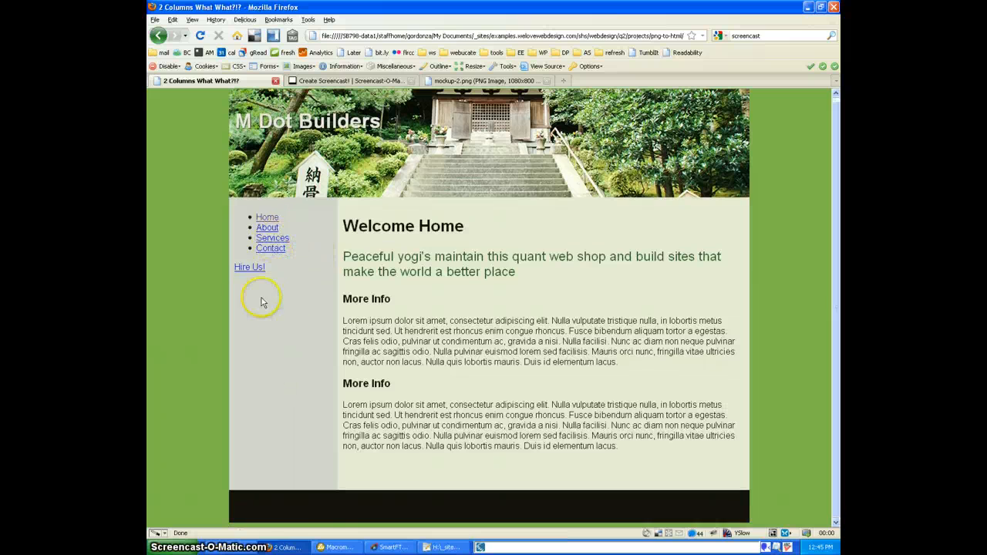
pyautogui.moveTo(312, 303)
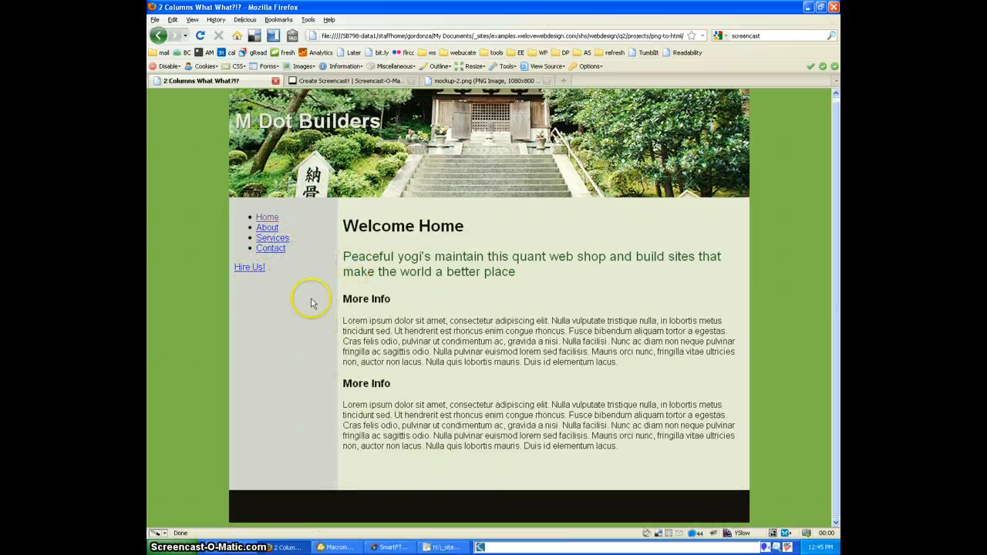
pyautogui.moveTo(490, 420)
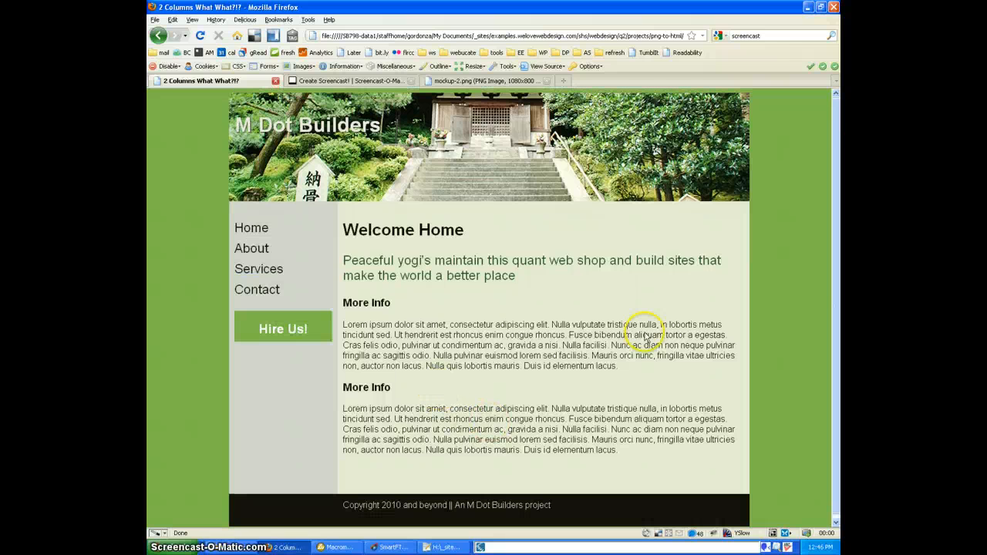
pyautogui.moveTo(644, 335)
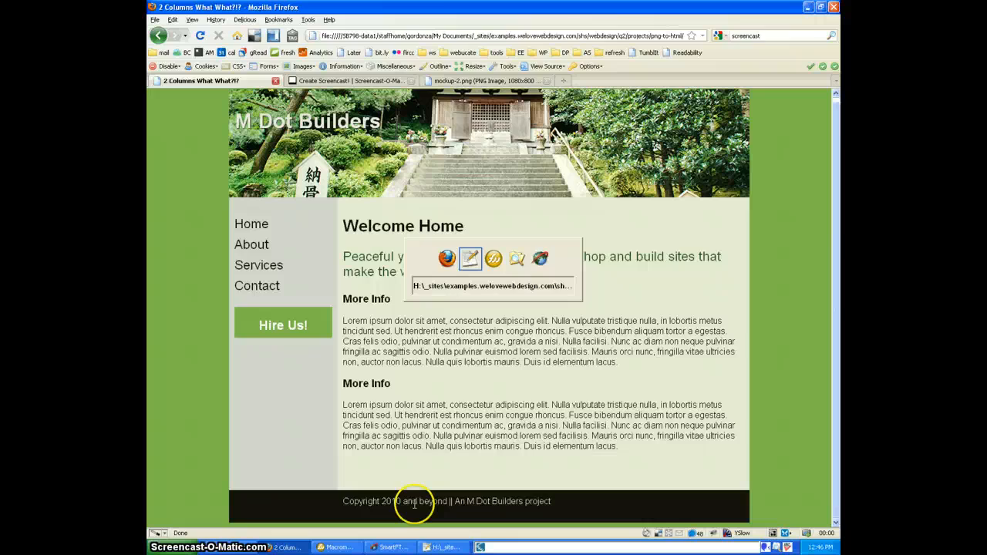
pyautogui.click(439, 546)
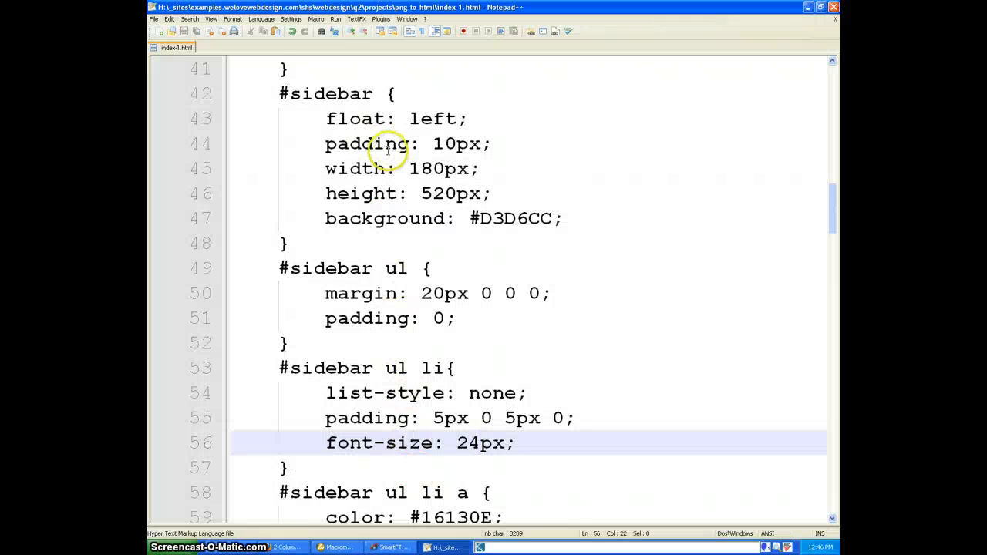
pyautogui.scroll(-3)
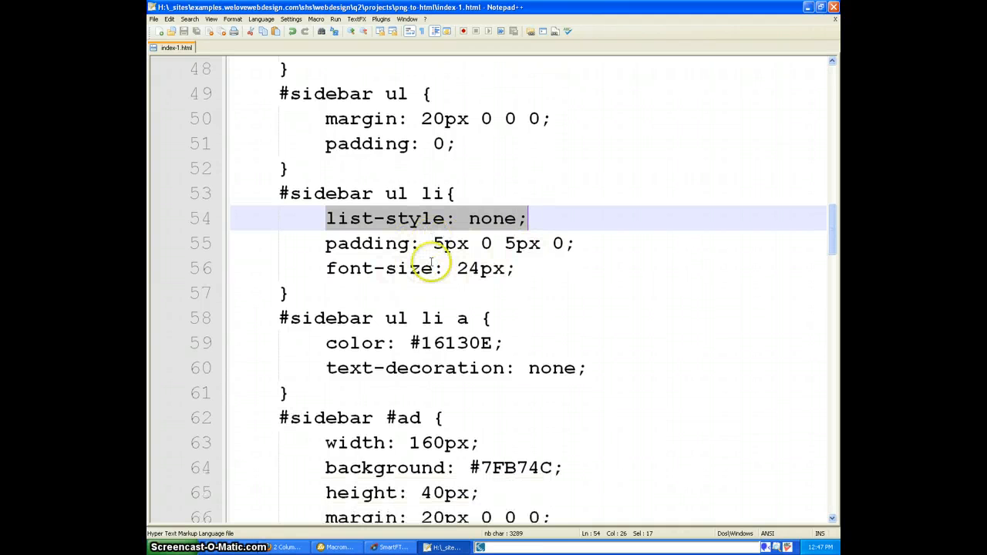
pyautogui.scroll(-3)
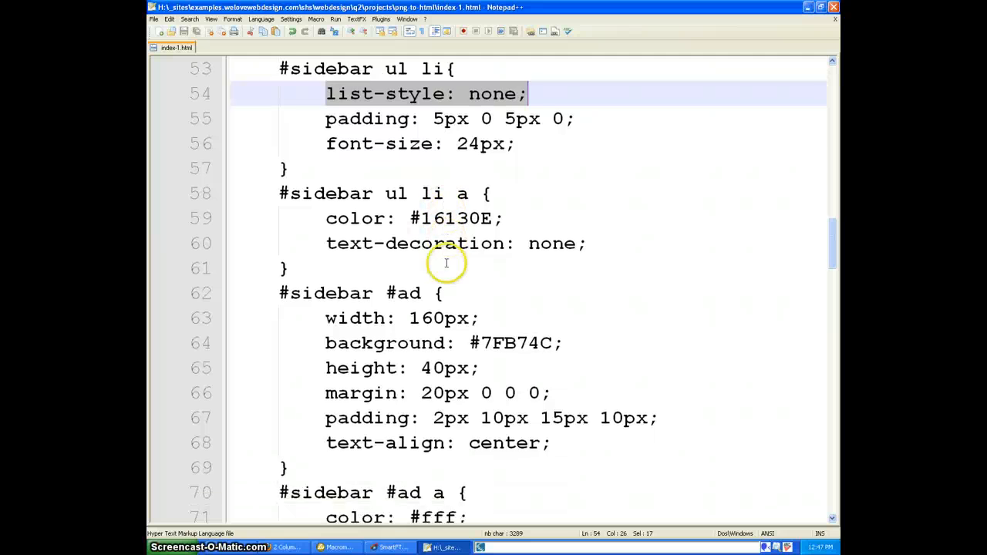
pyautogui.scroll(-3)
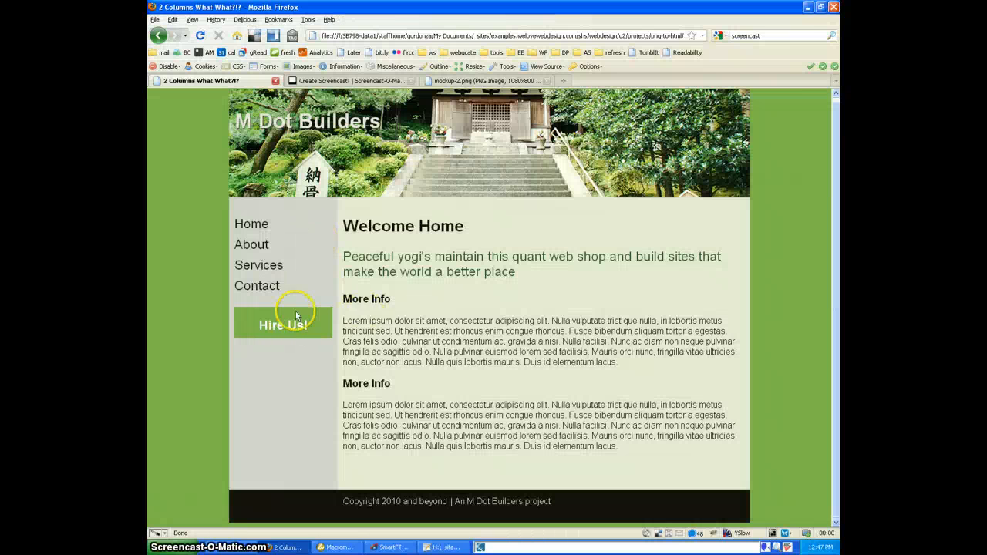
pyautogui.moveTo(339, 291)
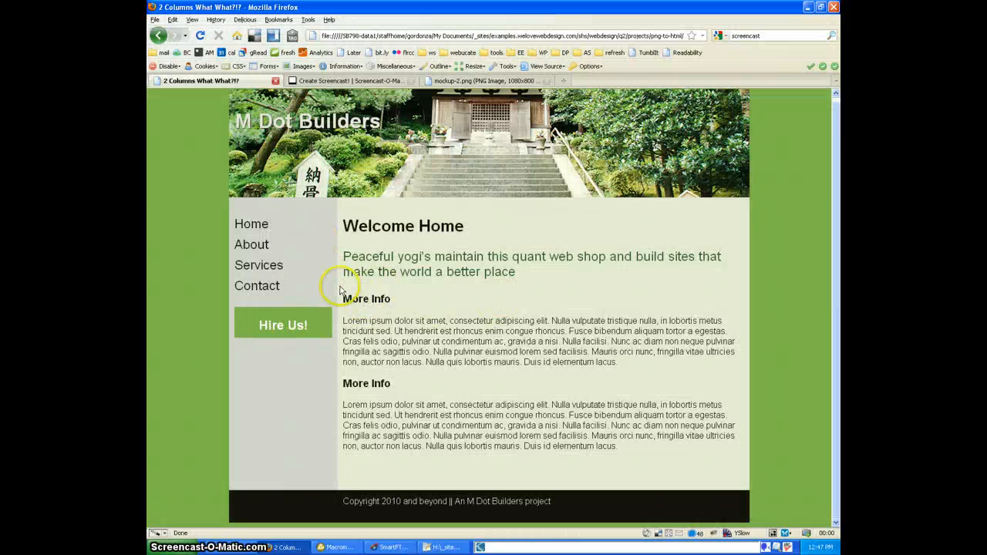
# Show the mockup-2.png tab in Firefox to compare the original mockup with the page
pyautogui.click(486, 80)
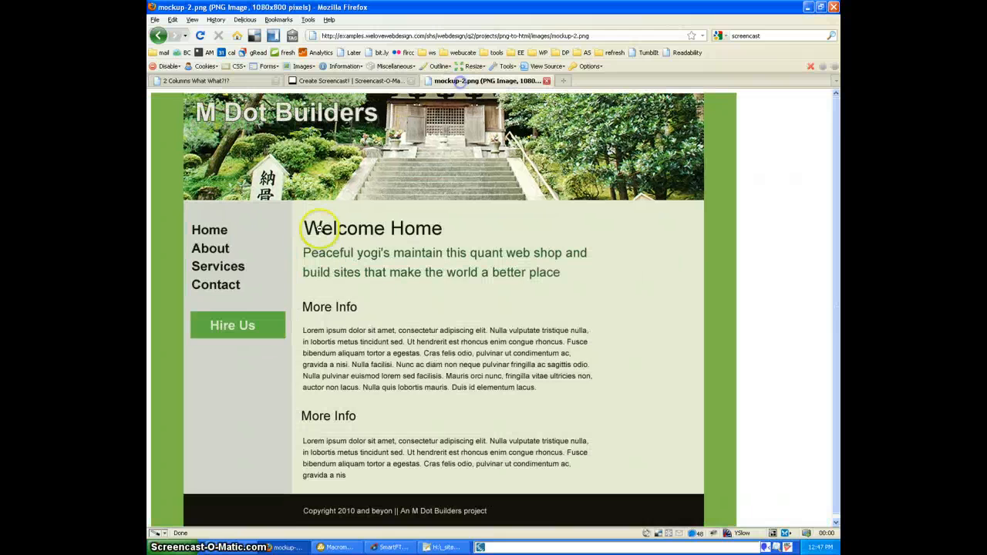